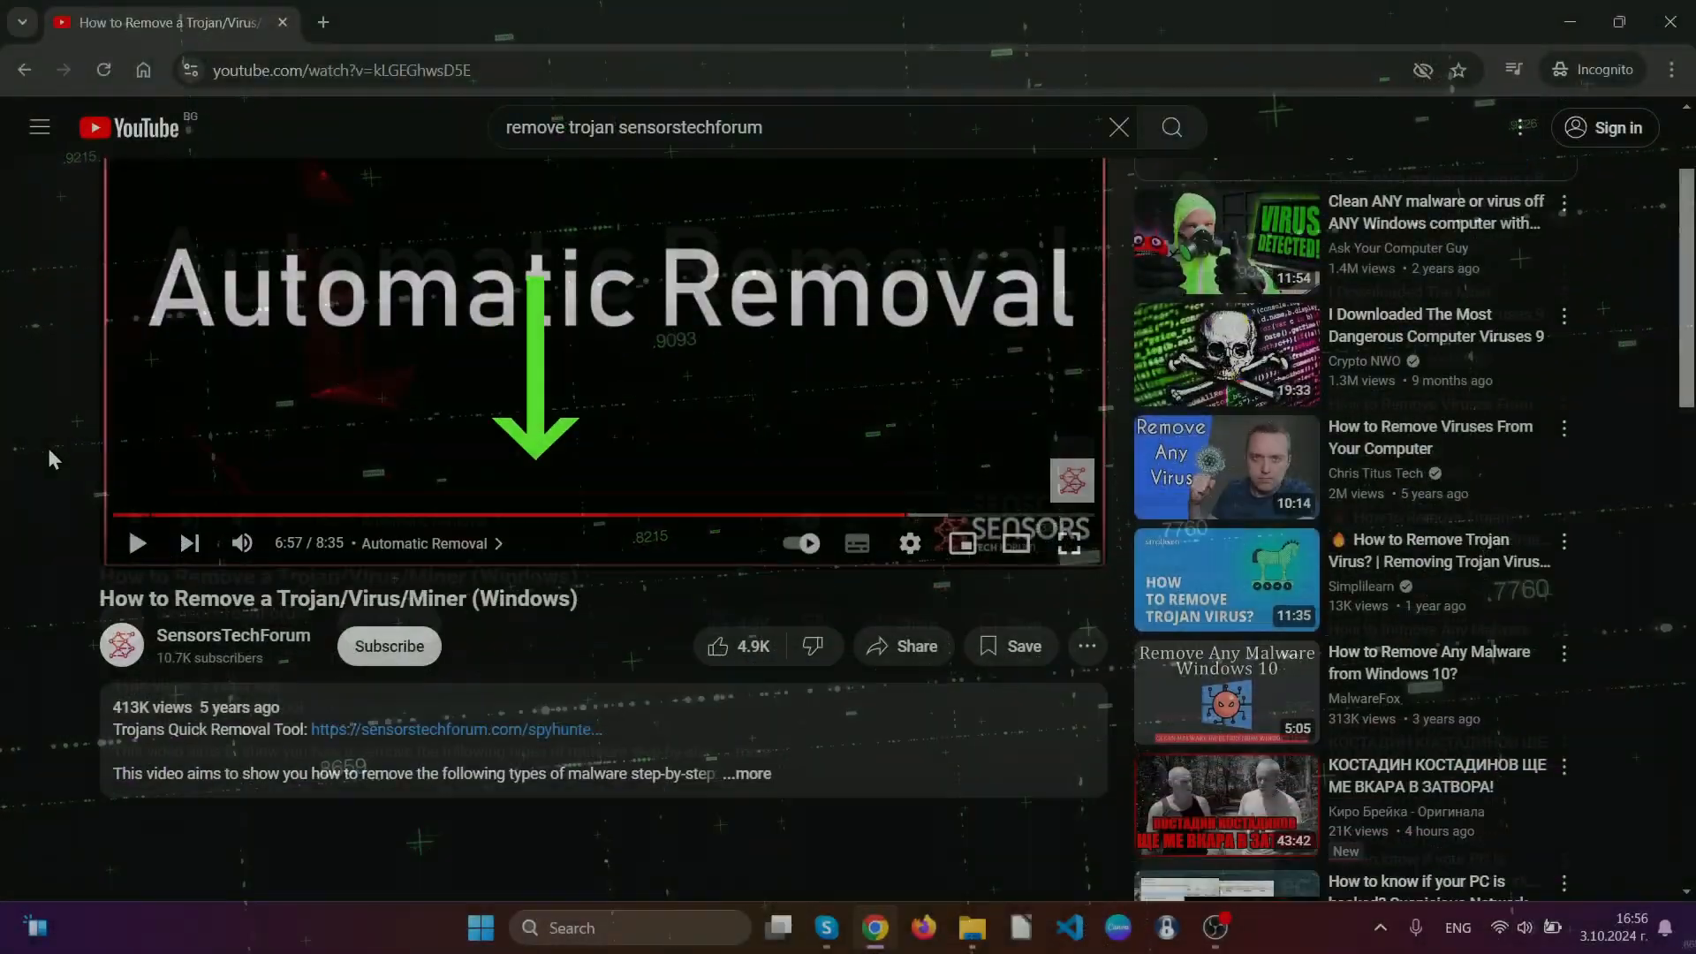
Follow the SensorsTechForum description link and download the SpyHunter 5 installer
scroll("down", 3)
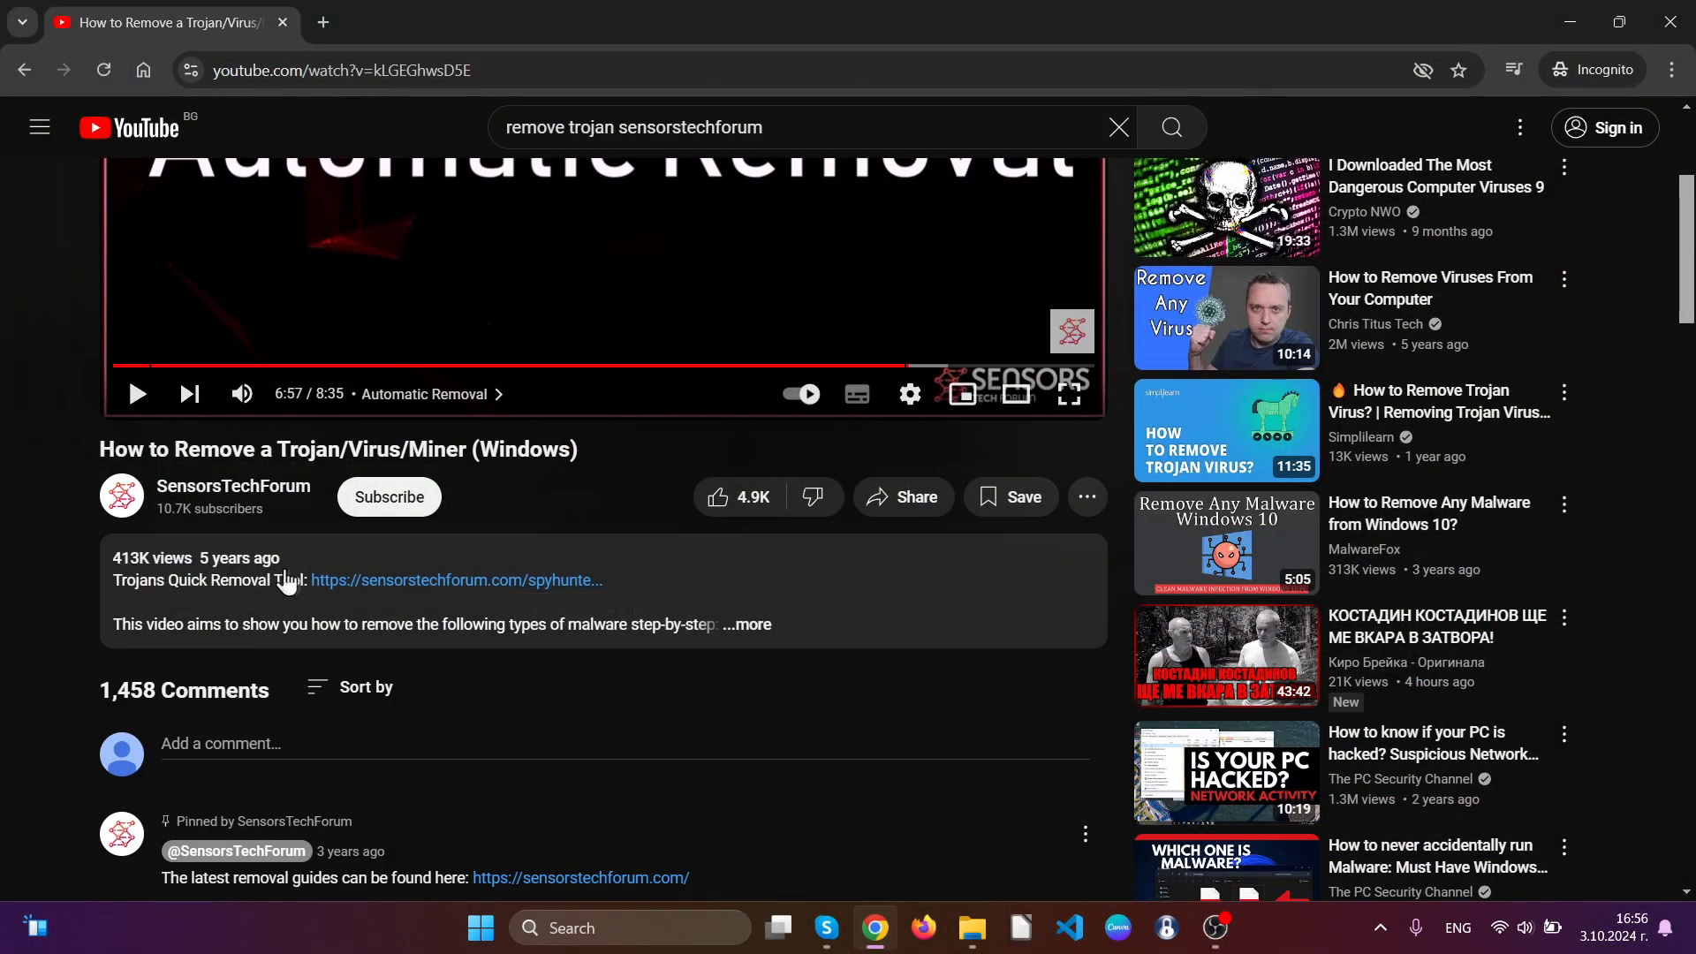
left_click(454, 582)
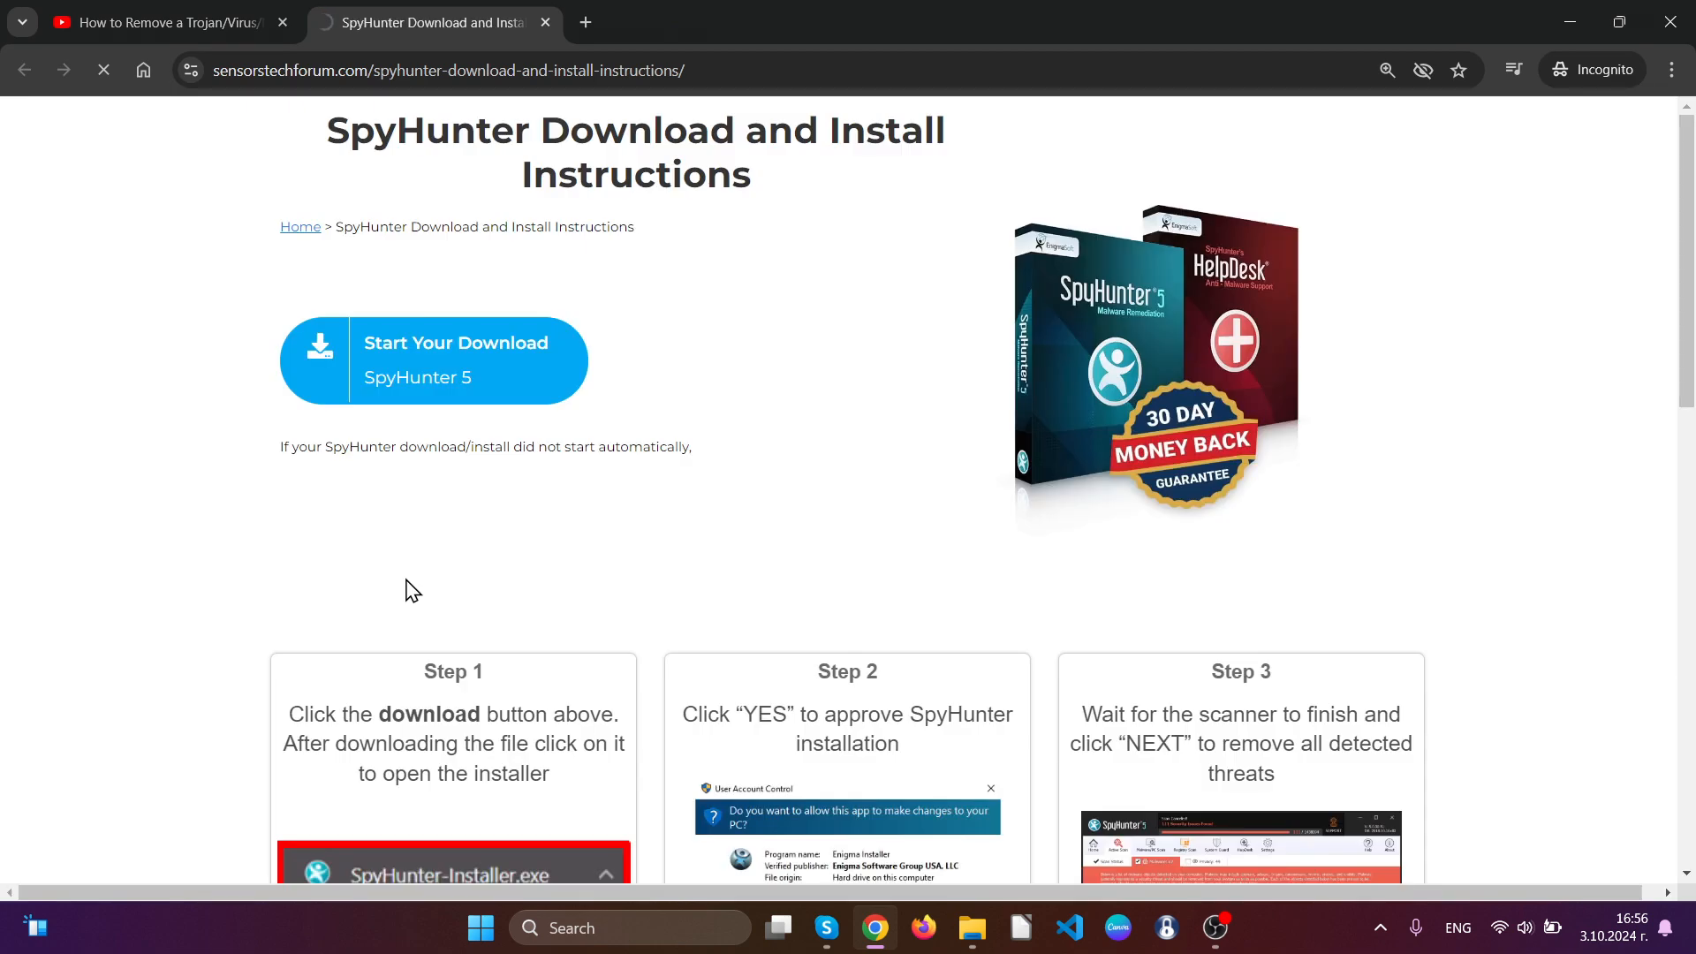
left_click(456, 360)
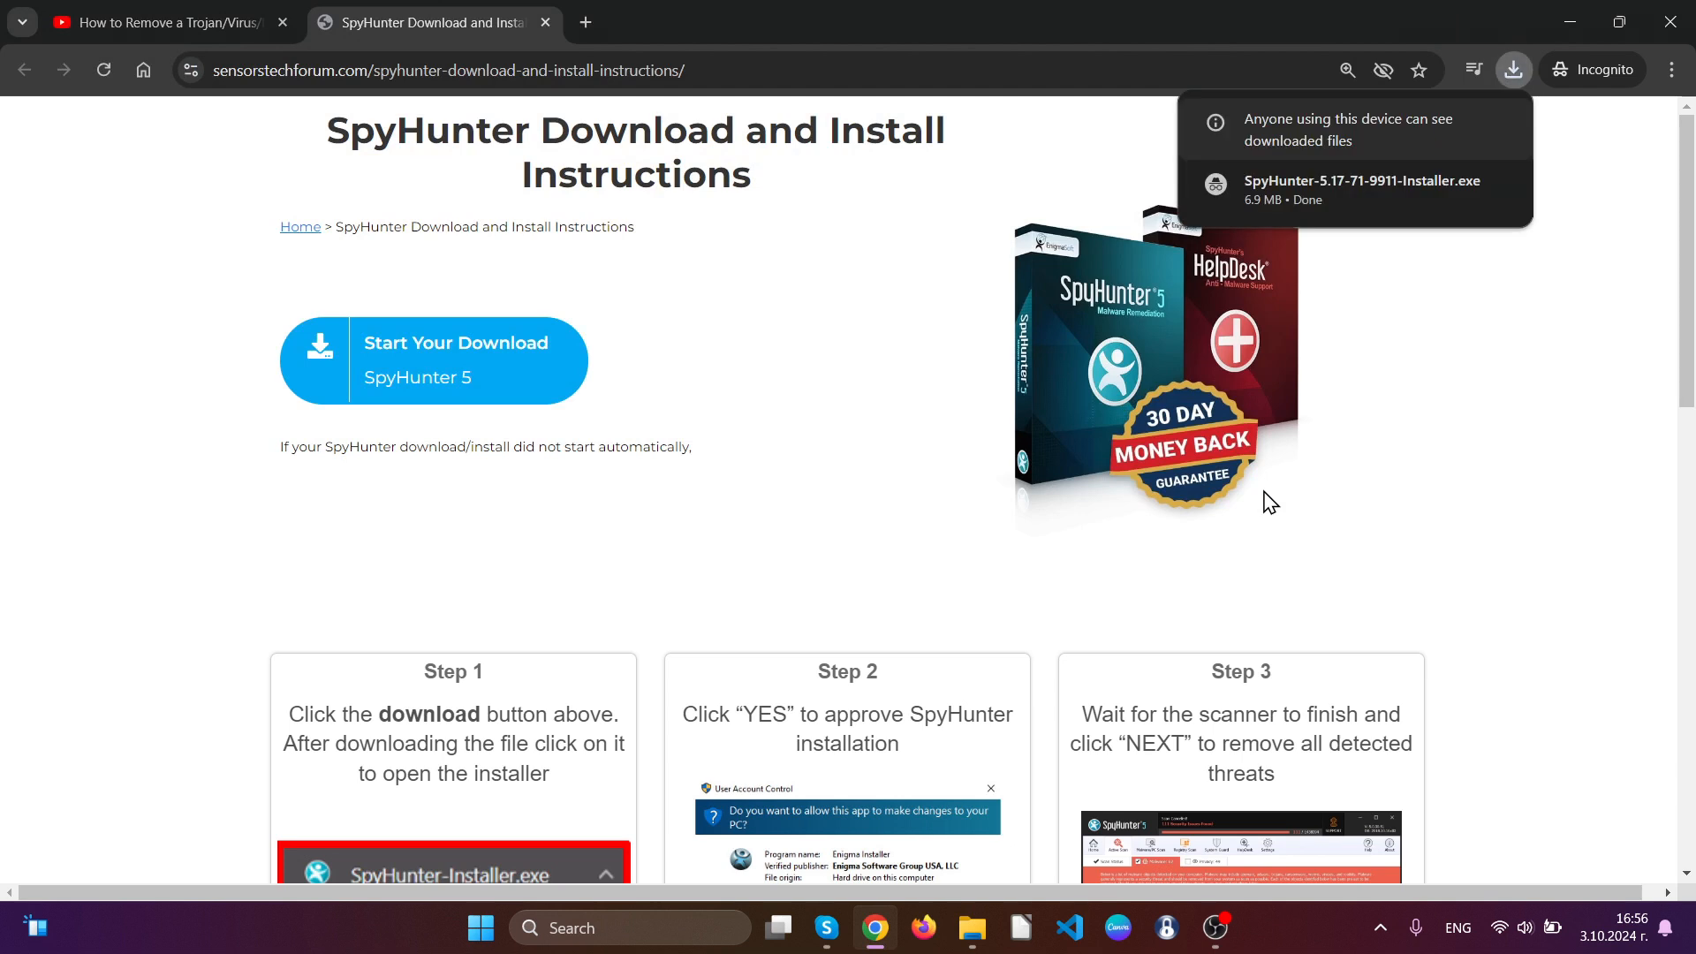
mouse_move(1271, 480)
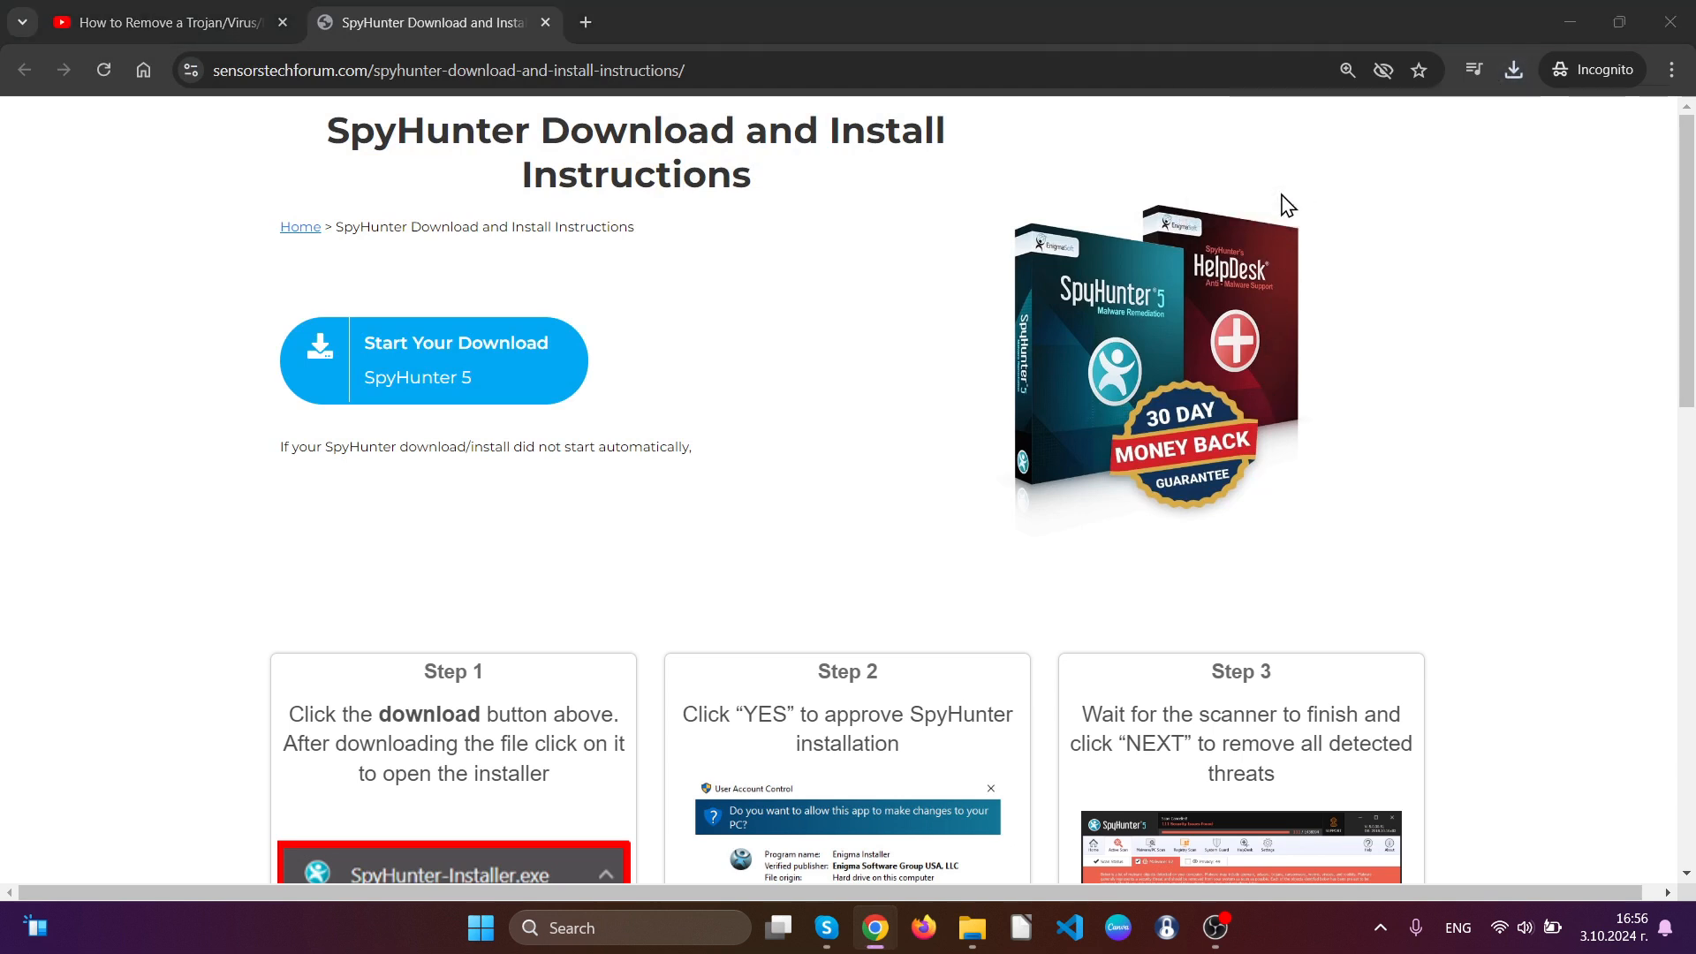
Run the SpyHunter 5 installer in English, accept the license and install it
left_click(453, 872)
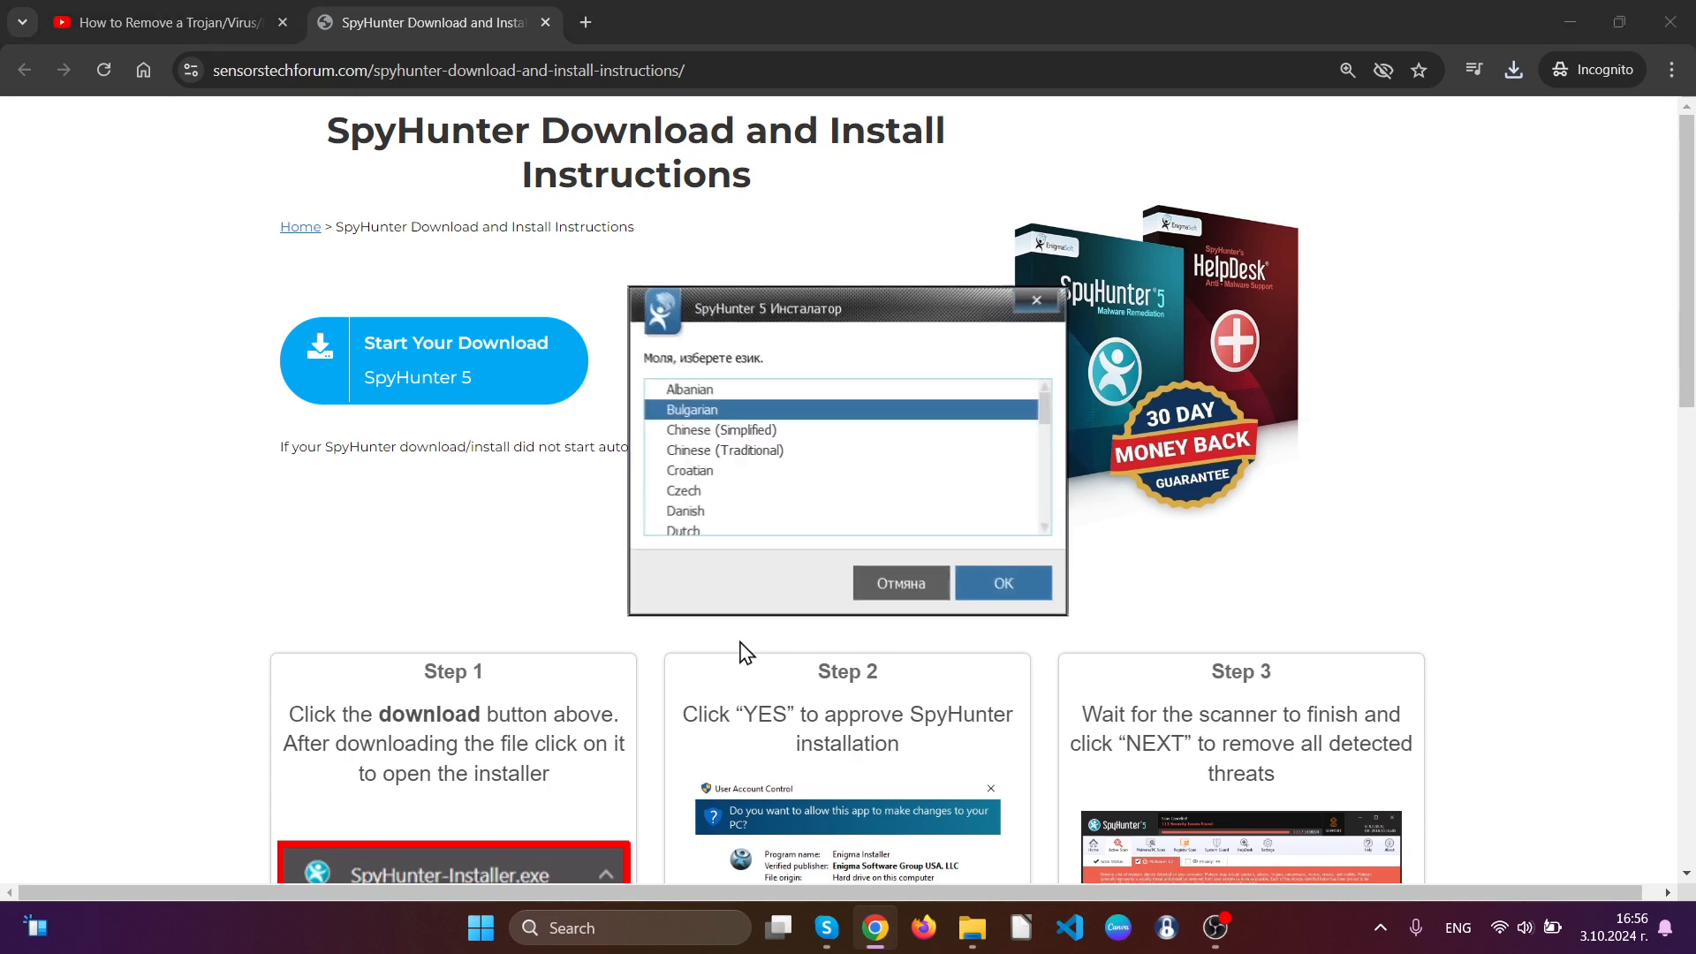
scroll("down", 3)
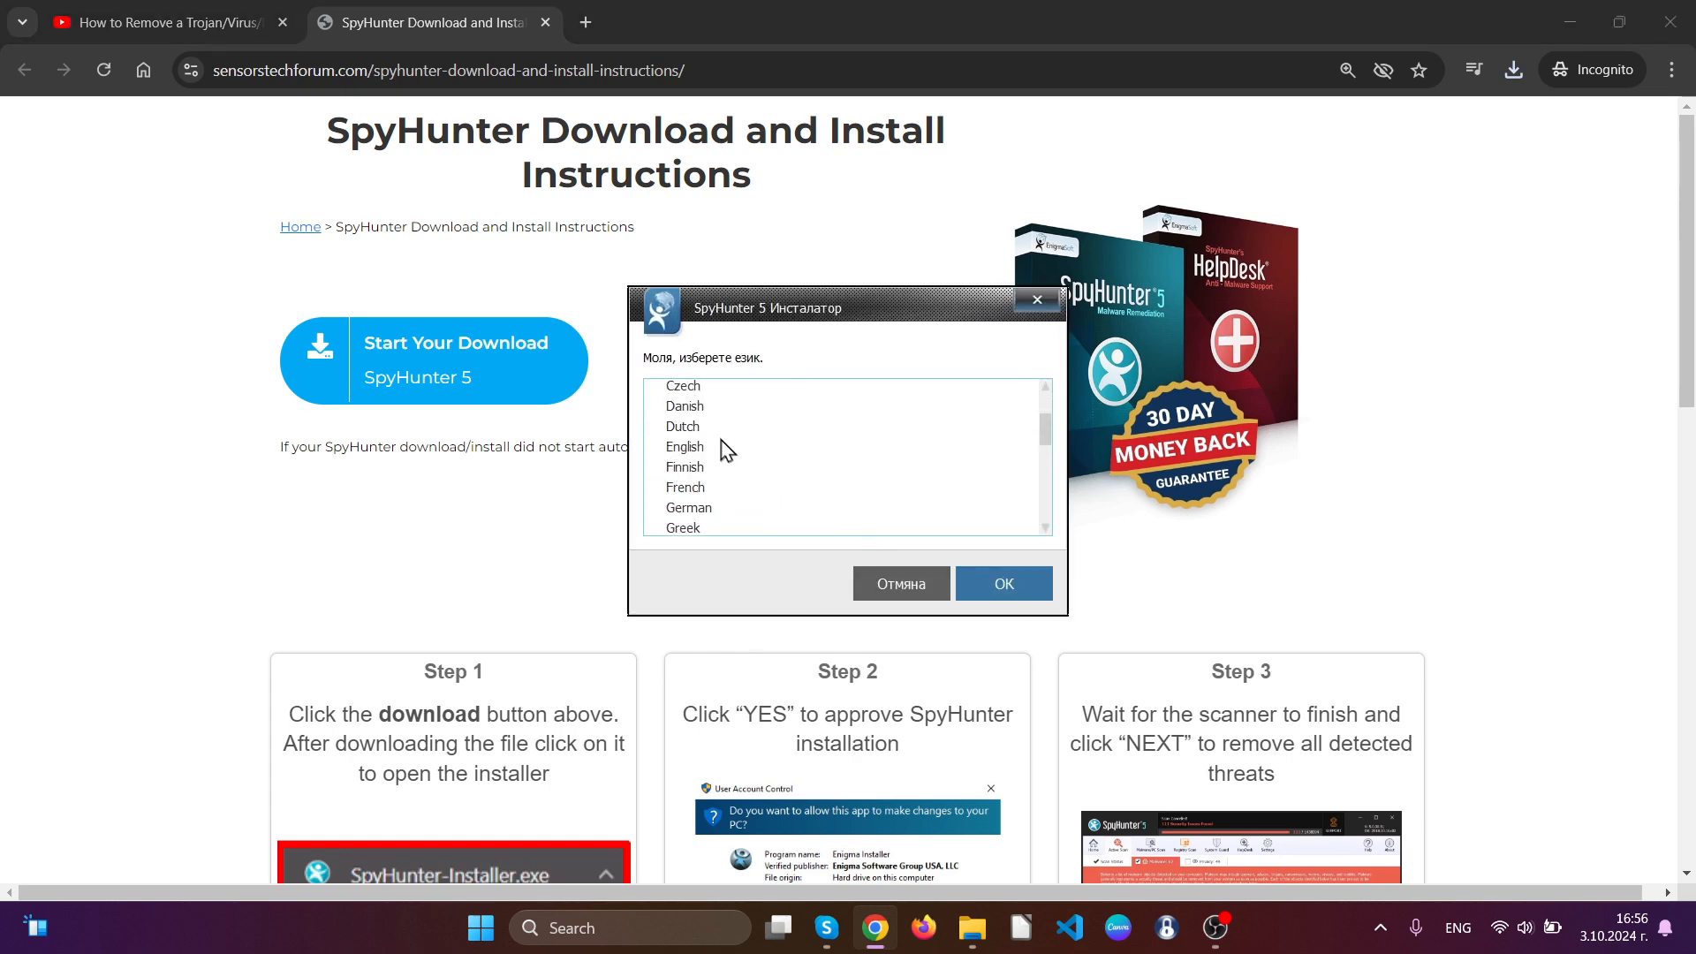
left_click(1002, 583)
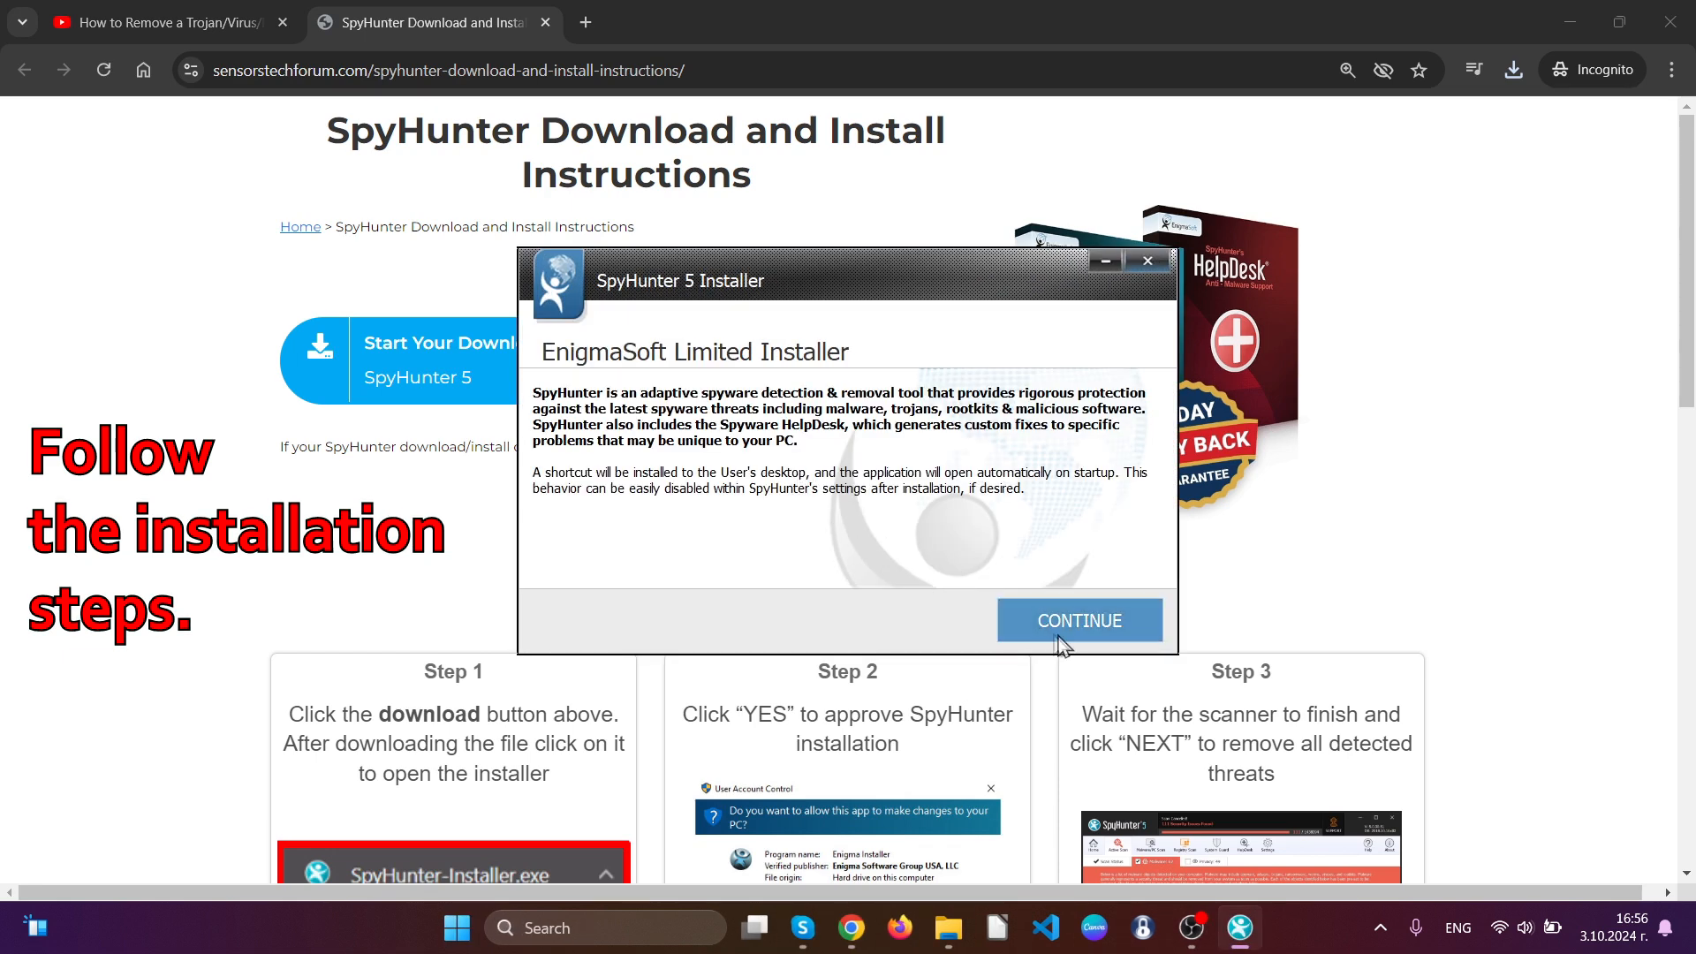
left_click(1079, 620)
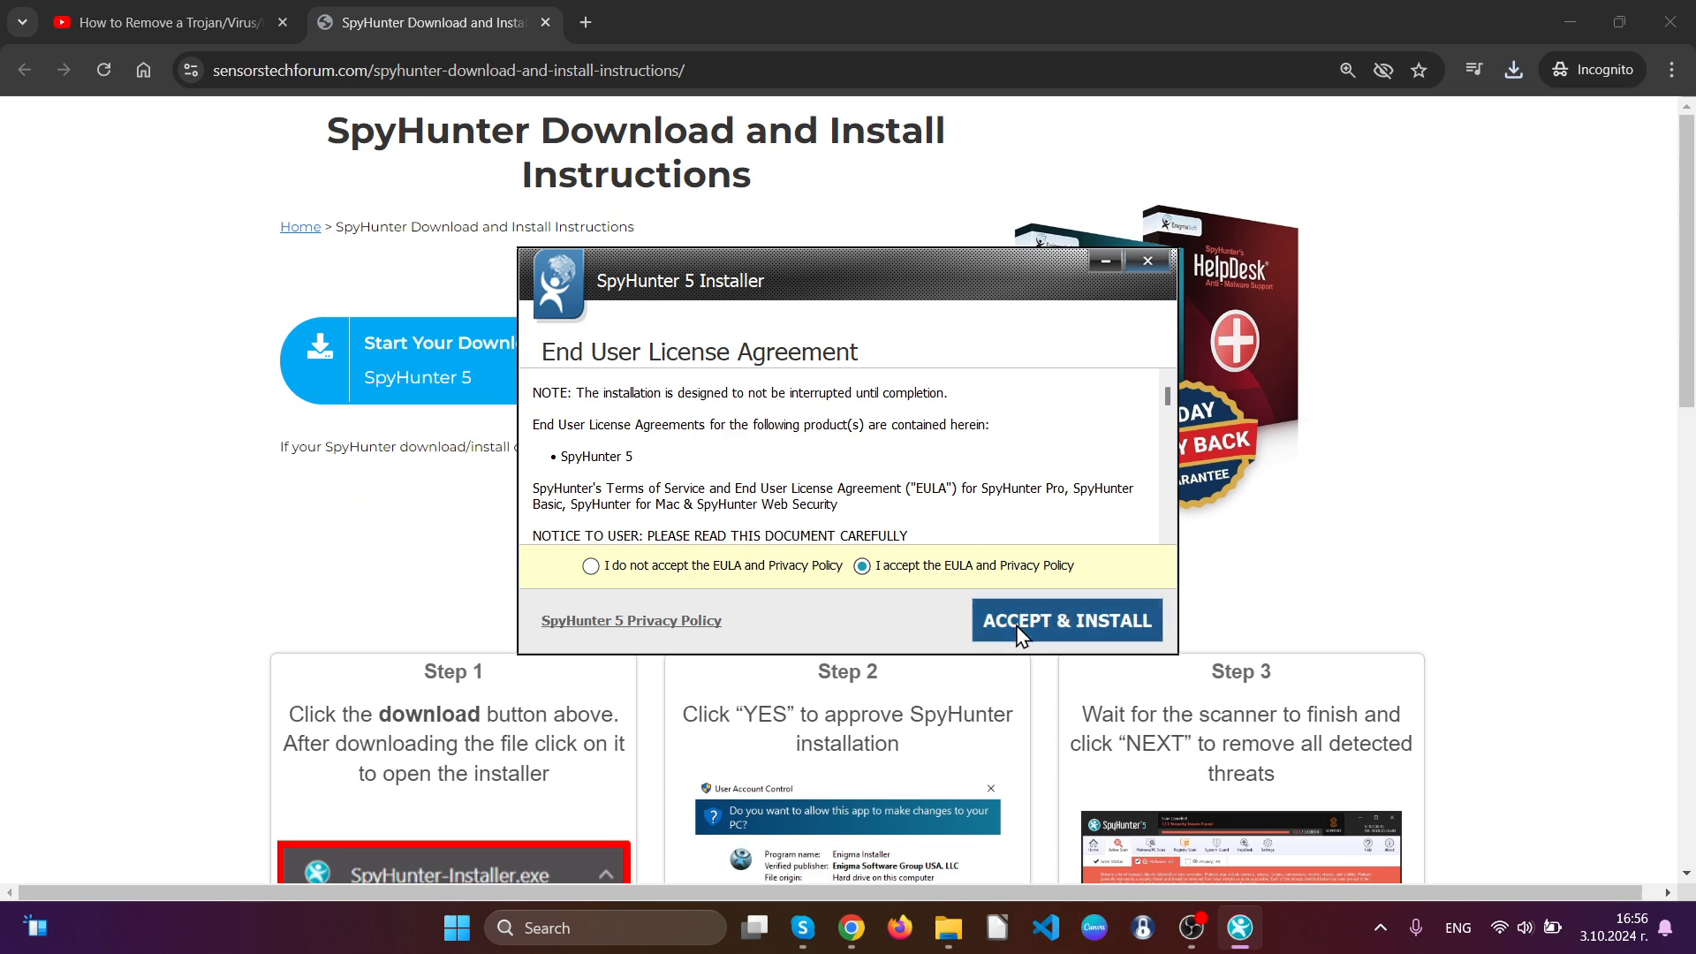
left_click(1064, 620)
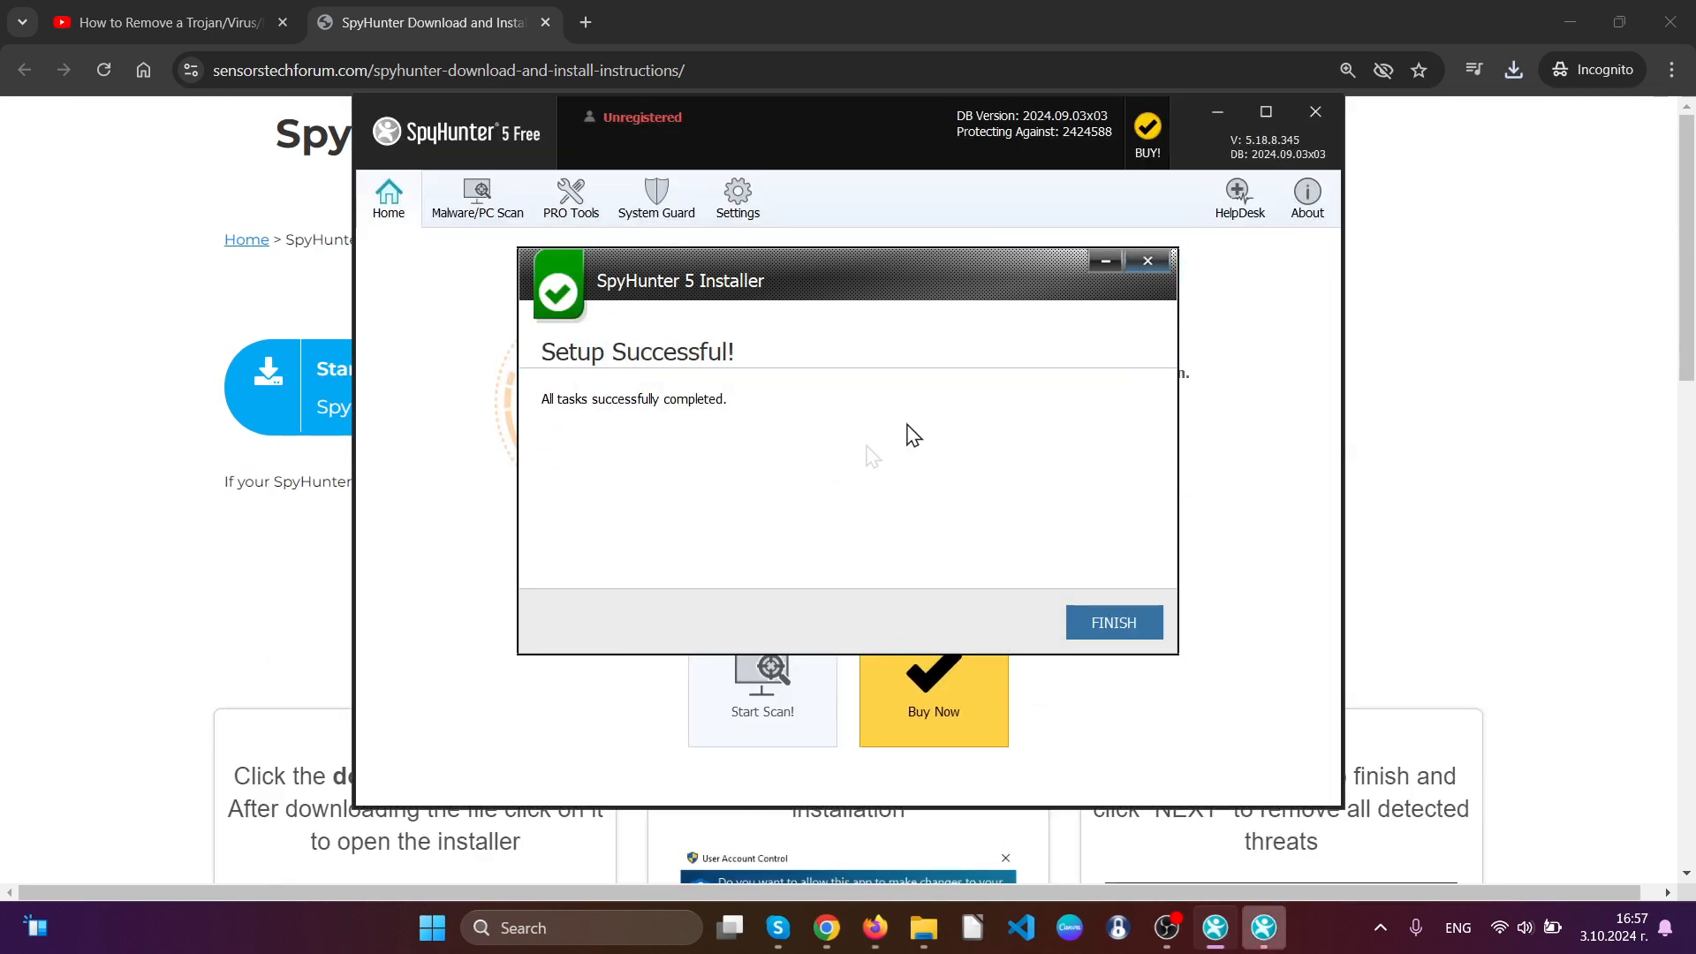
Finish setup and run a SpyHunter scan, which finds 40 security issues
left_click(1112, 622)
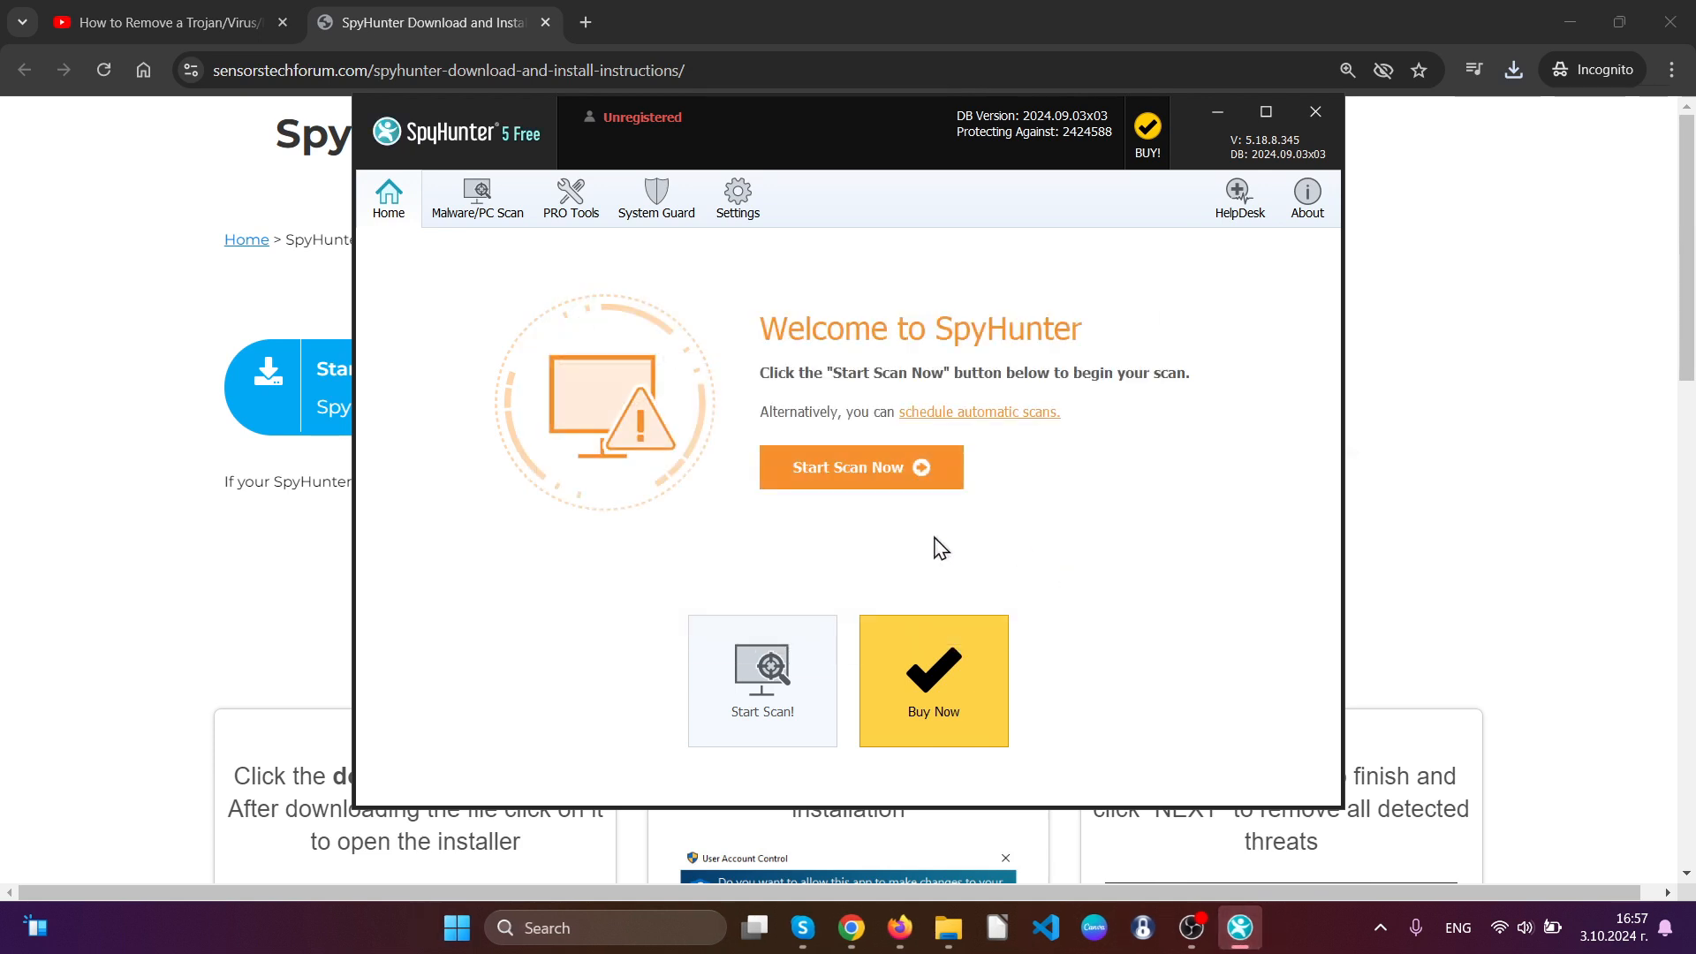
left_click(860, 466)
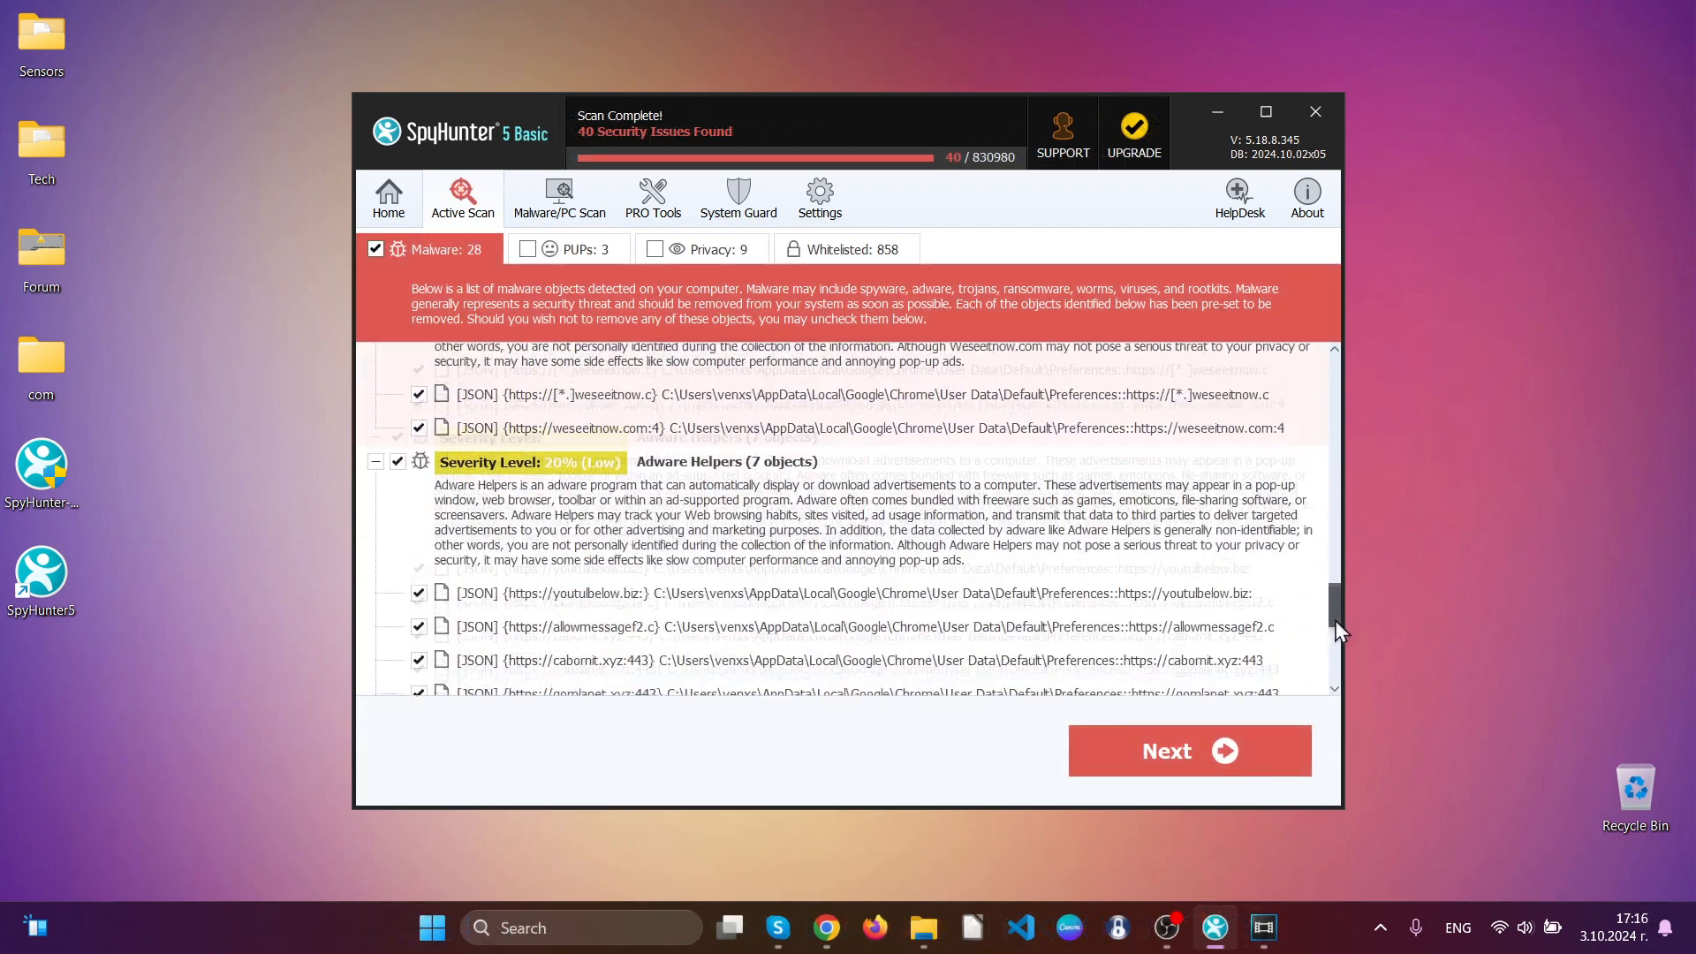
Review the 28 malware detections and skip the Optimizations offer to start removal
scroll("down", 3)
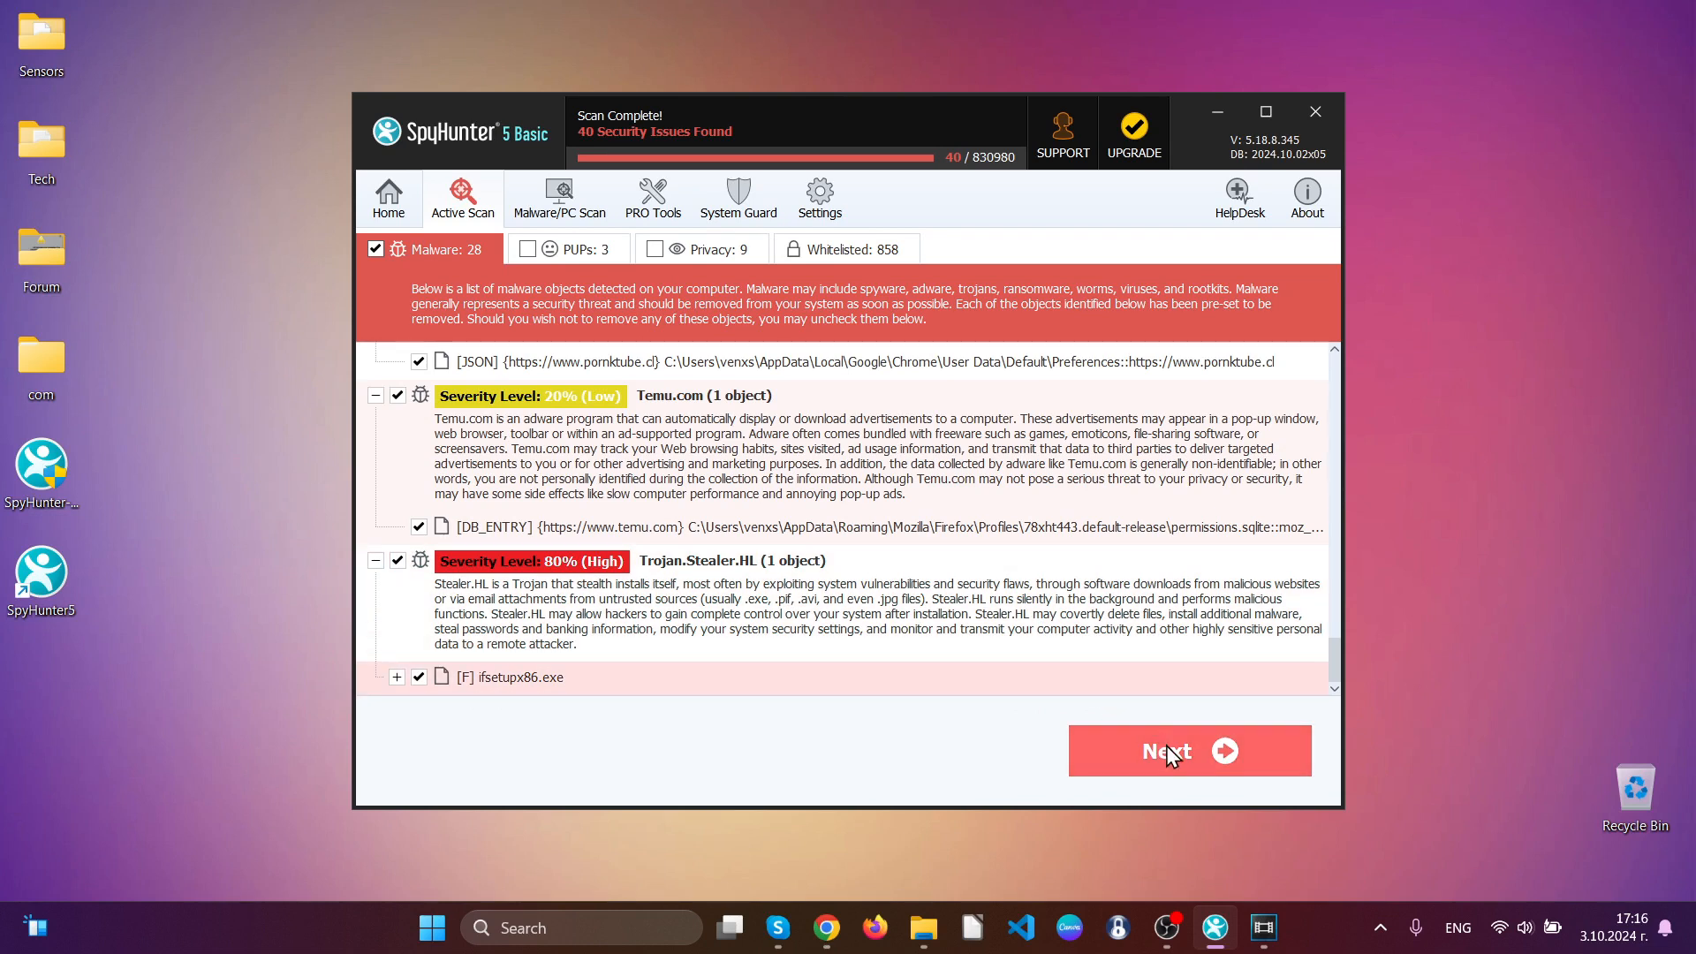
left_click(1188, 750)
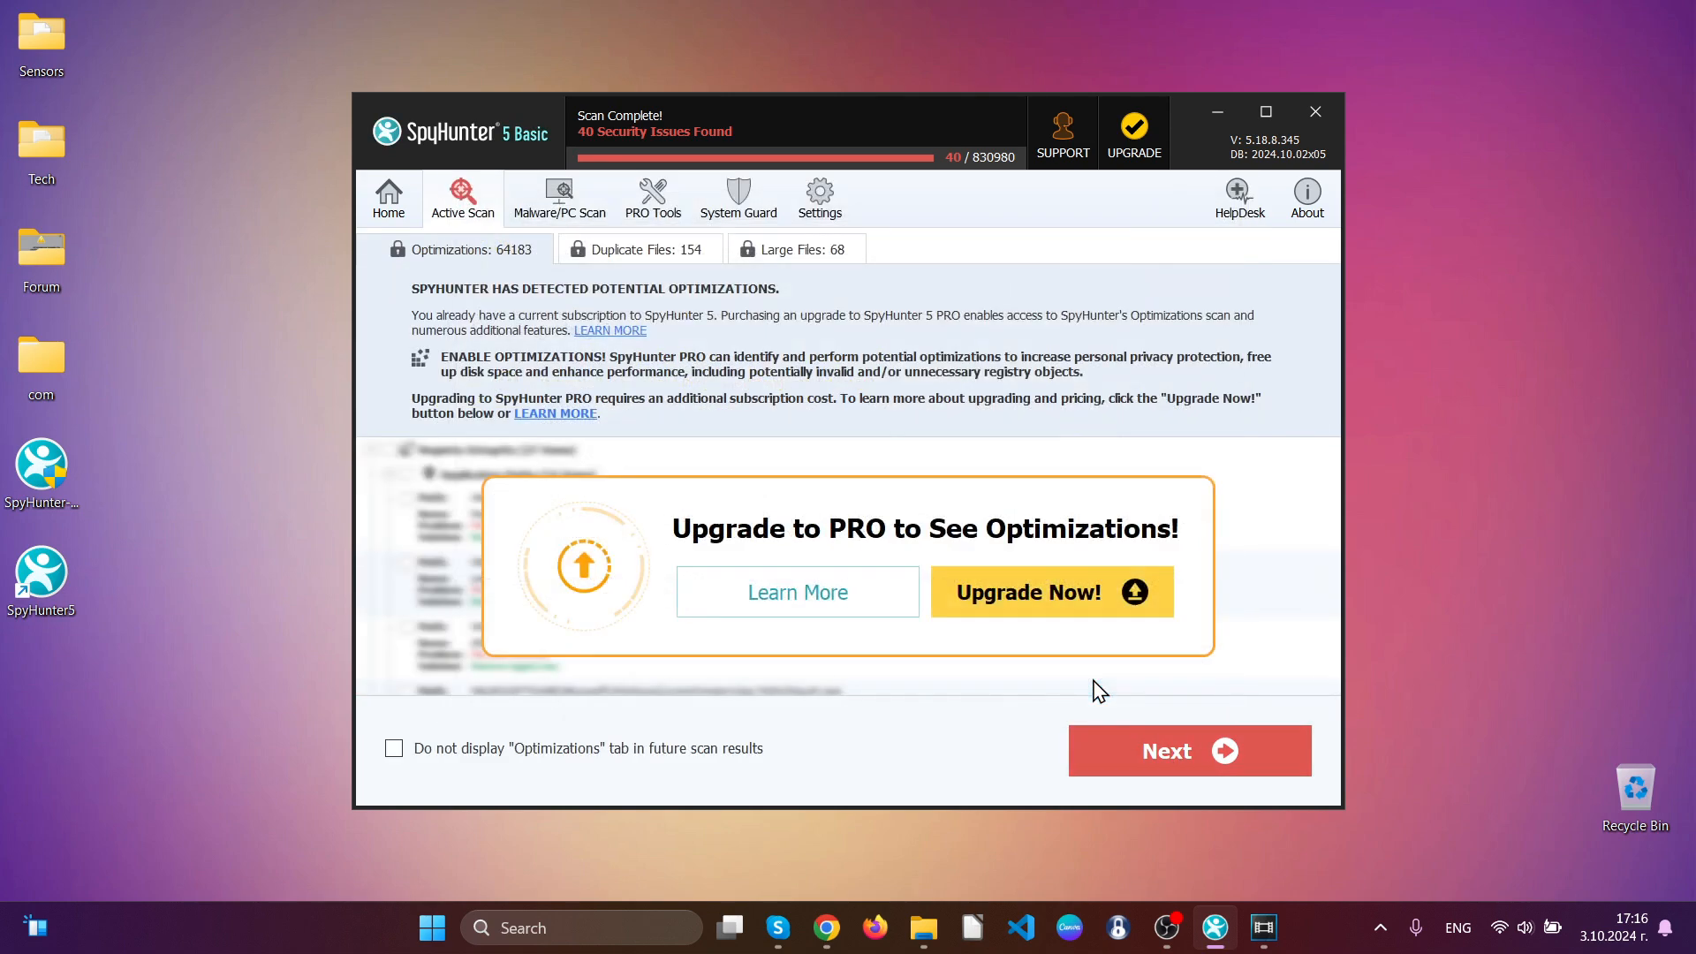
left_click(1188, 751)
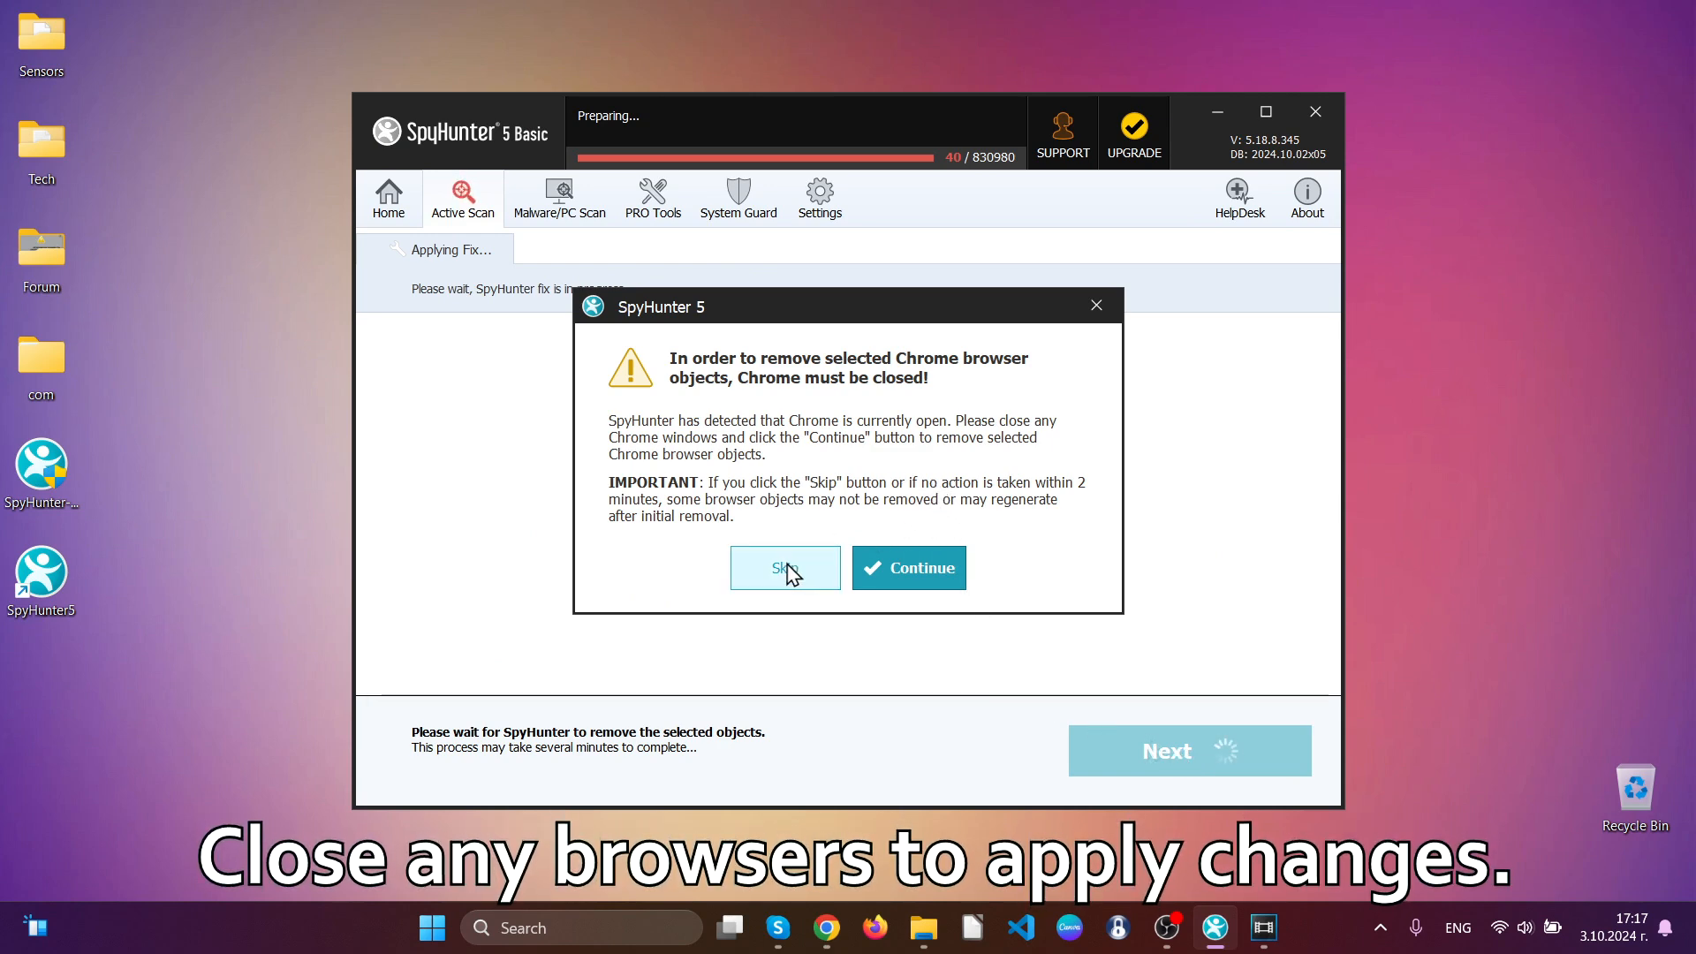
Let SpyHunter close Chrome, removing 28 malware and 3 PUPs and fixing 9 privacy issues
left_click(909, 567)
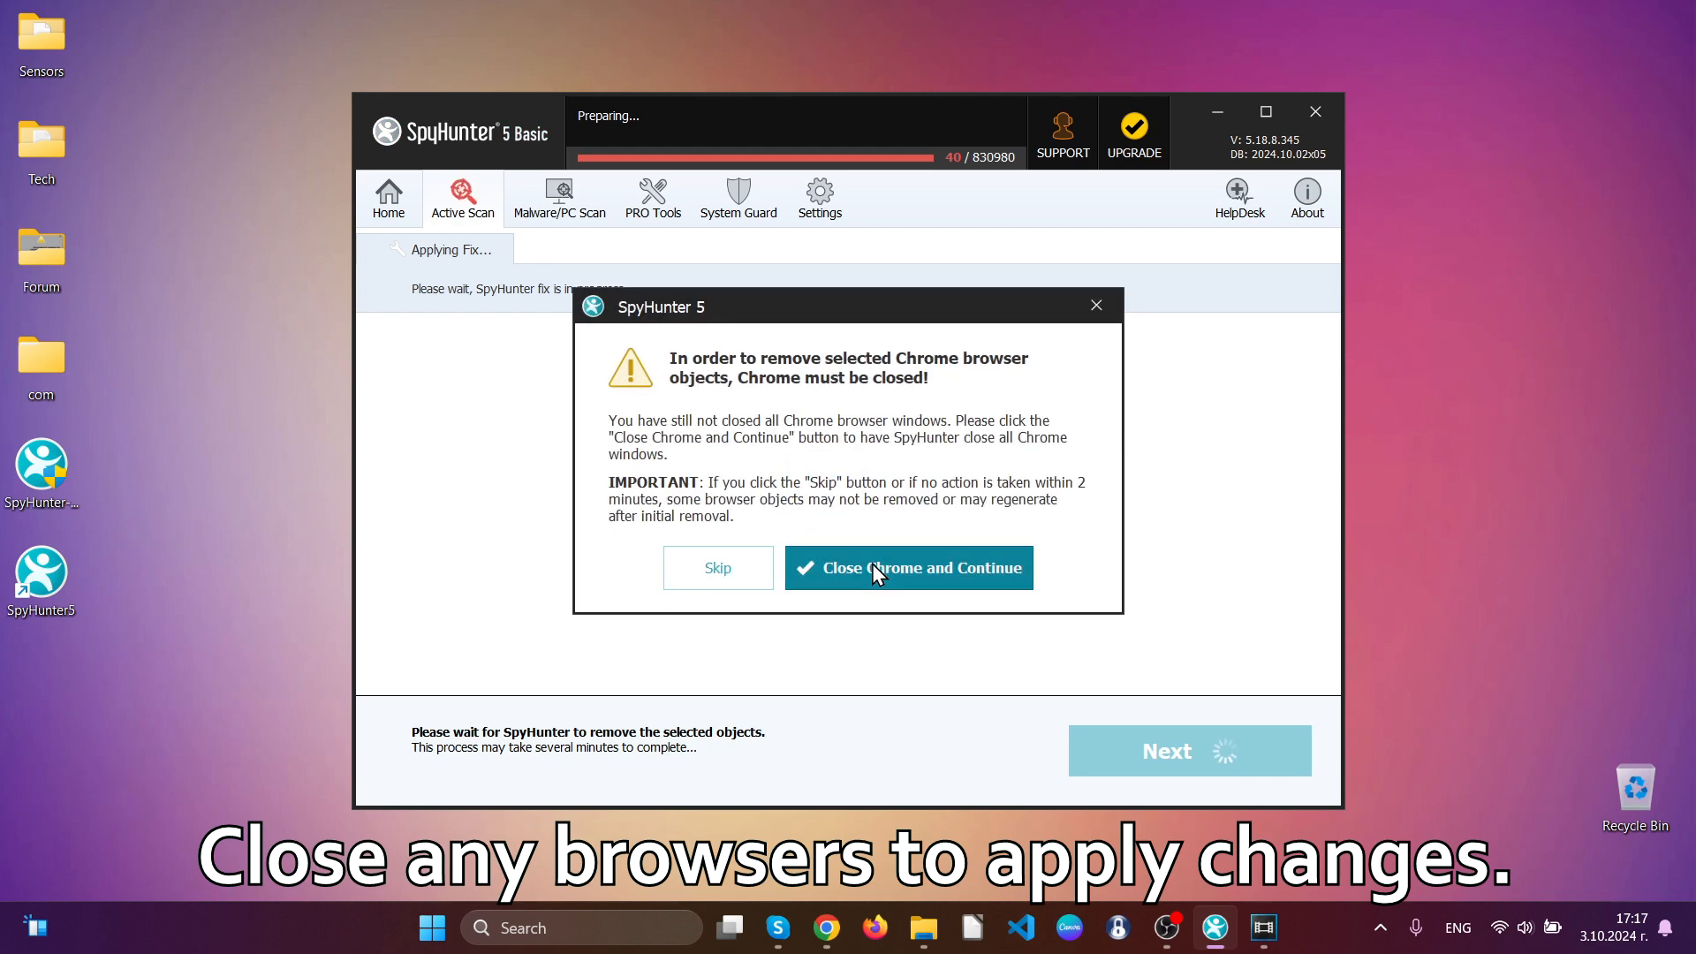
left_click(909, 568)
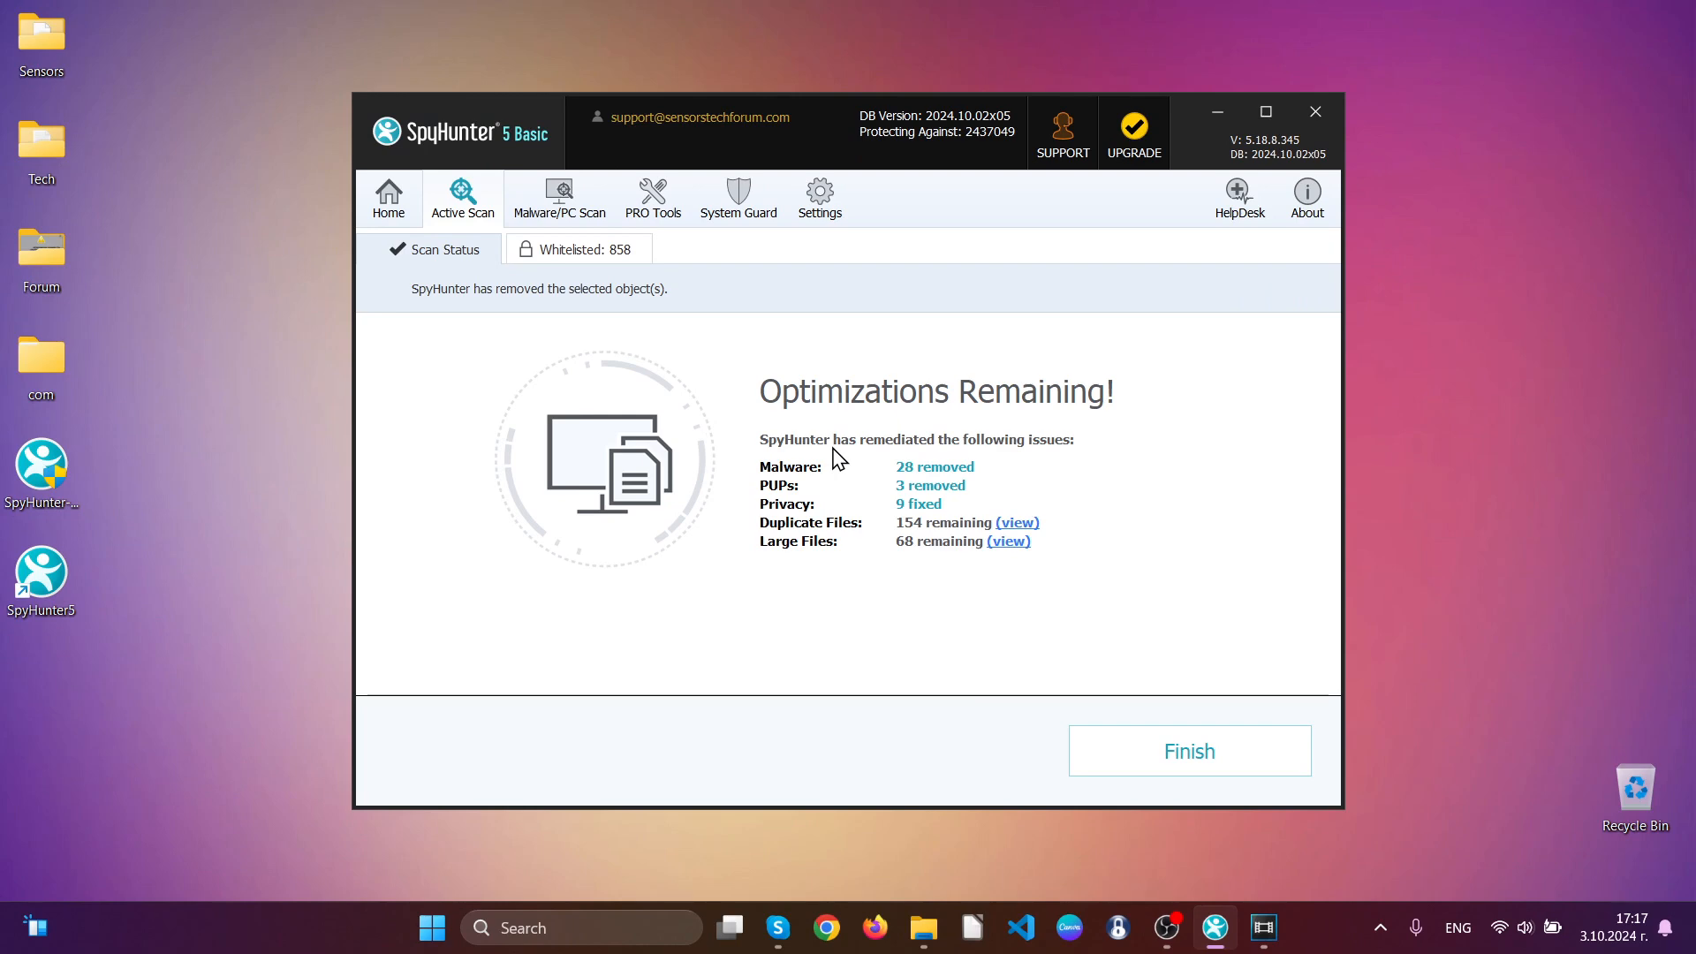
mouse_move(1209, 822)
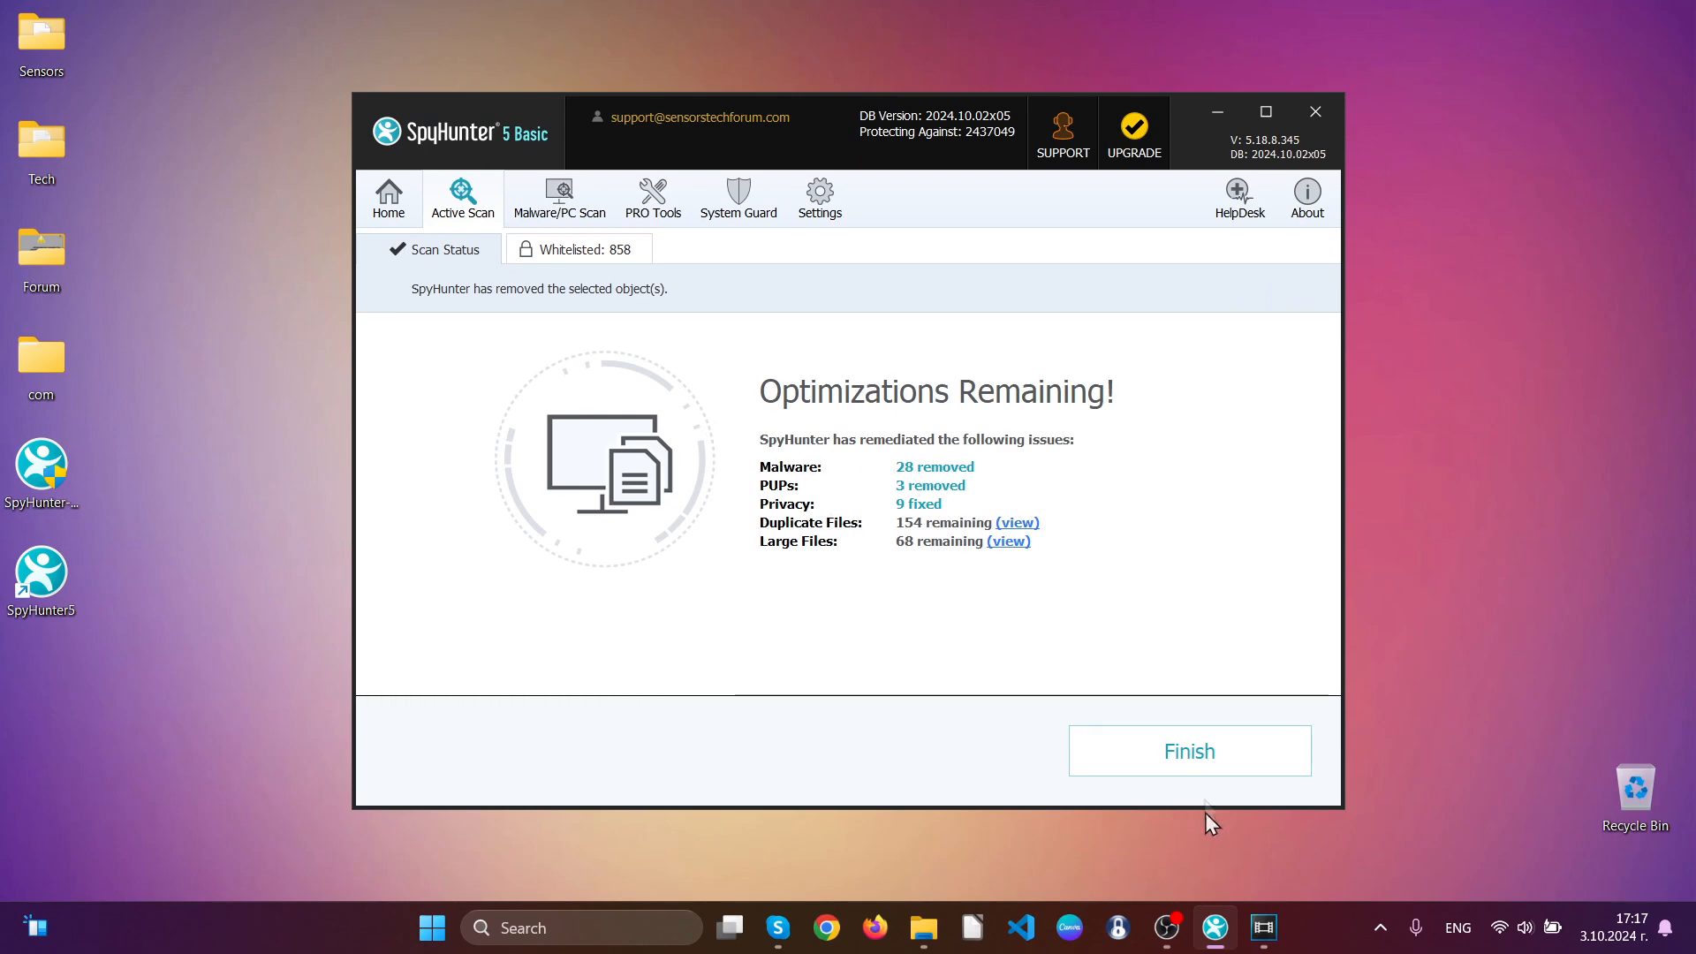
left_click(1188, 751)
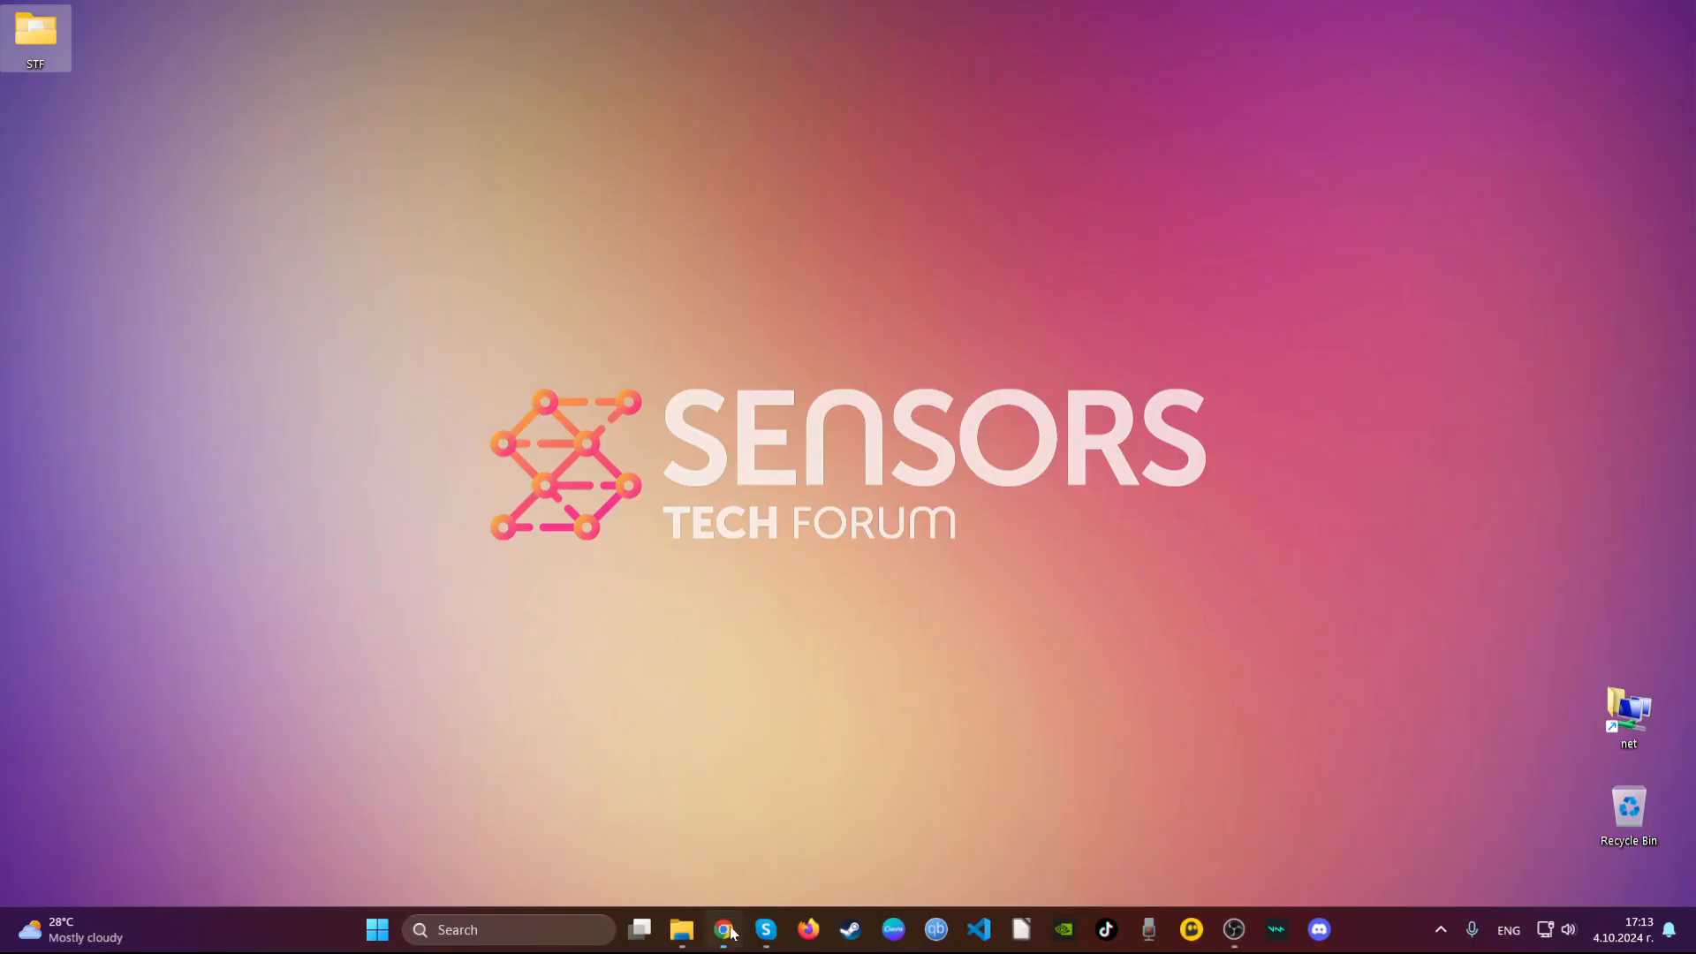
Launch Chrome and inspect the Blocked Search entry among its installed extensions
left_click(723, 929)
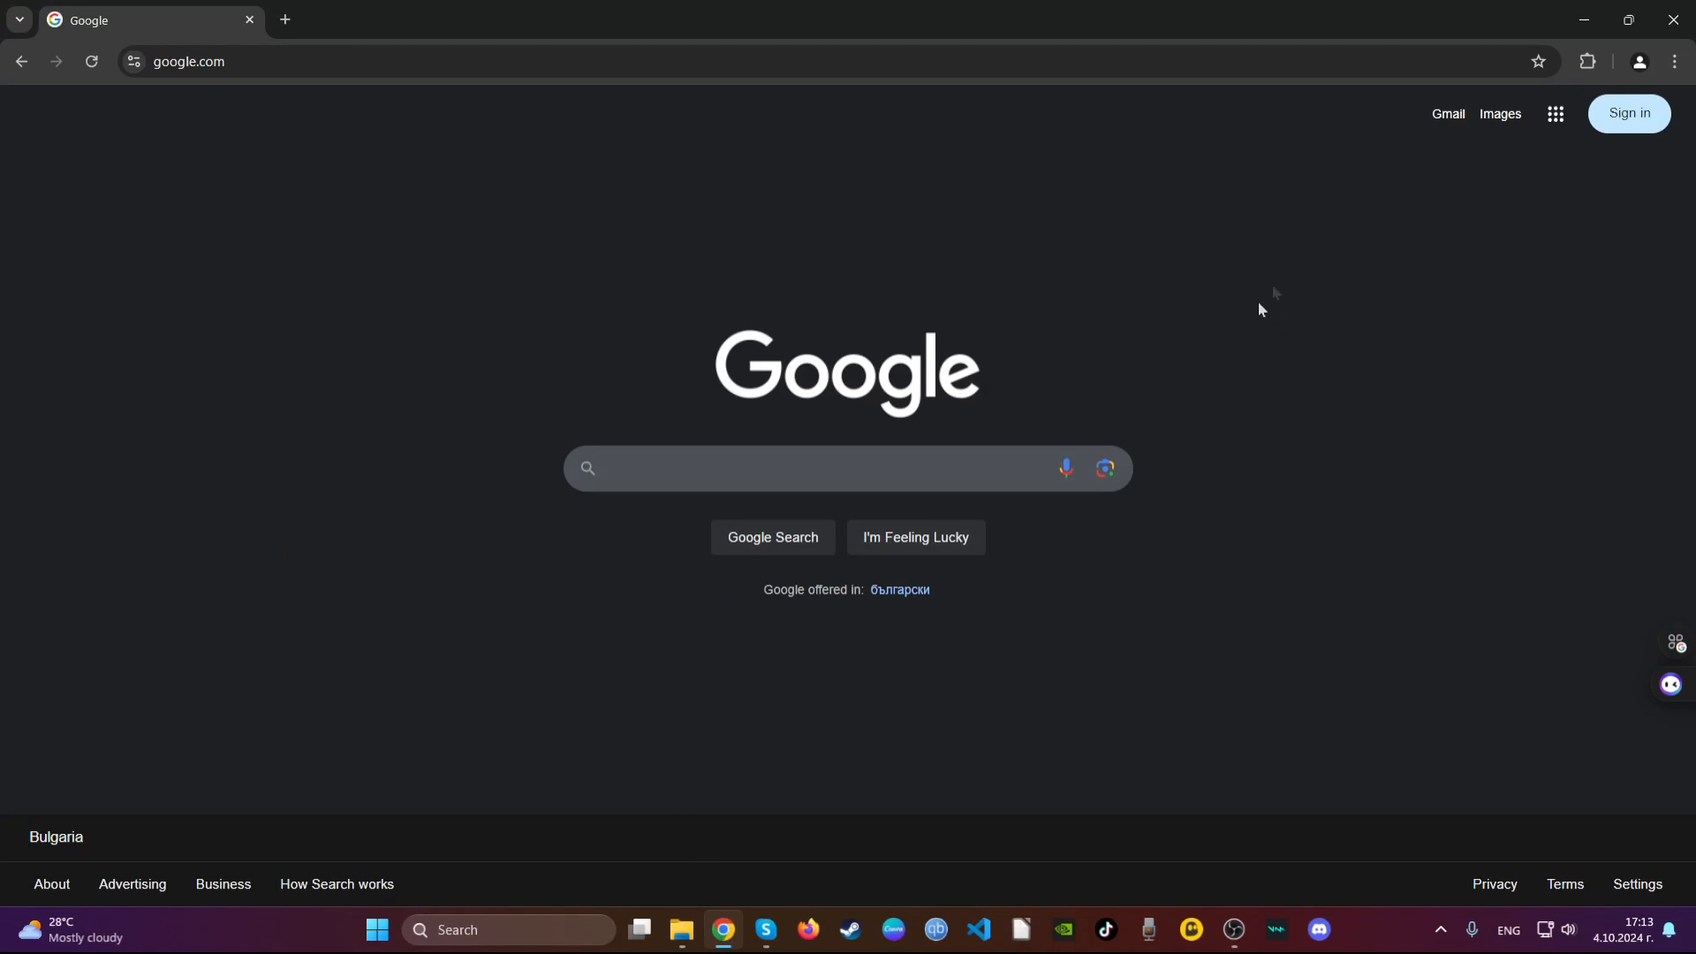
left_click(1586, 61)
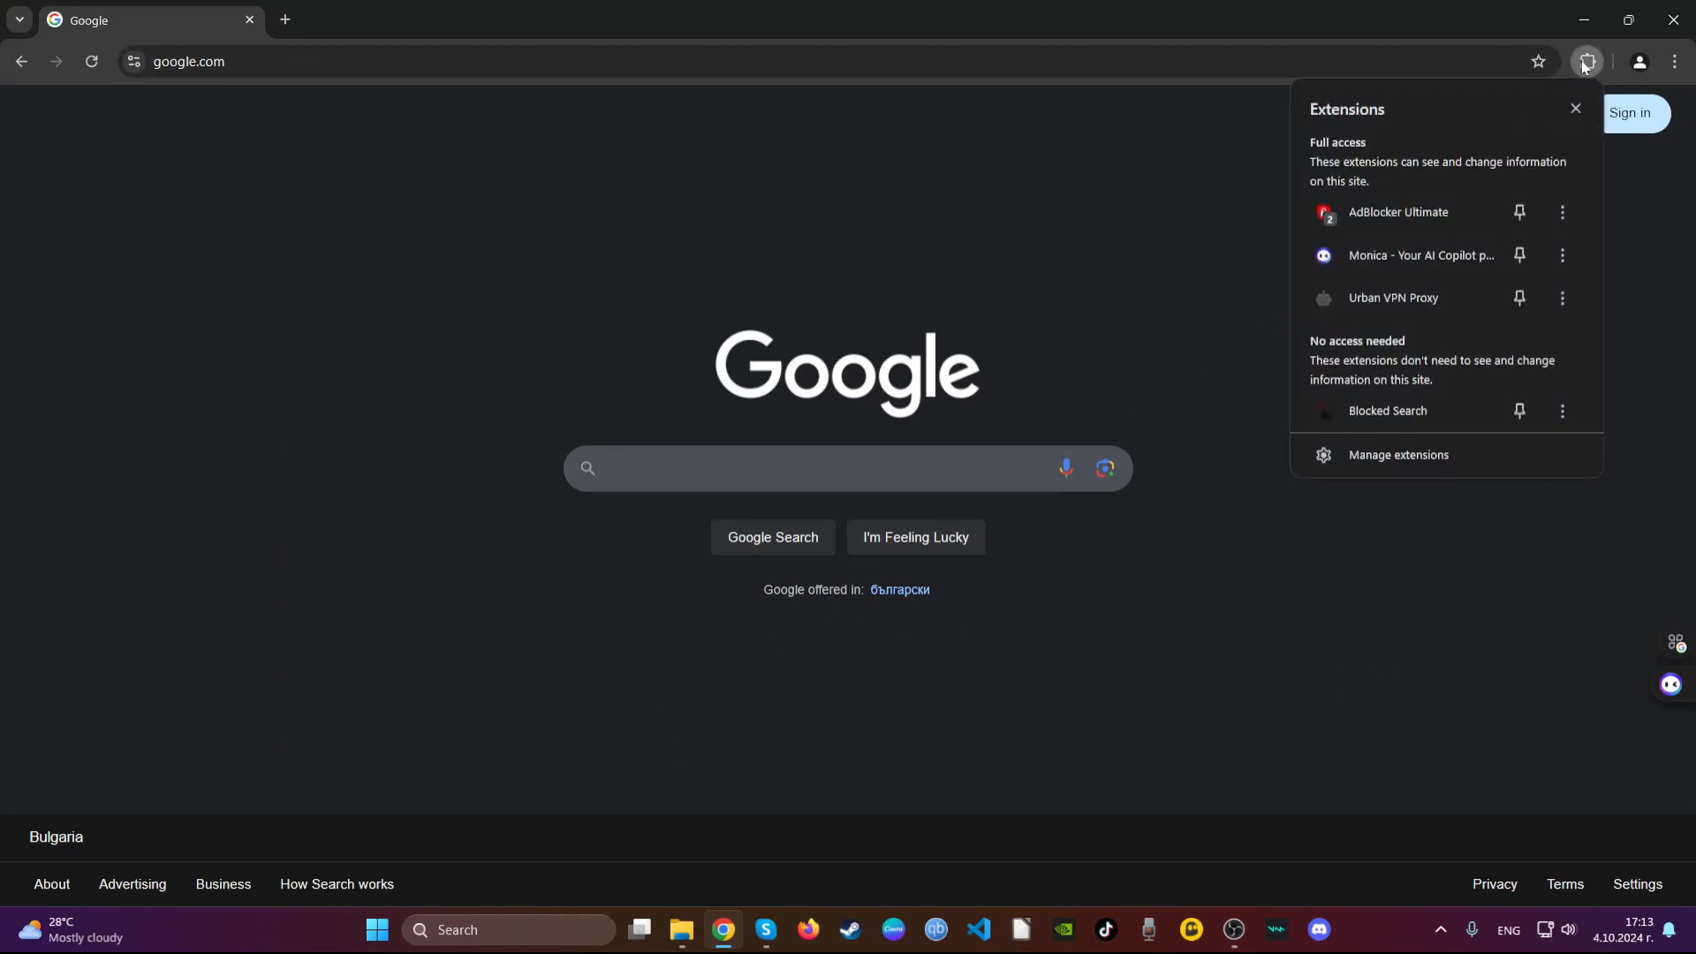
mouse_move(1388, 425)
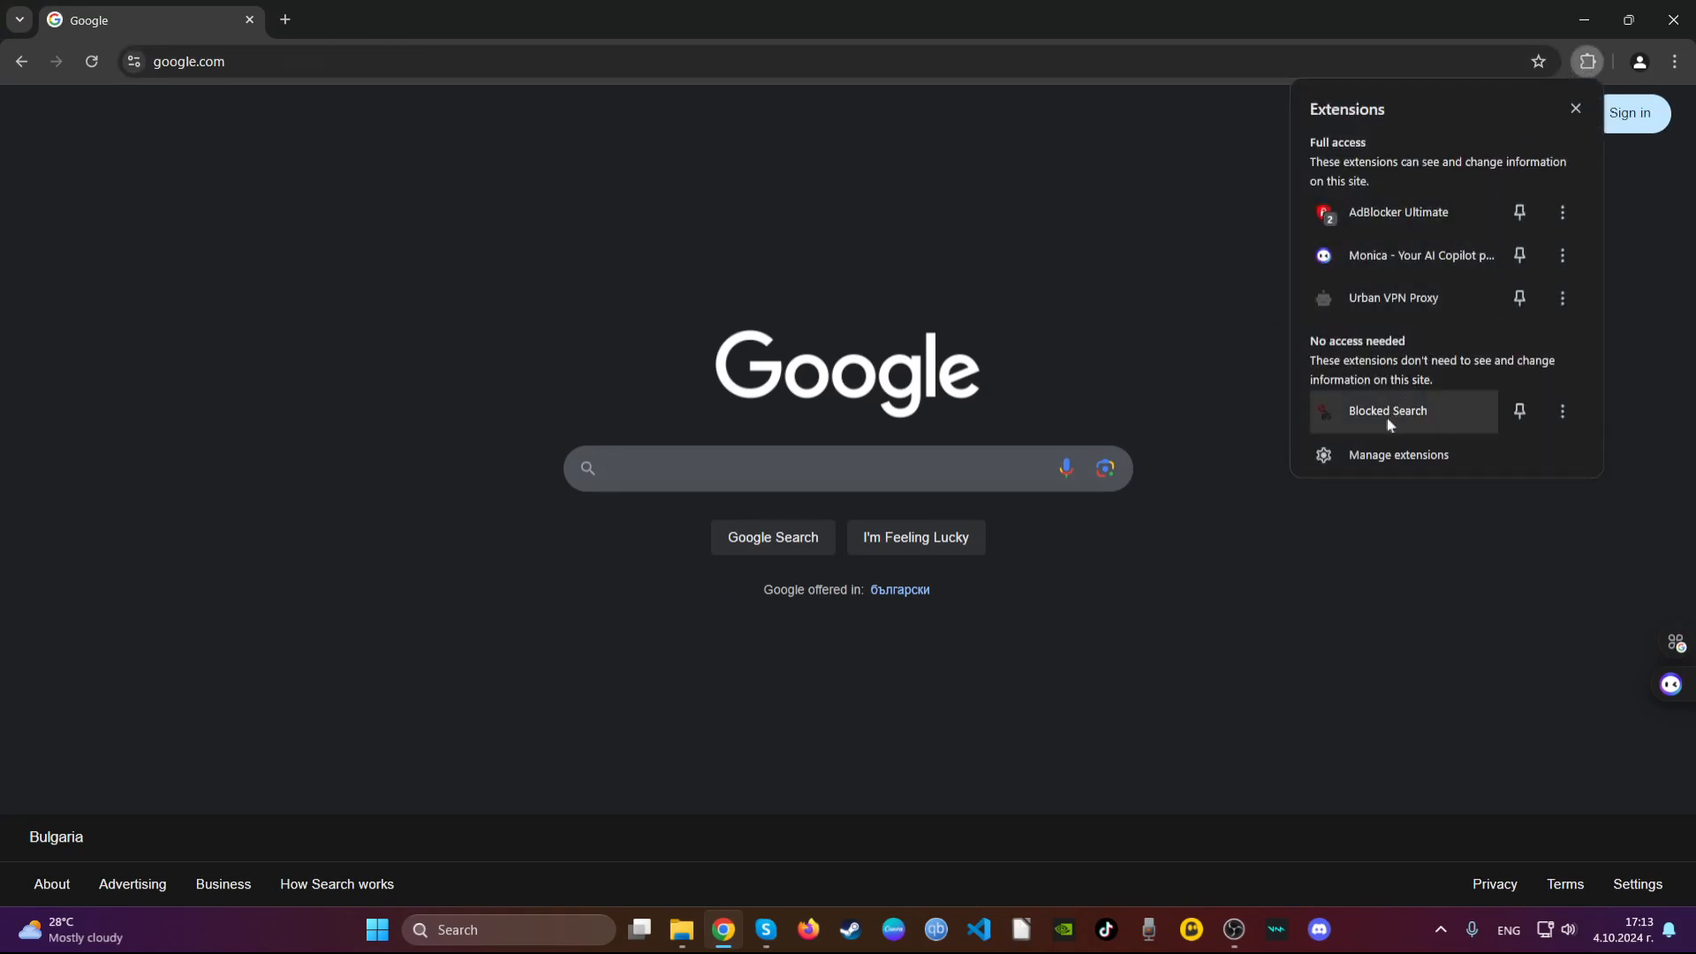
left_click(1561, 411)
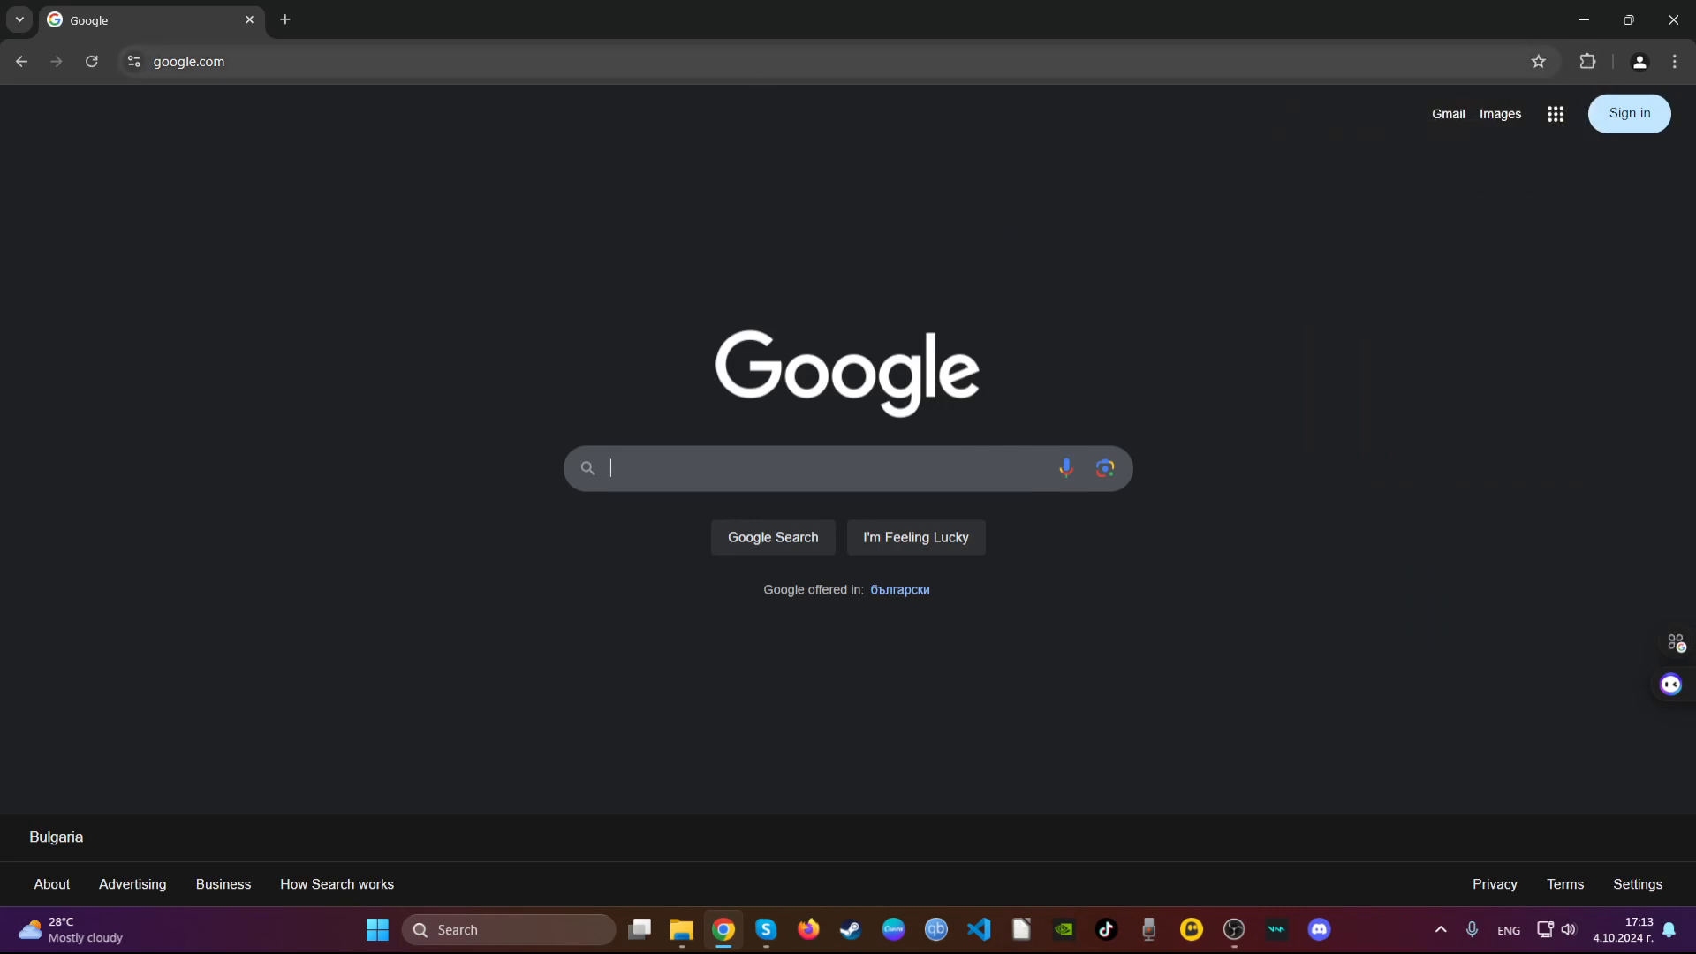
Delete all-time Chrome history, cookies, cache and site data via chrome://settings
type("cleaj")
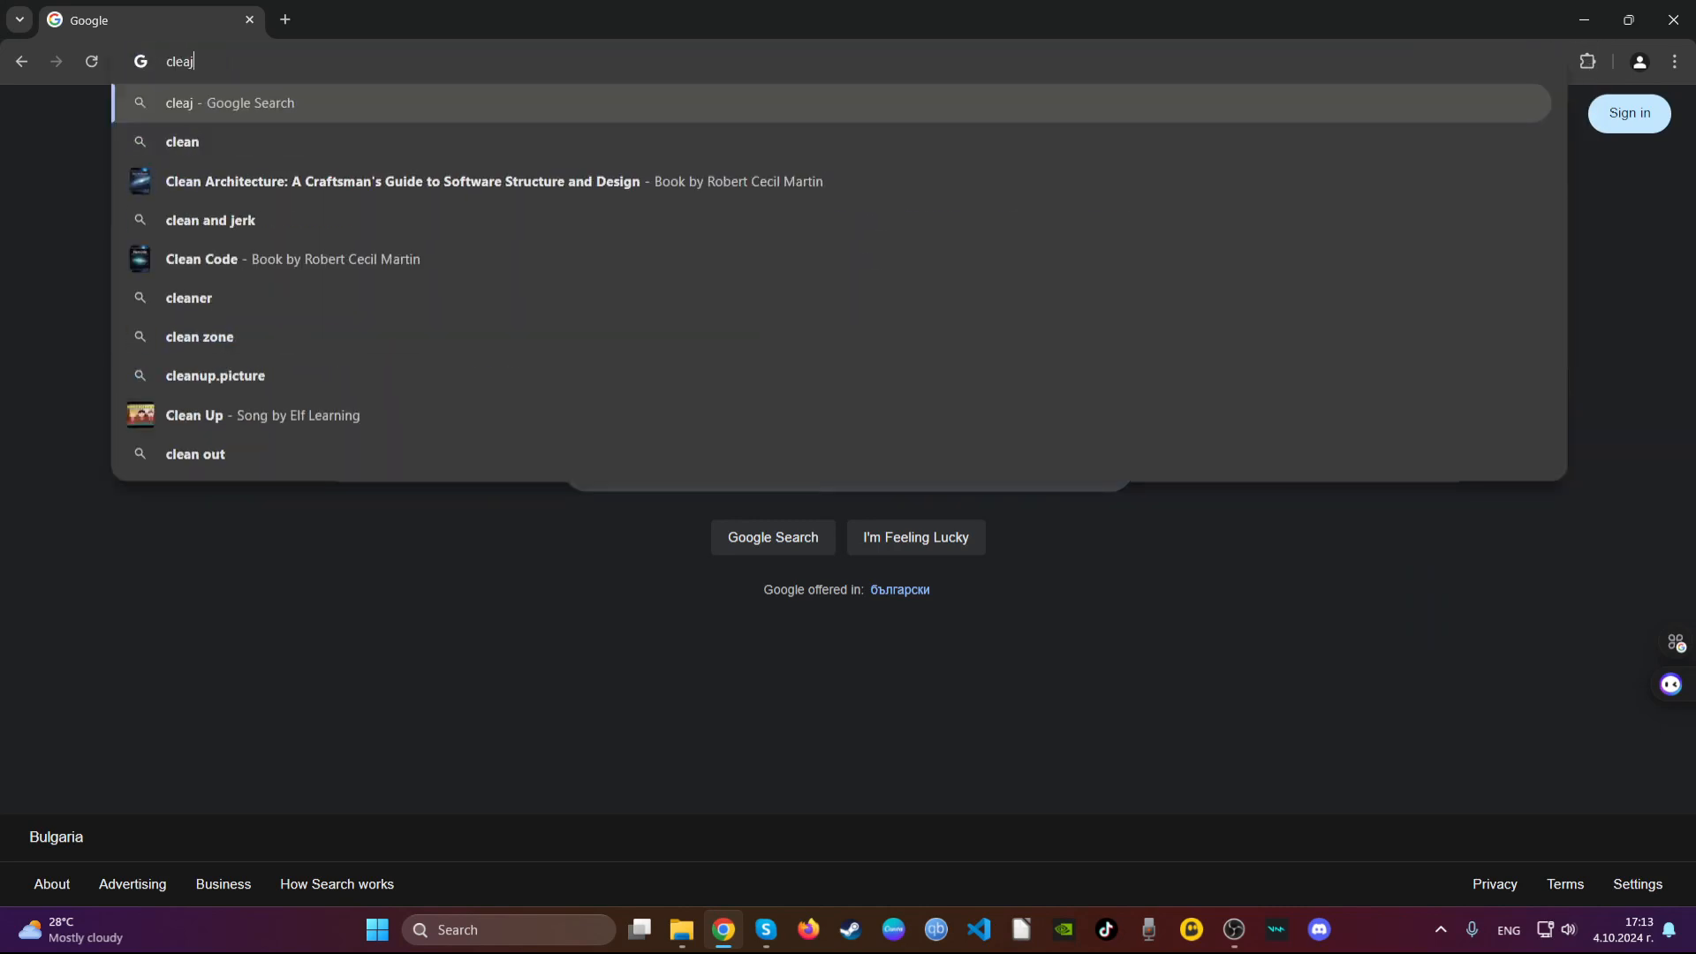
type("chrome")
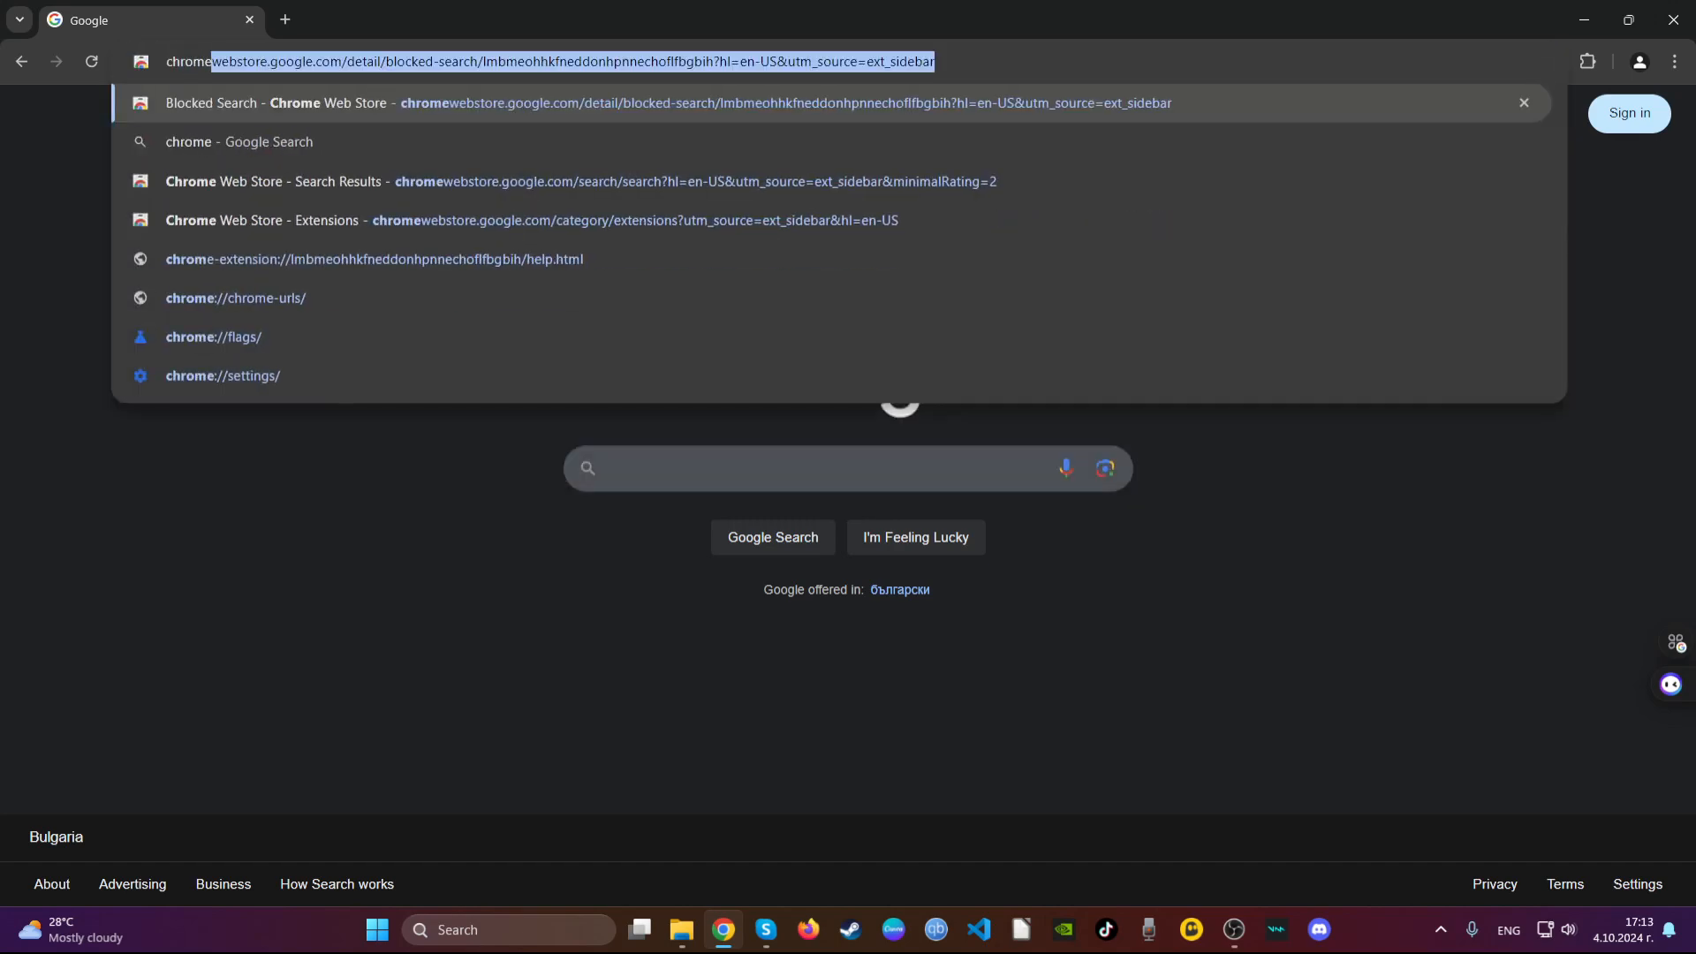
type("chrome://version")
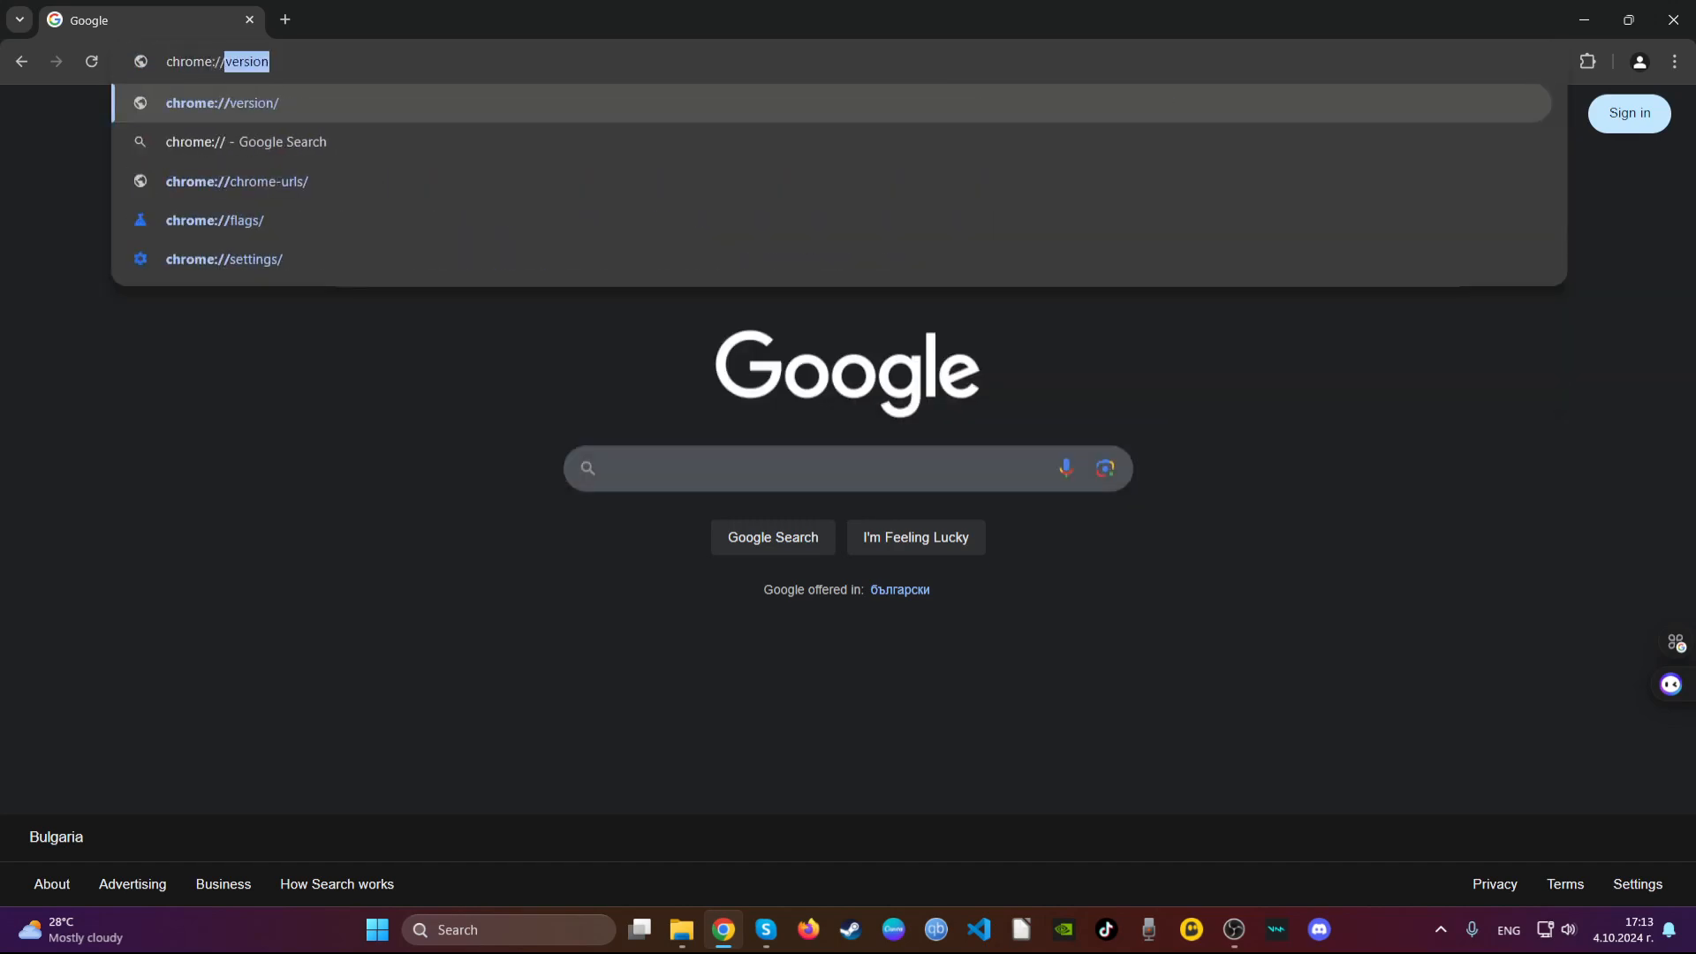
type("chrome://settings/clearBrowserData")
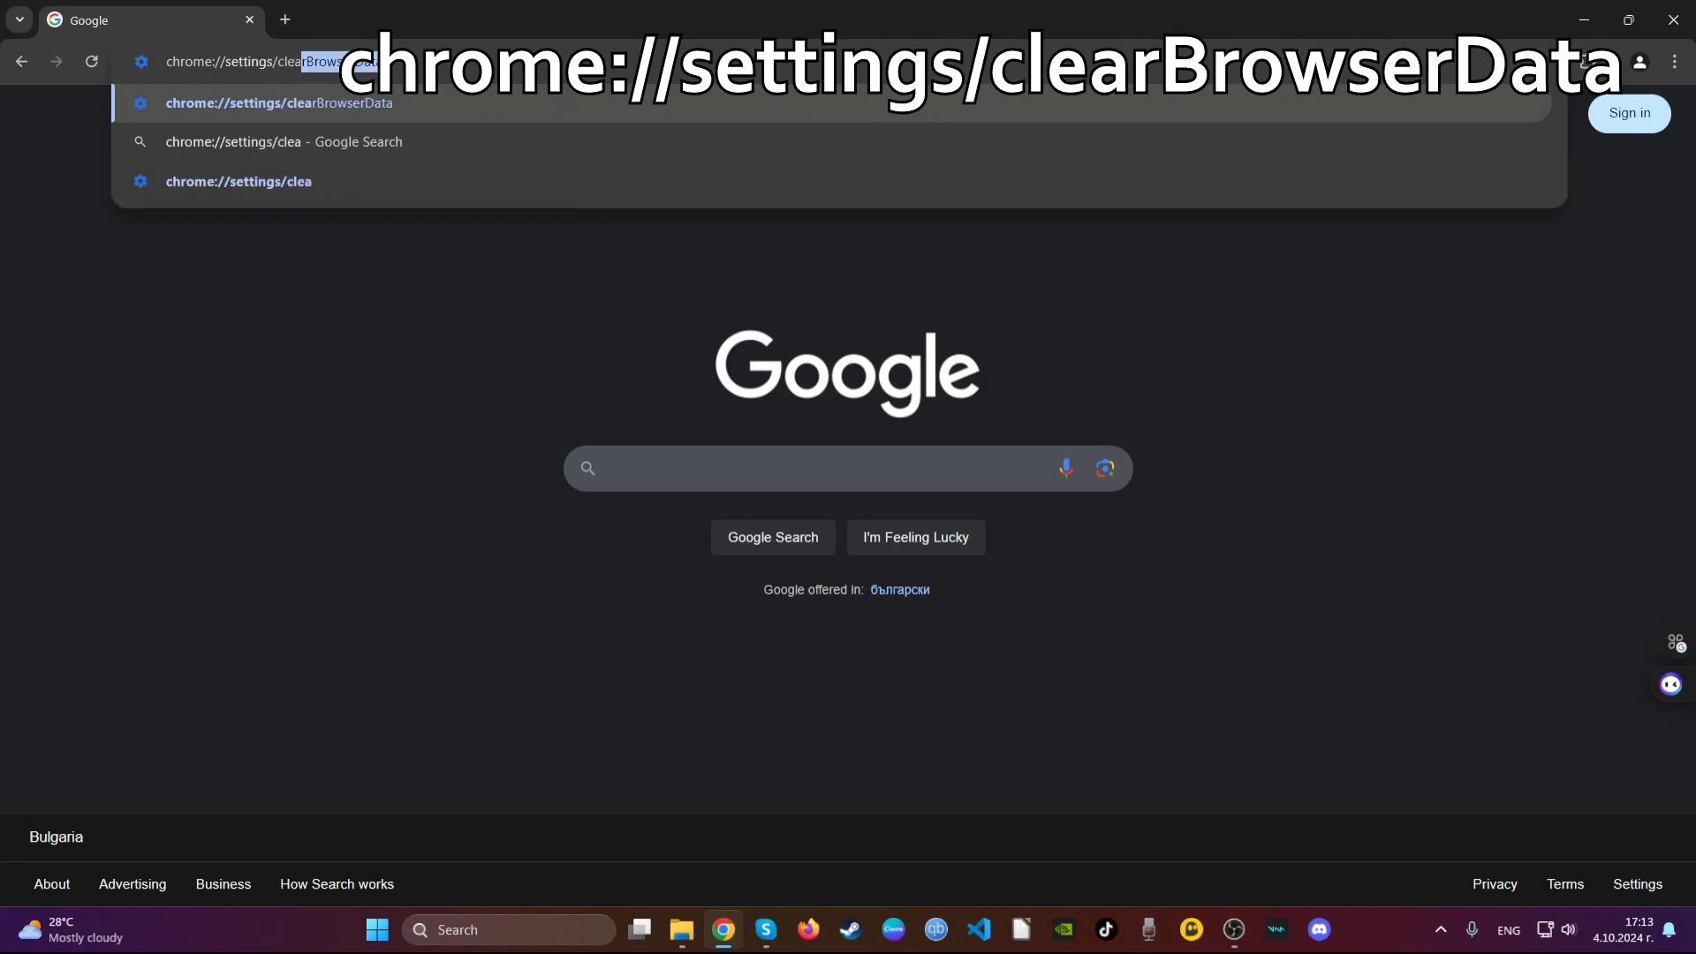
key("Enter")
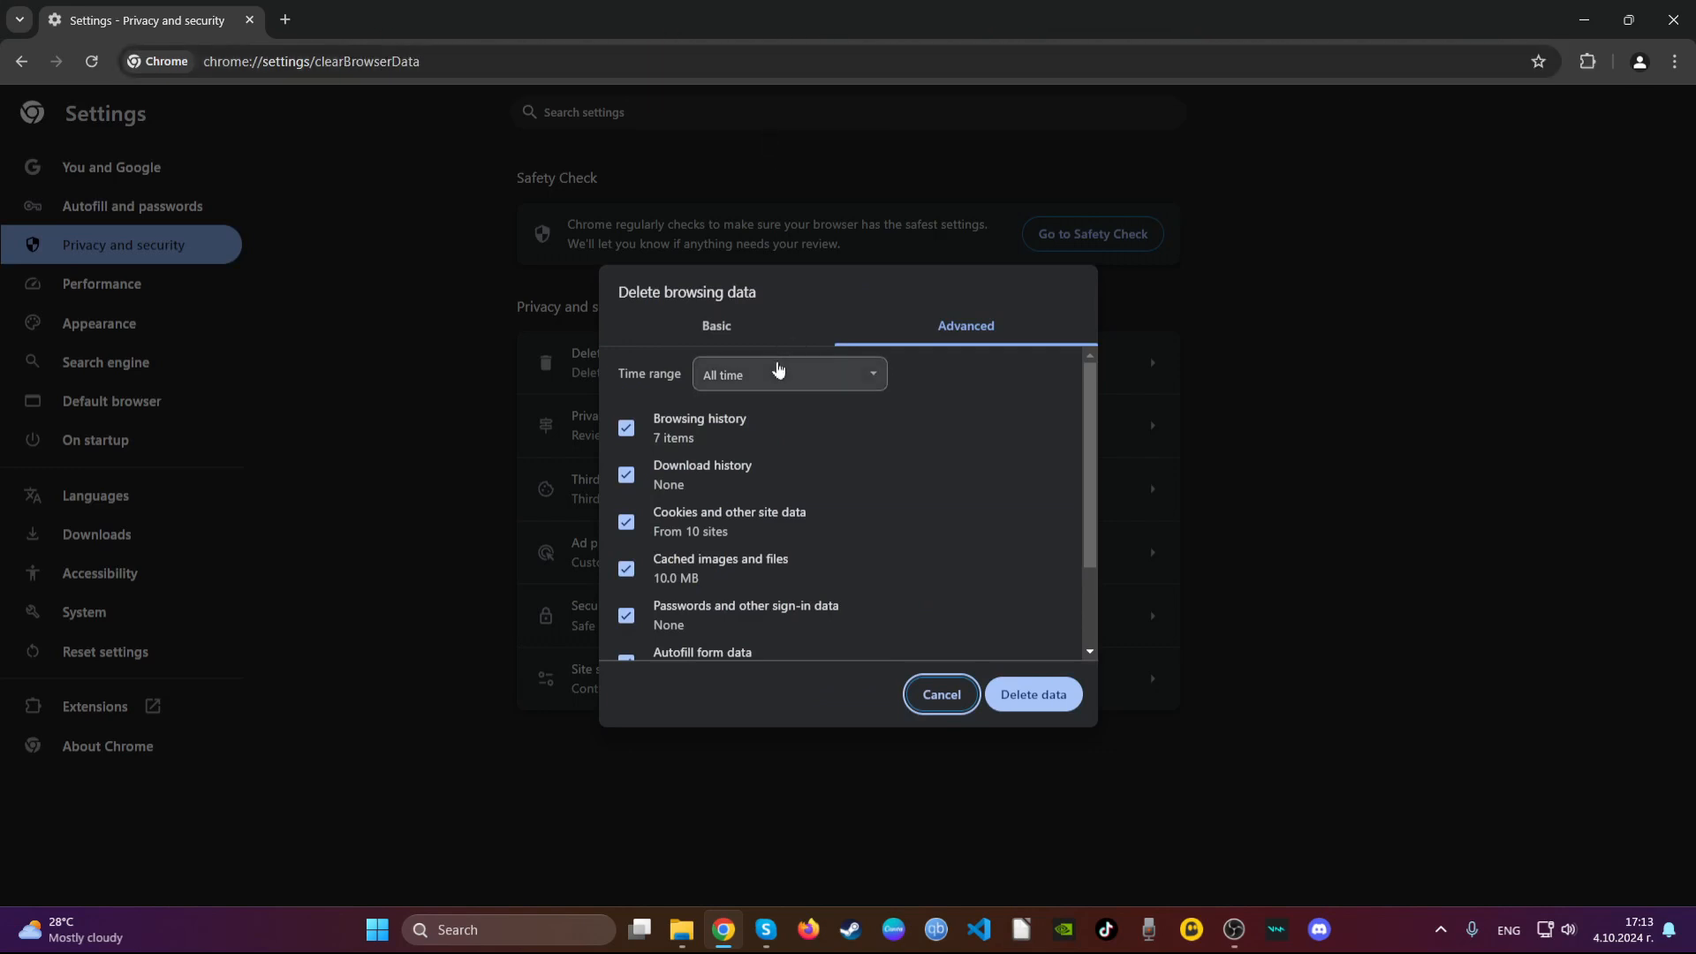
scroll("down", 3)
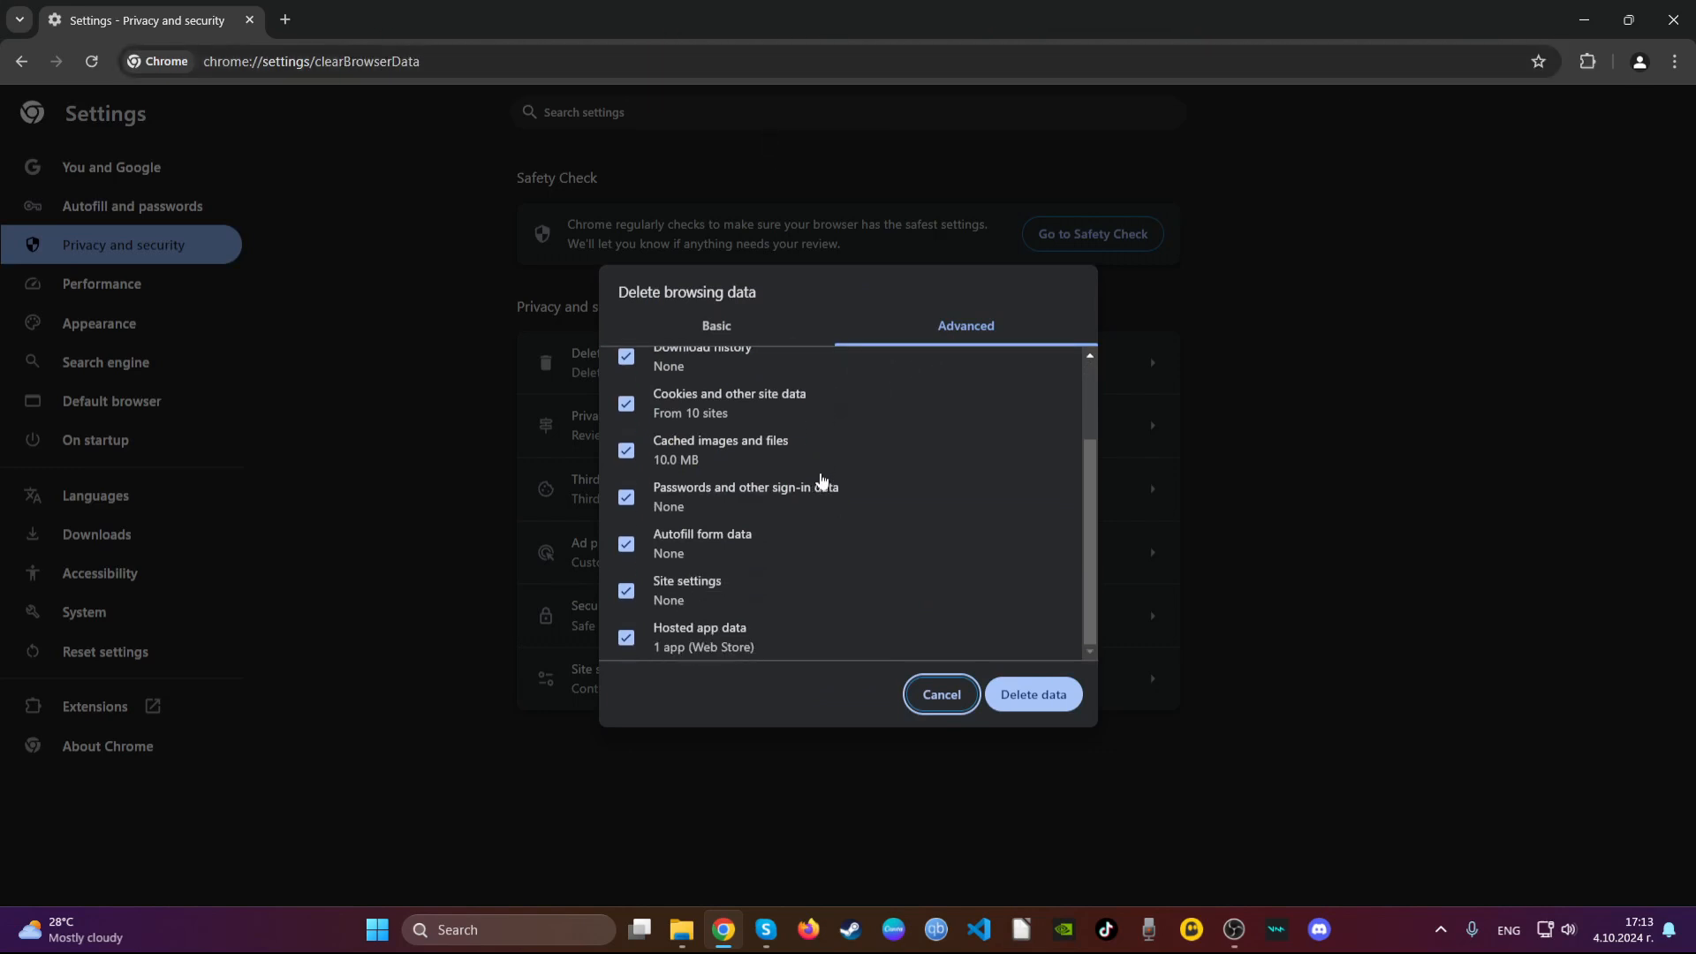
left_click(625, 497)
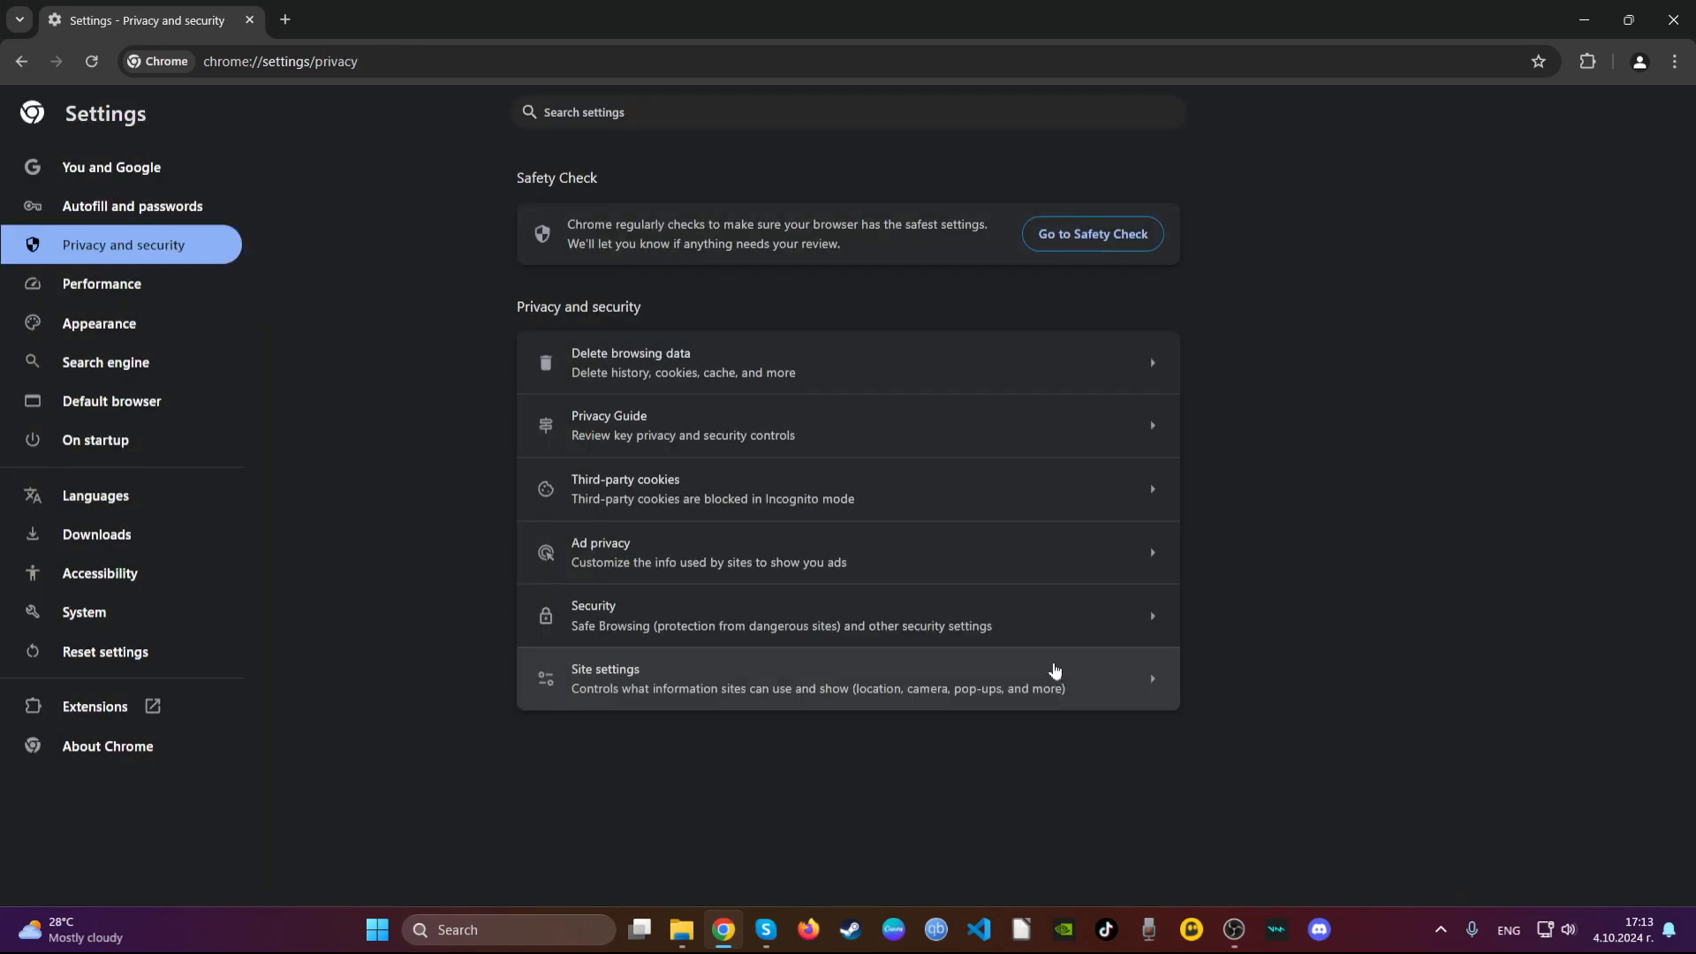
mouse_move(948, 495)
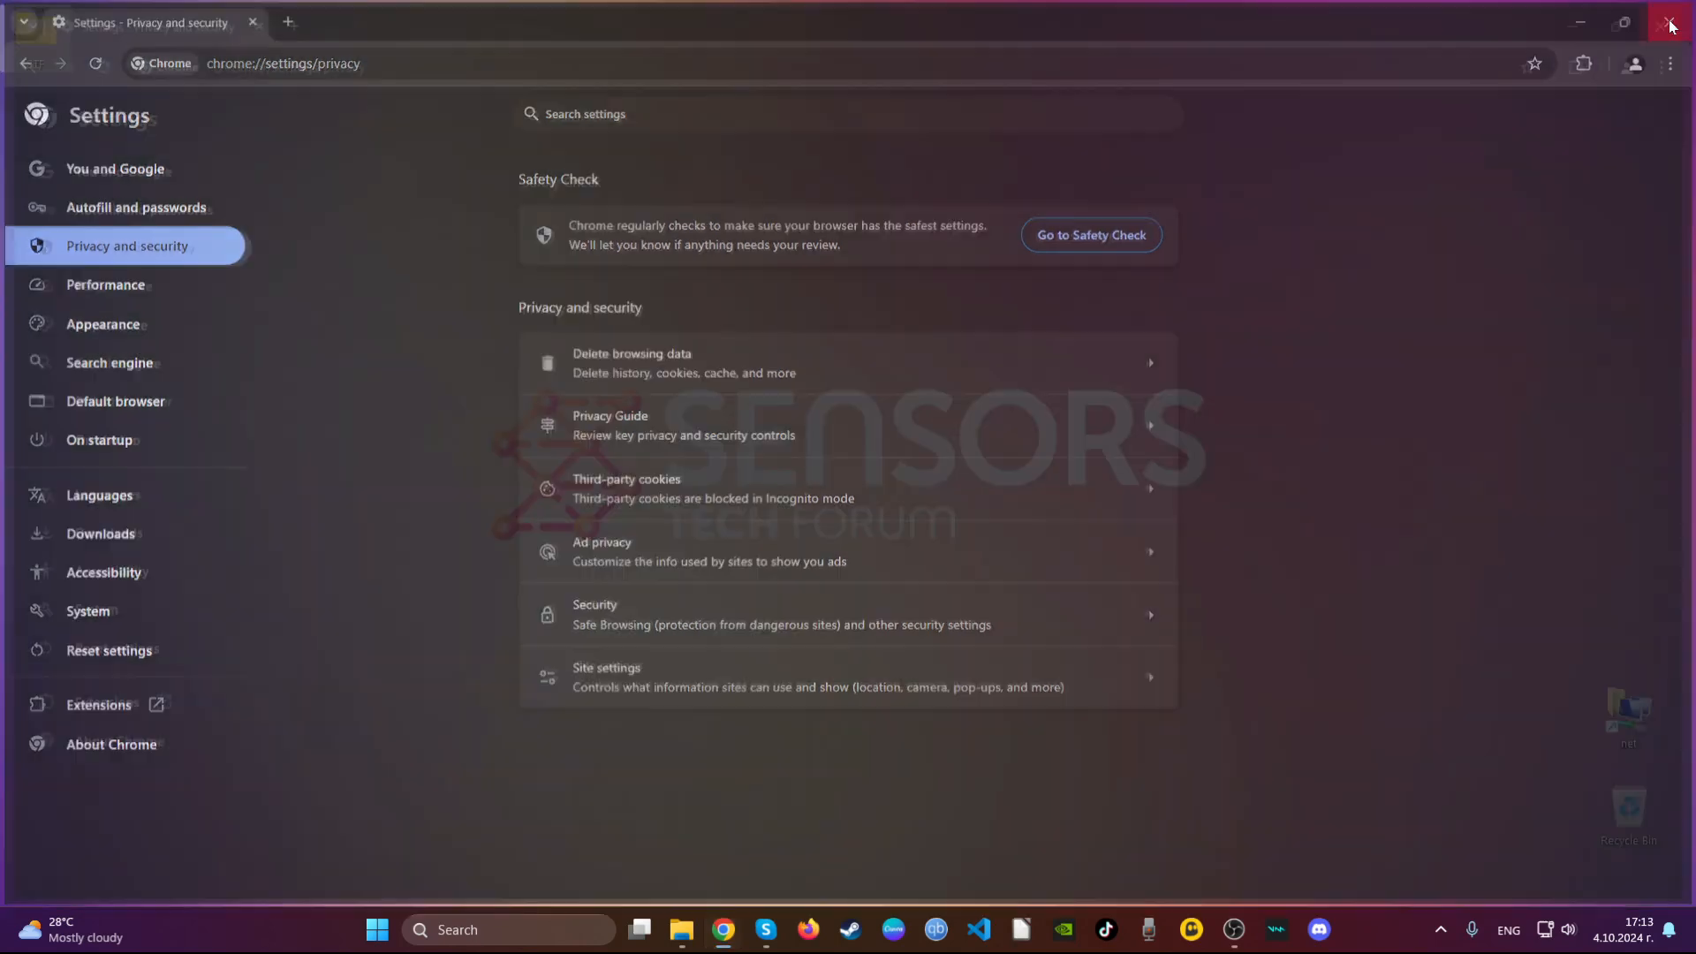
Close Chrome, launch Firefox and request removal of the Safeplex Search extension
left_click(1669, 21)
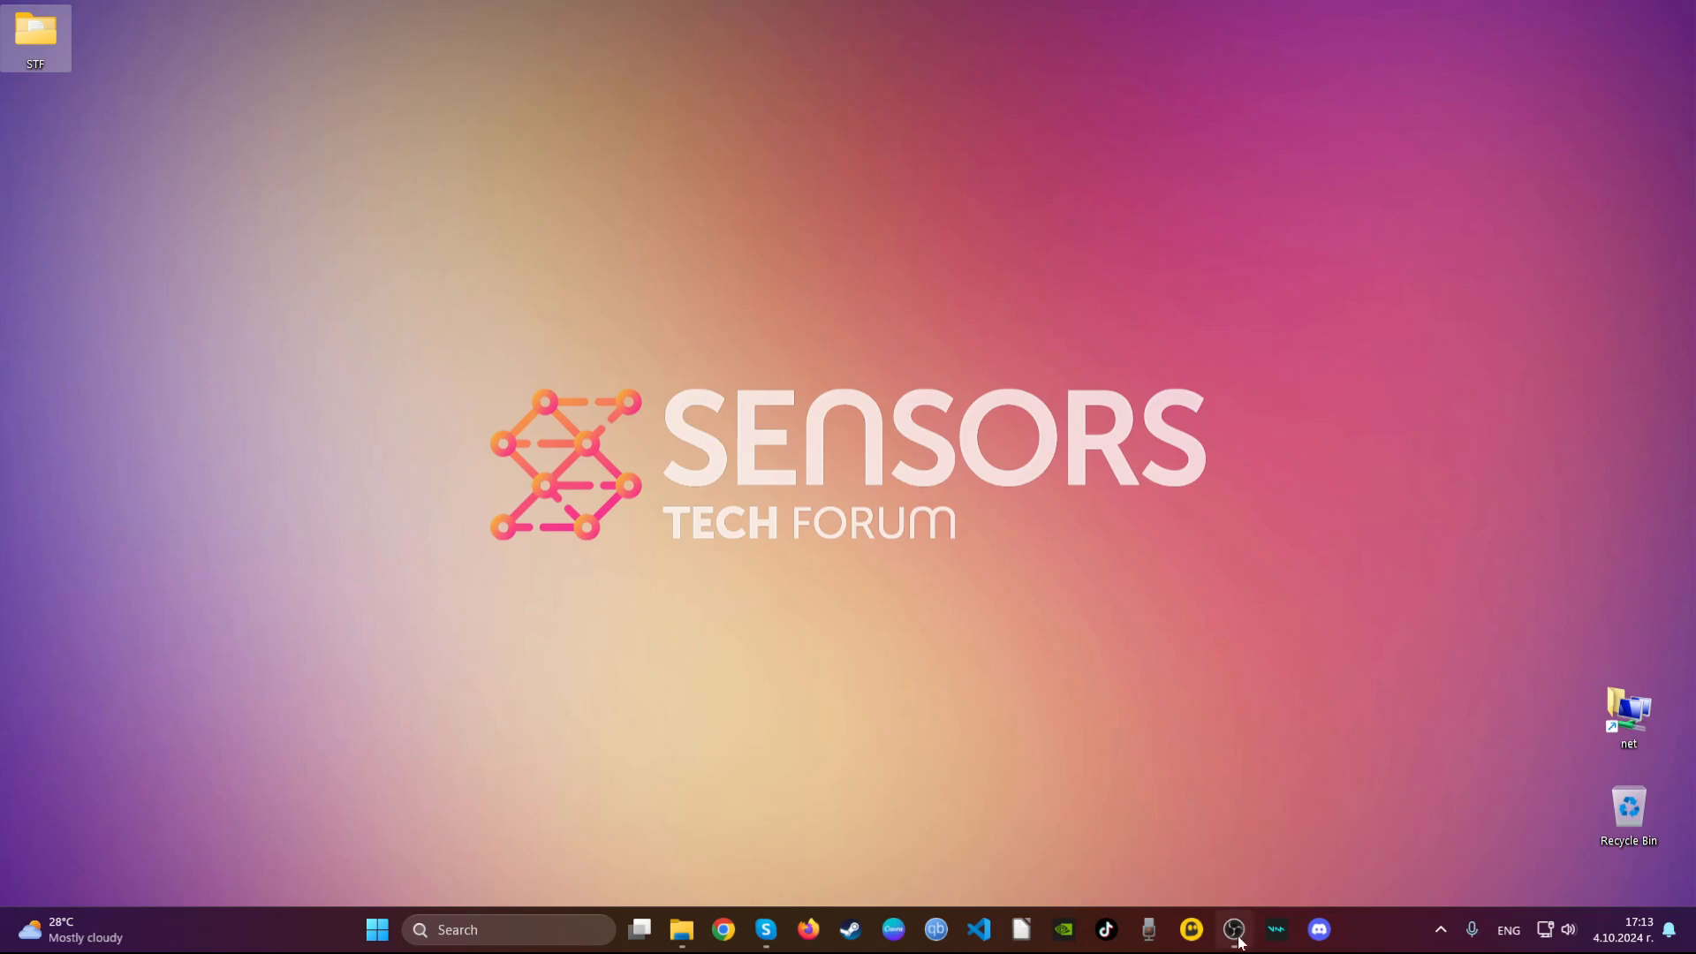
left_click(808, 937)
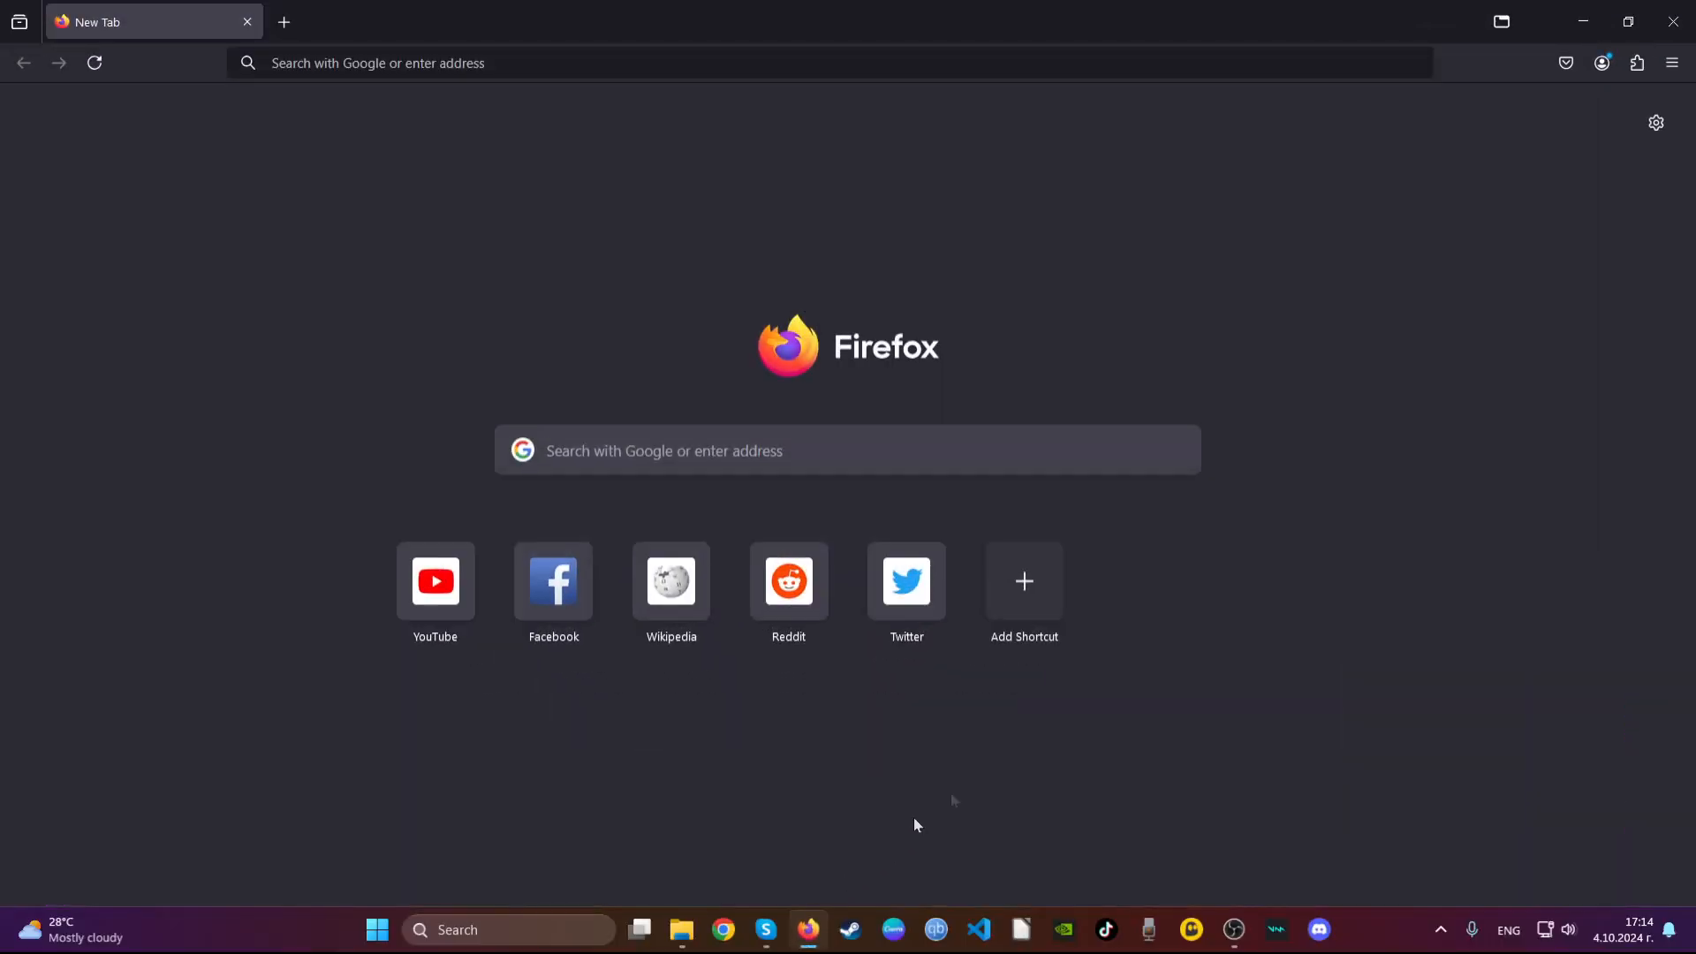
left_click(1637, 63)
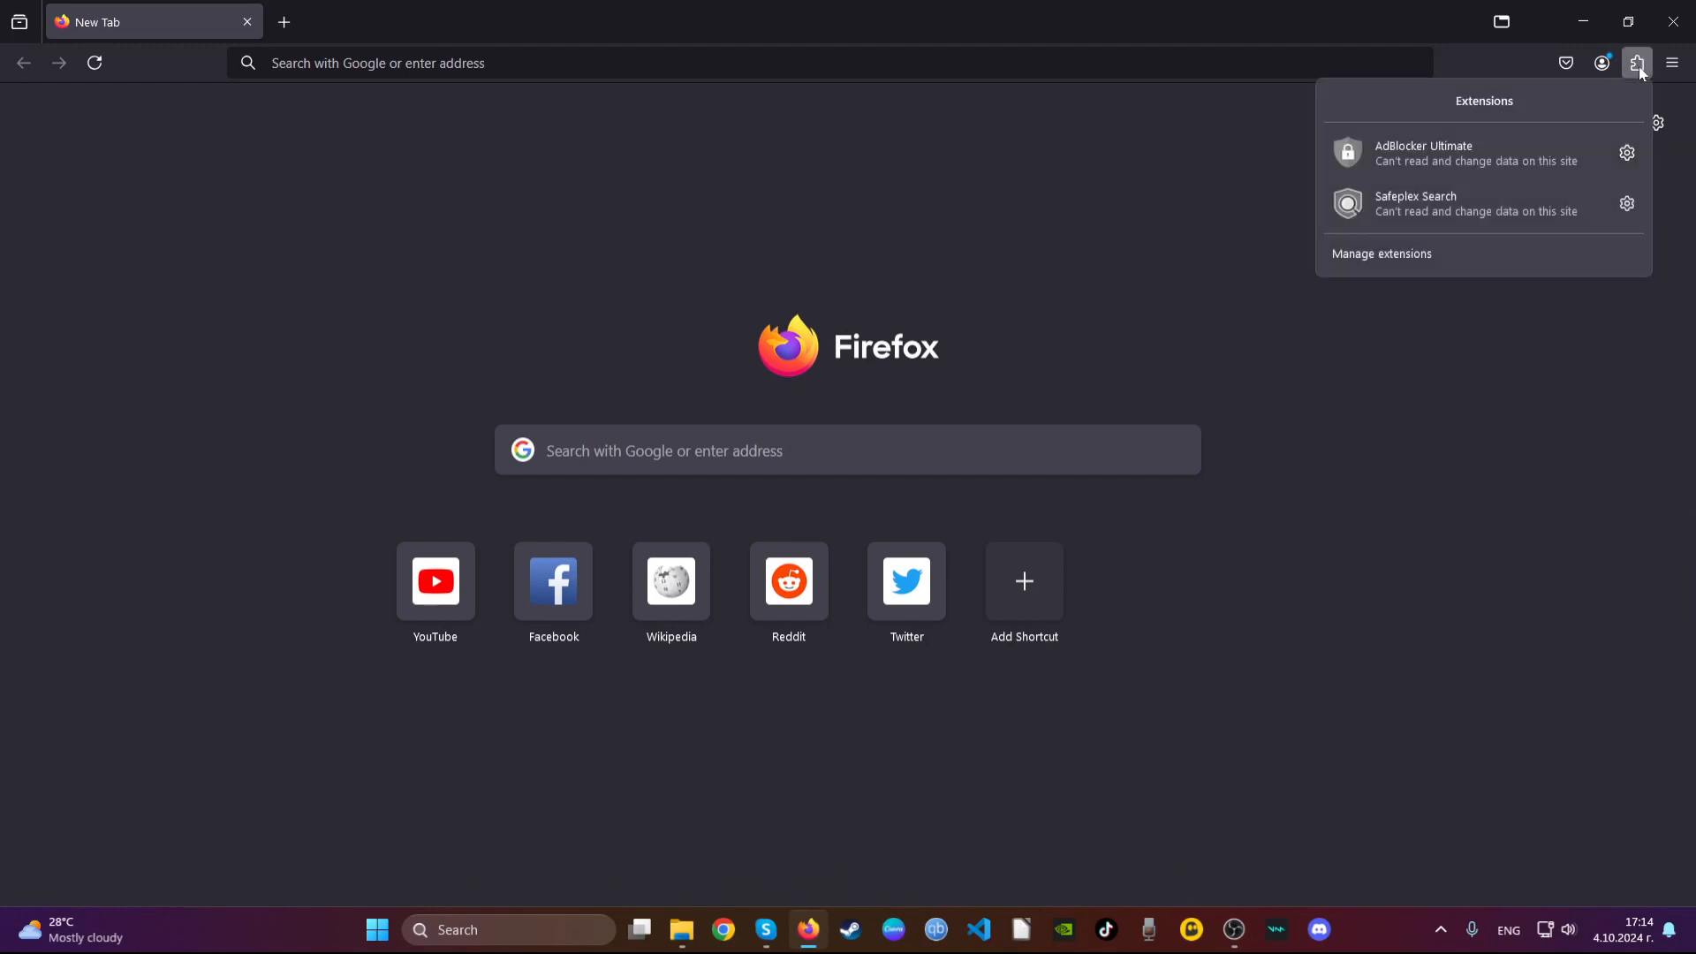
left_click(1627, 203)
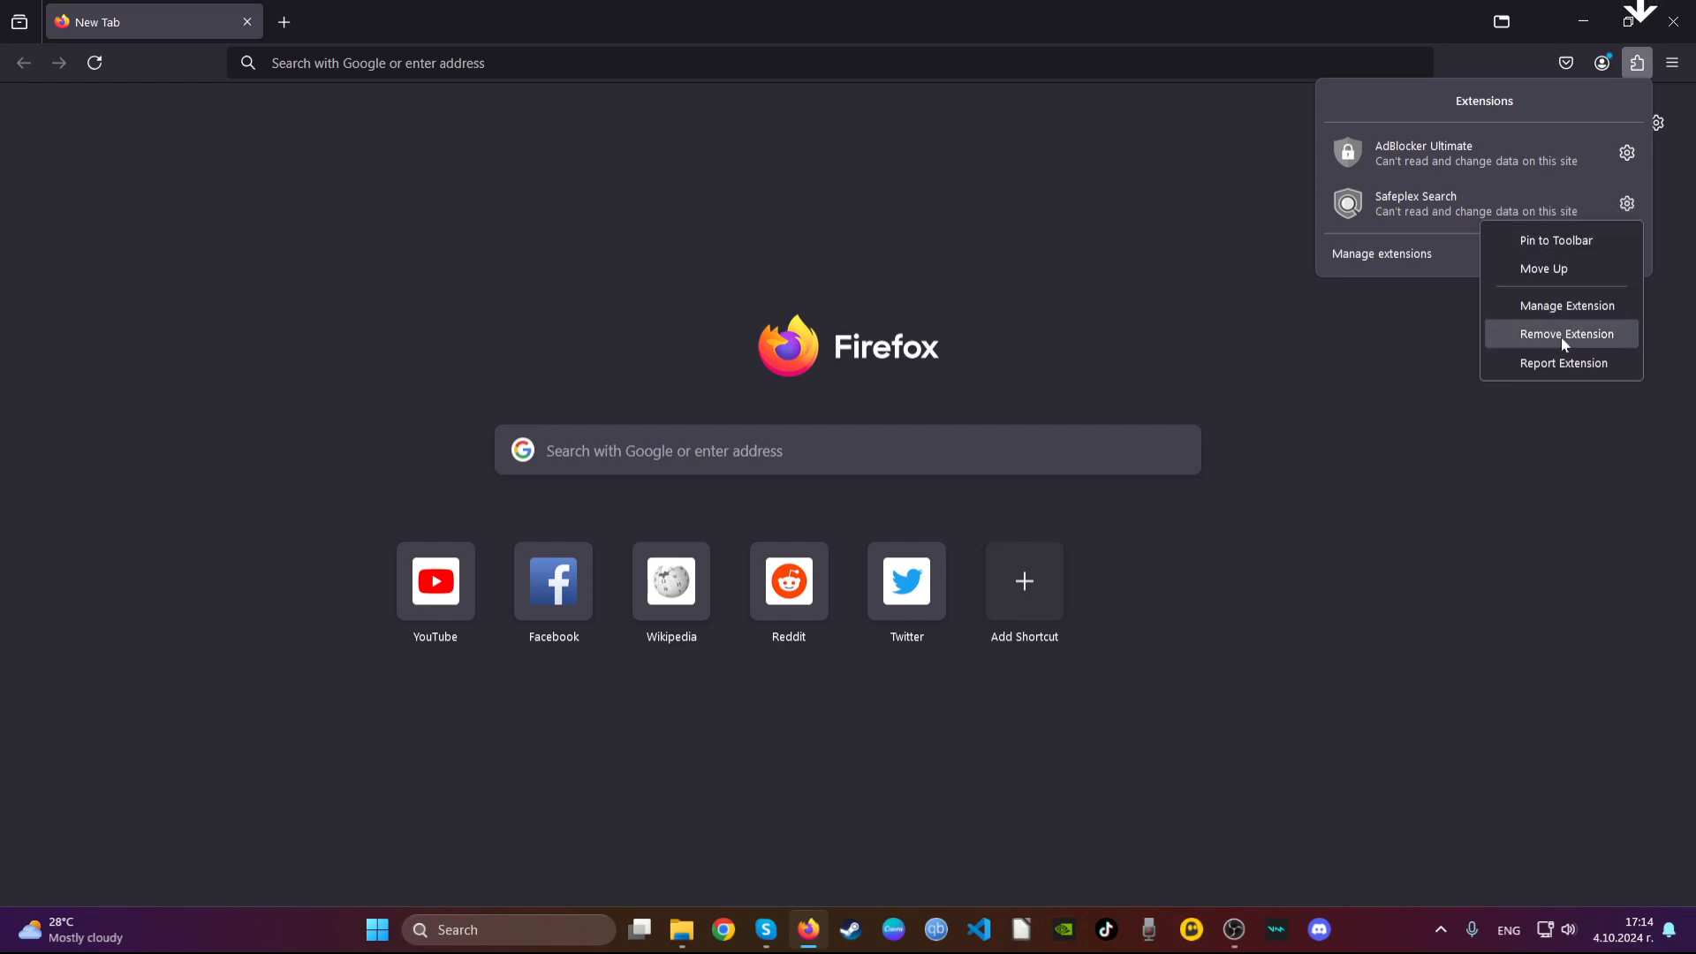
left_click(1563, 333)
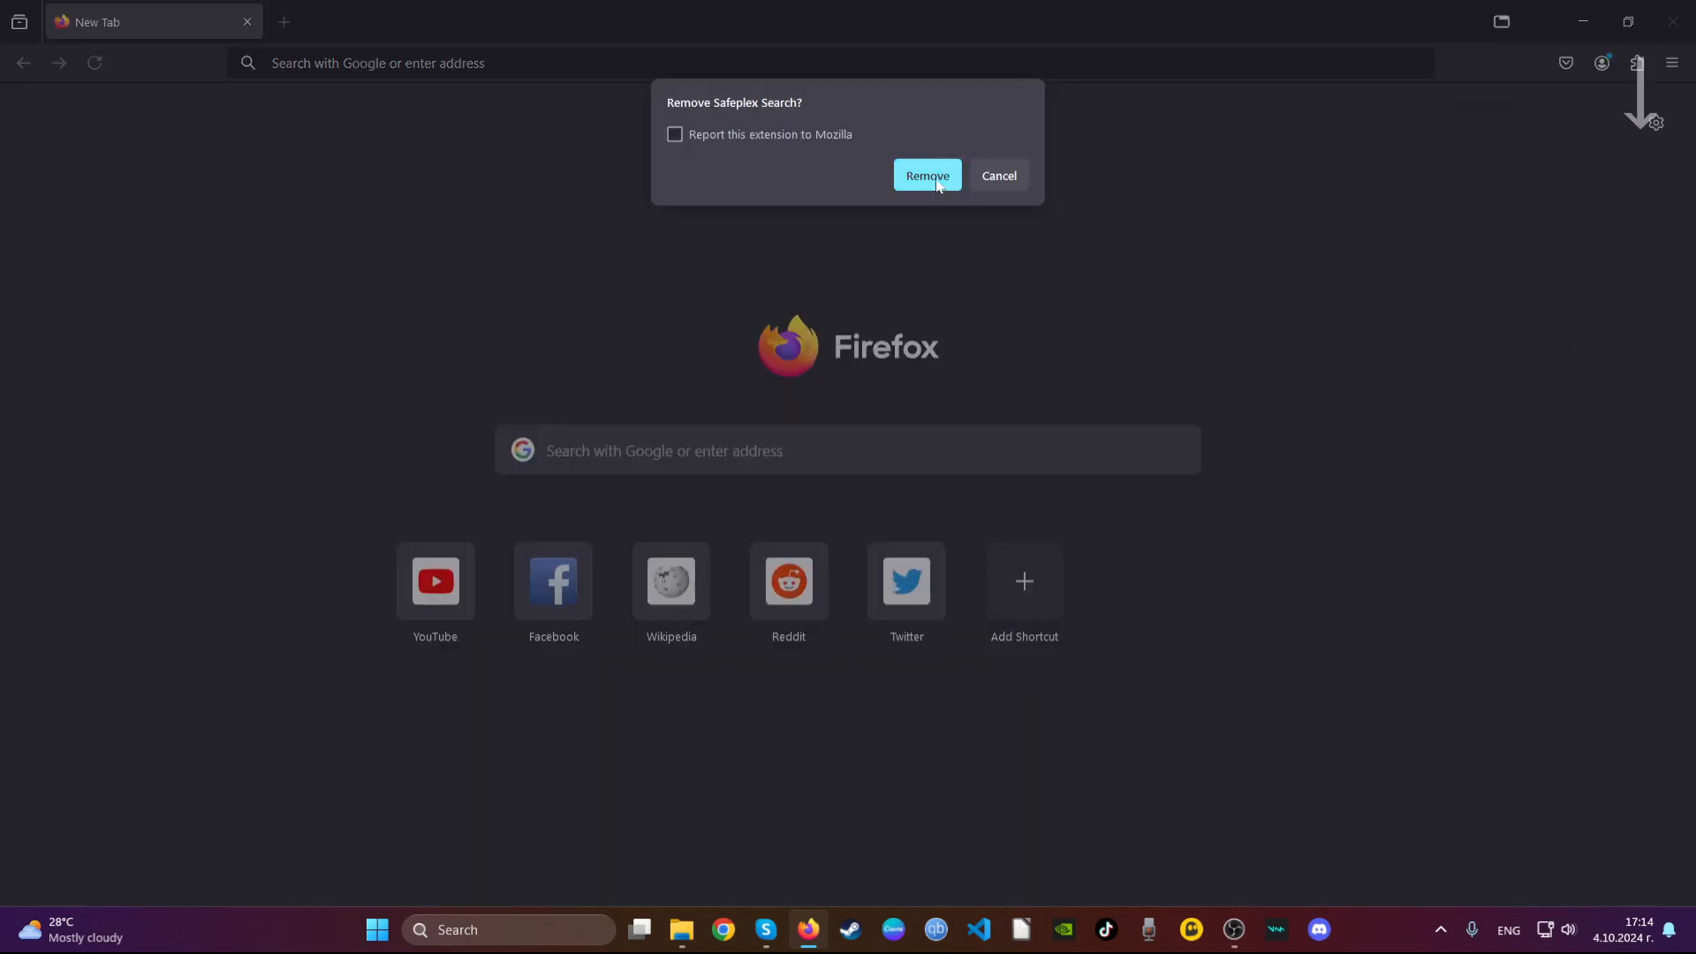
Remove Safeplex Search and refresh Firefox to default settings from about:support
left_click(925, 175)
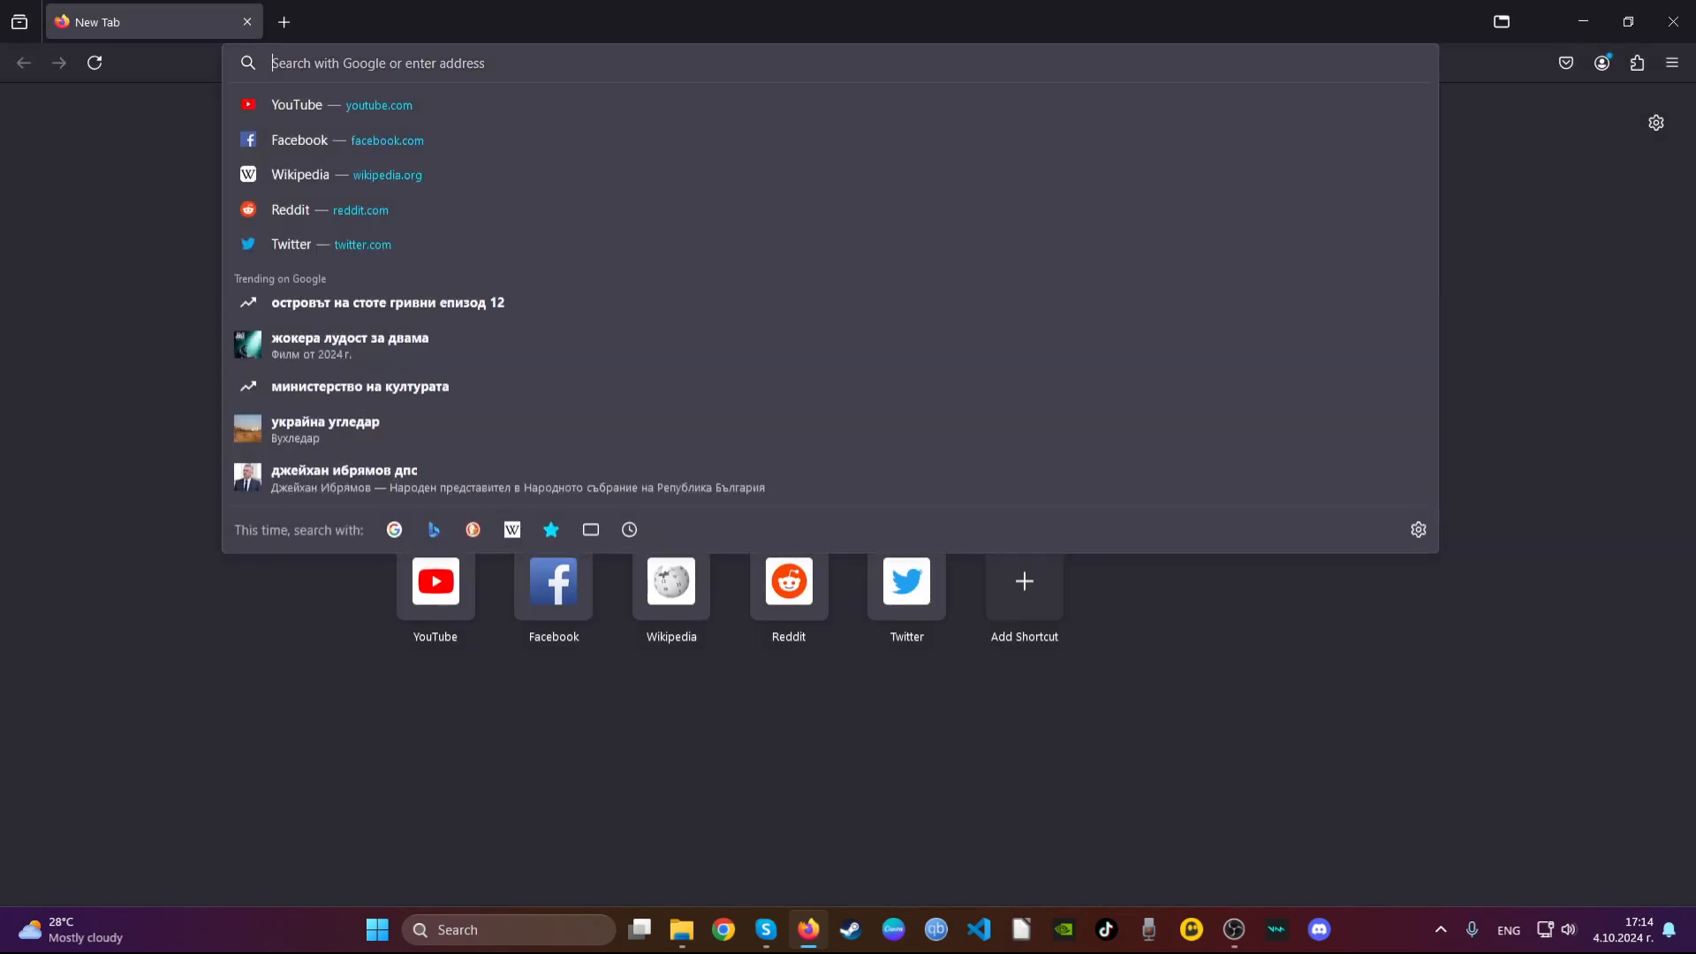
type("about:support")
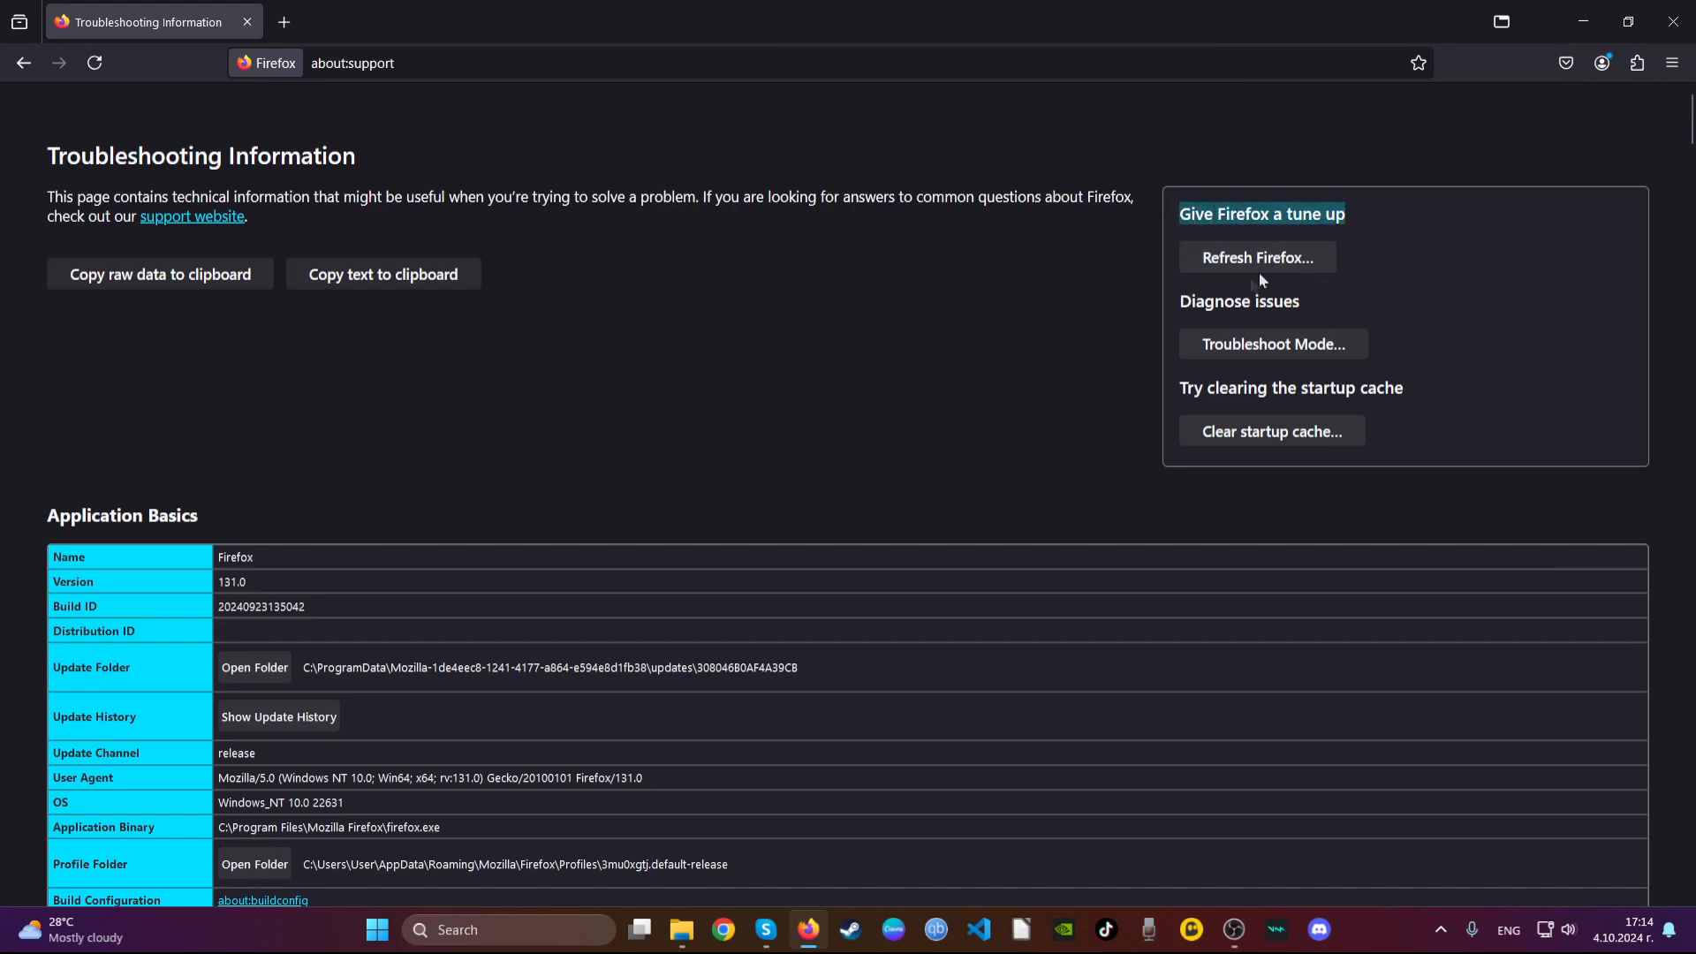
left_click(1257, 257)
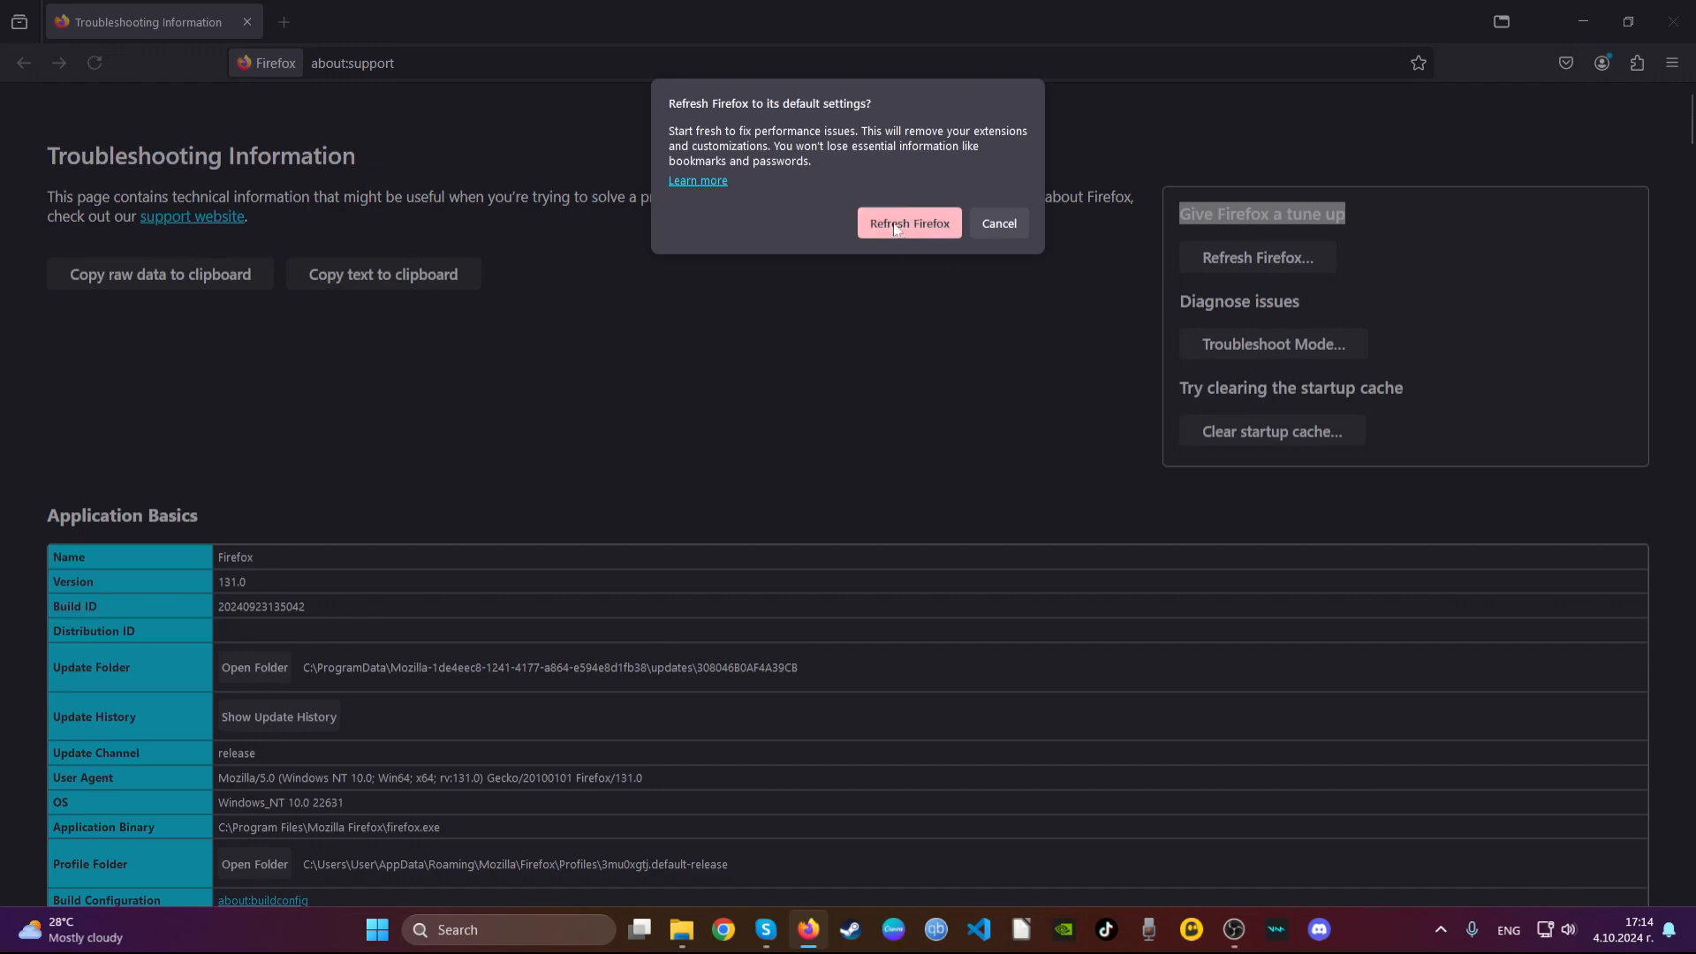
left_click(909, 222)
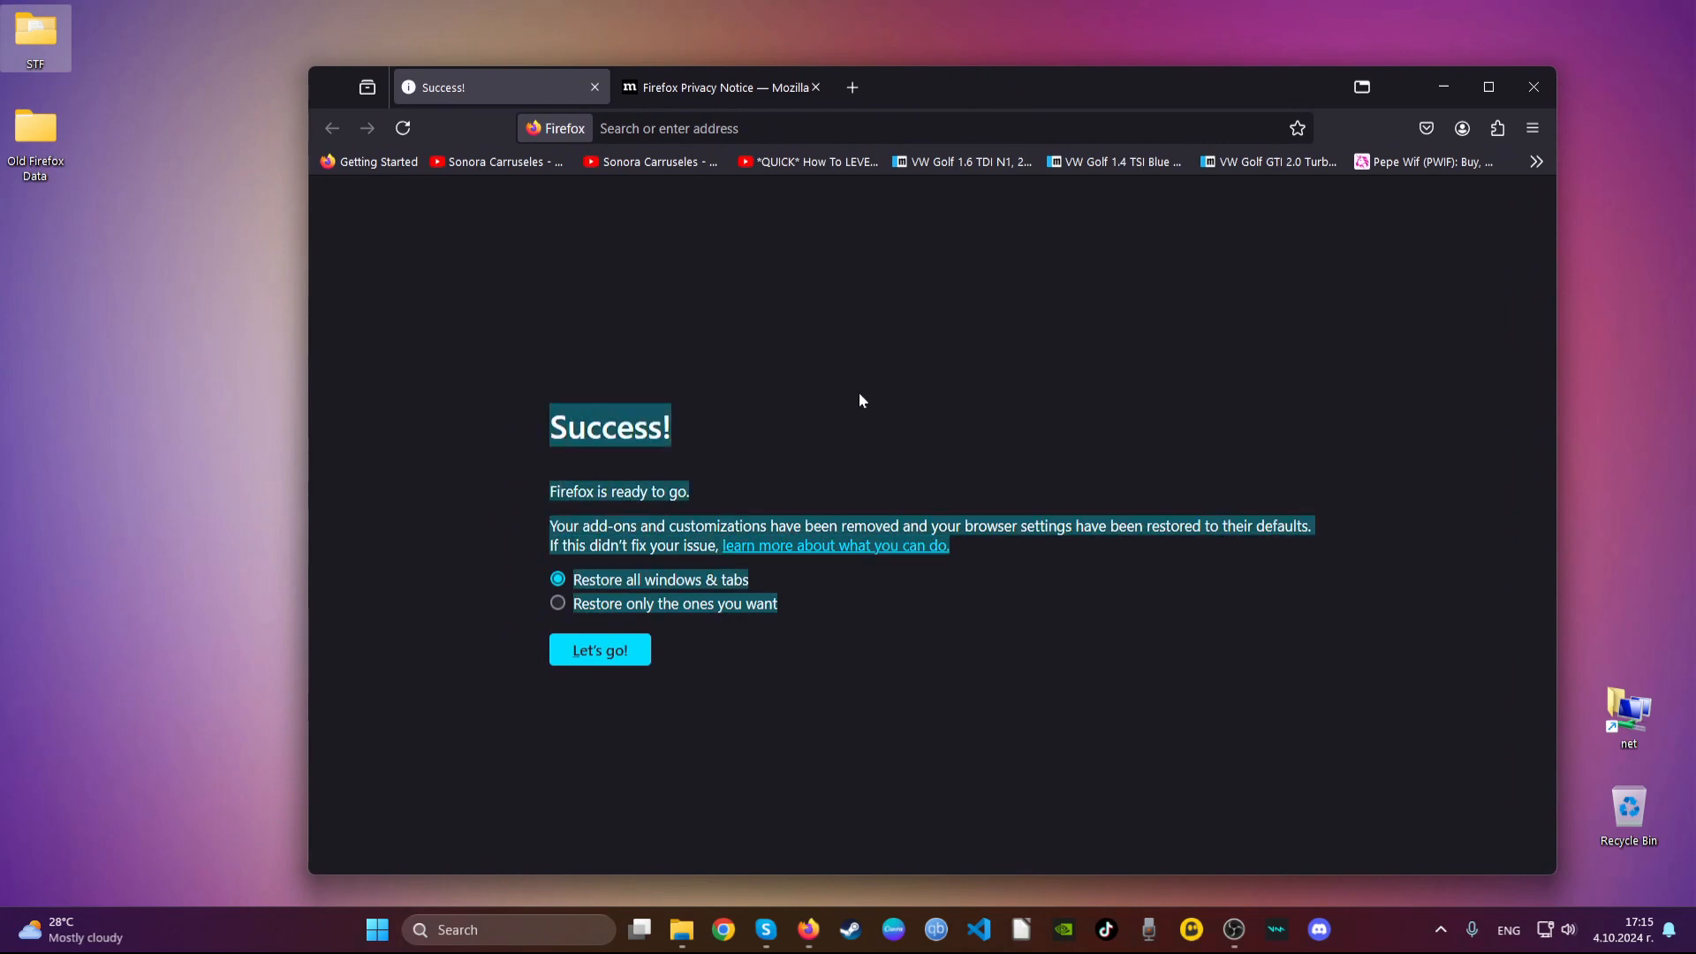
mouse_move(1443, 87)
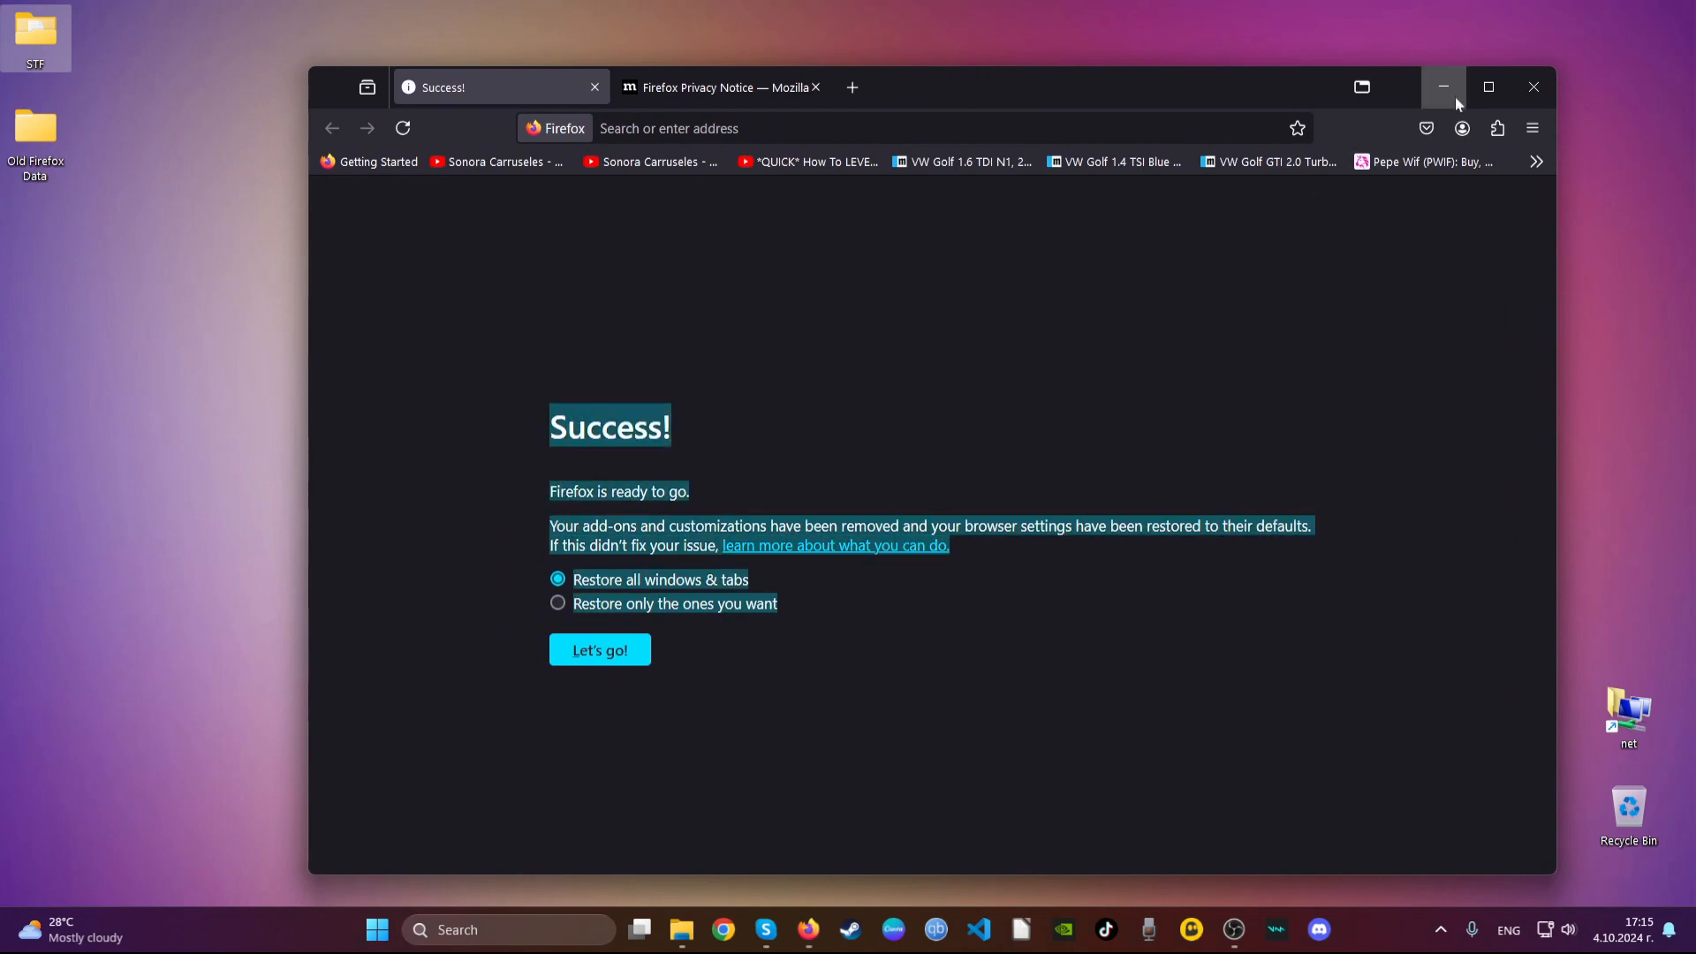
Minimize Firefox, launch Edge and remove its Search from Popup or ContextMenu extension
left_click(1443, 87)
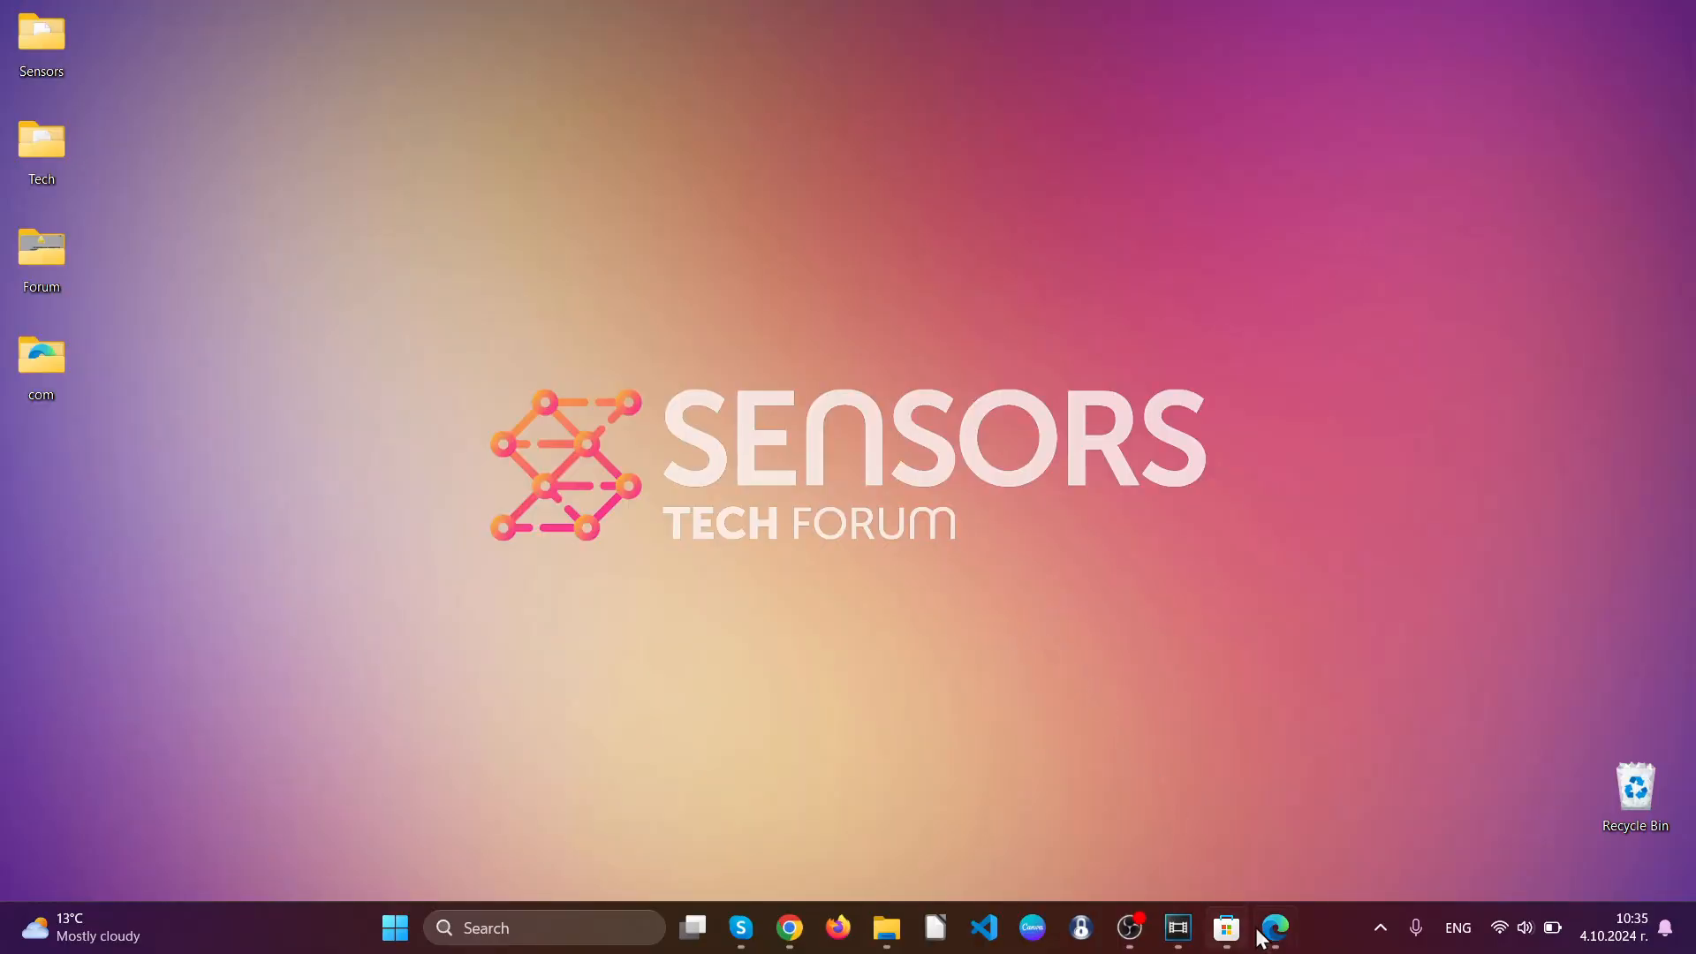
left_click(1274, 927)
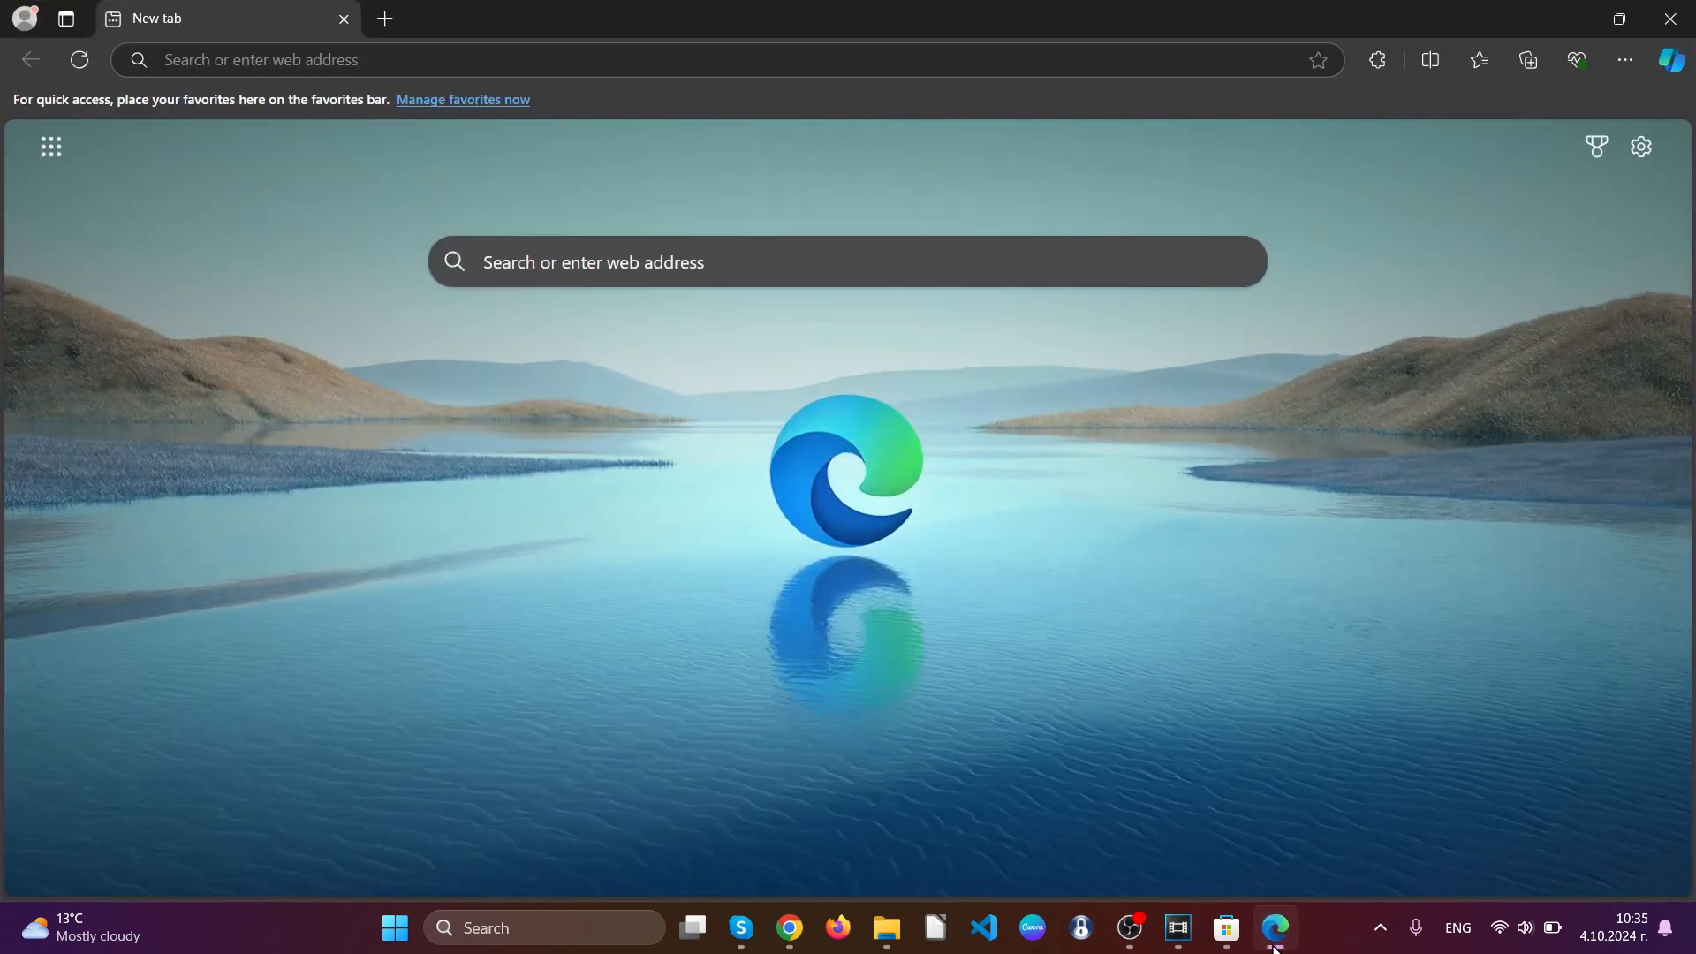
mouse_move(1367, 86)
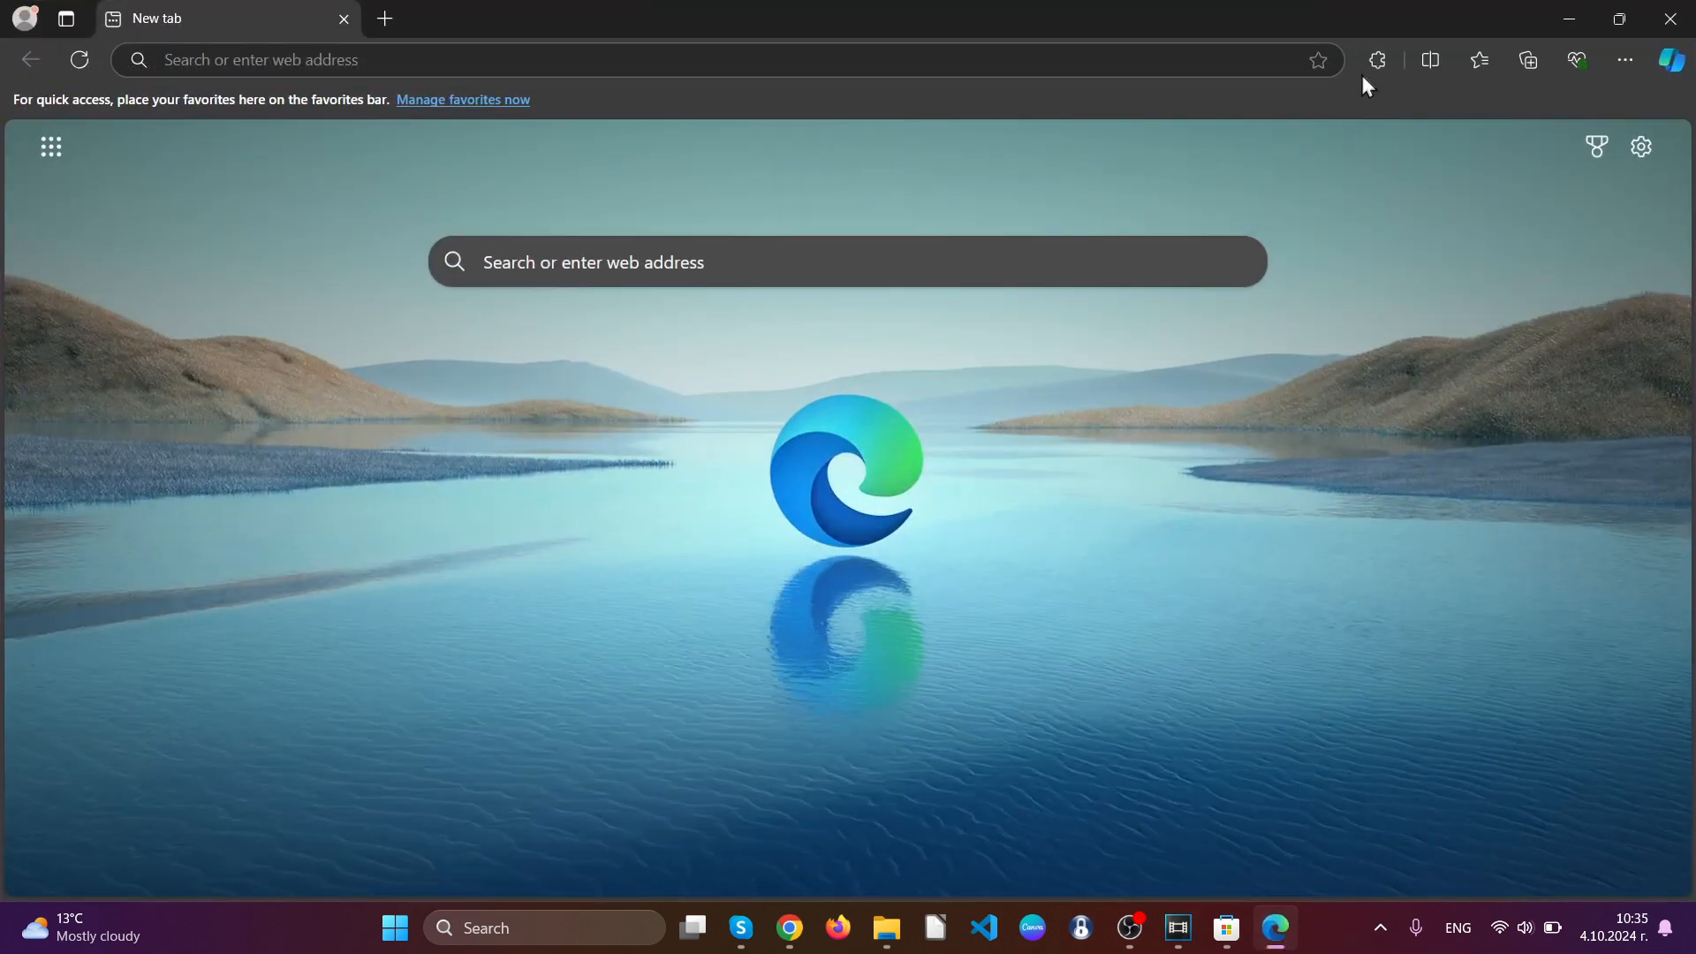
left_click(1377, 59)
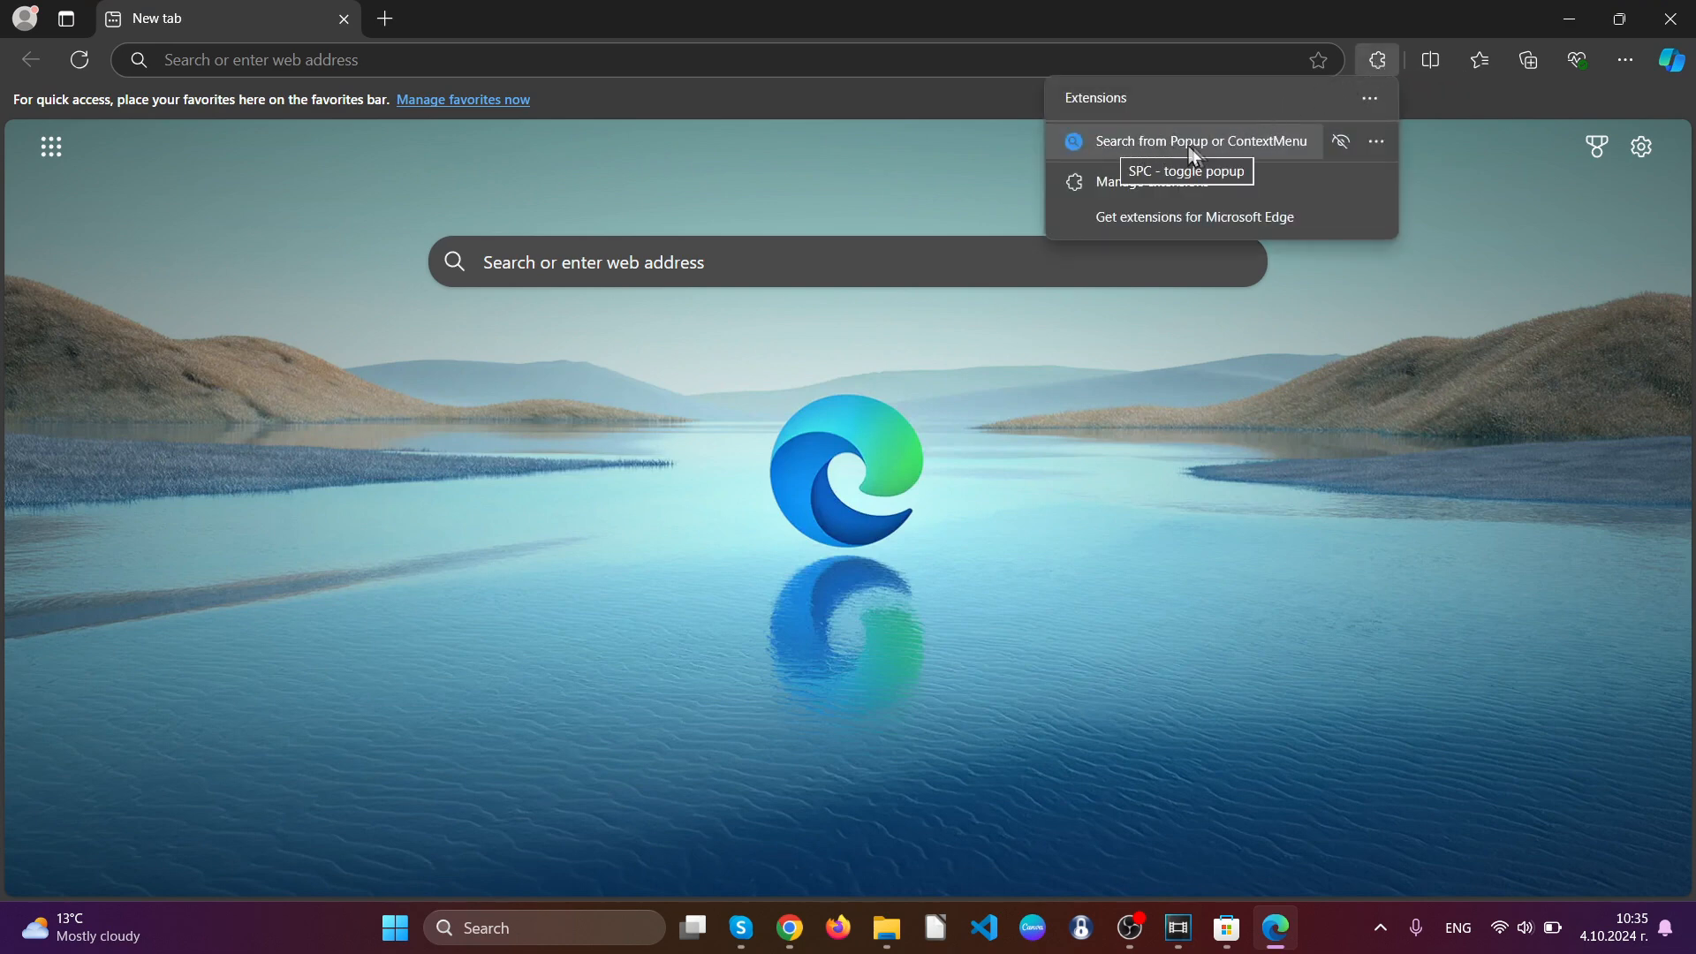
left_click(1376, 141)
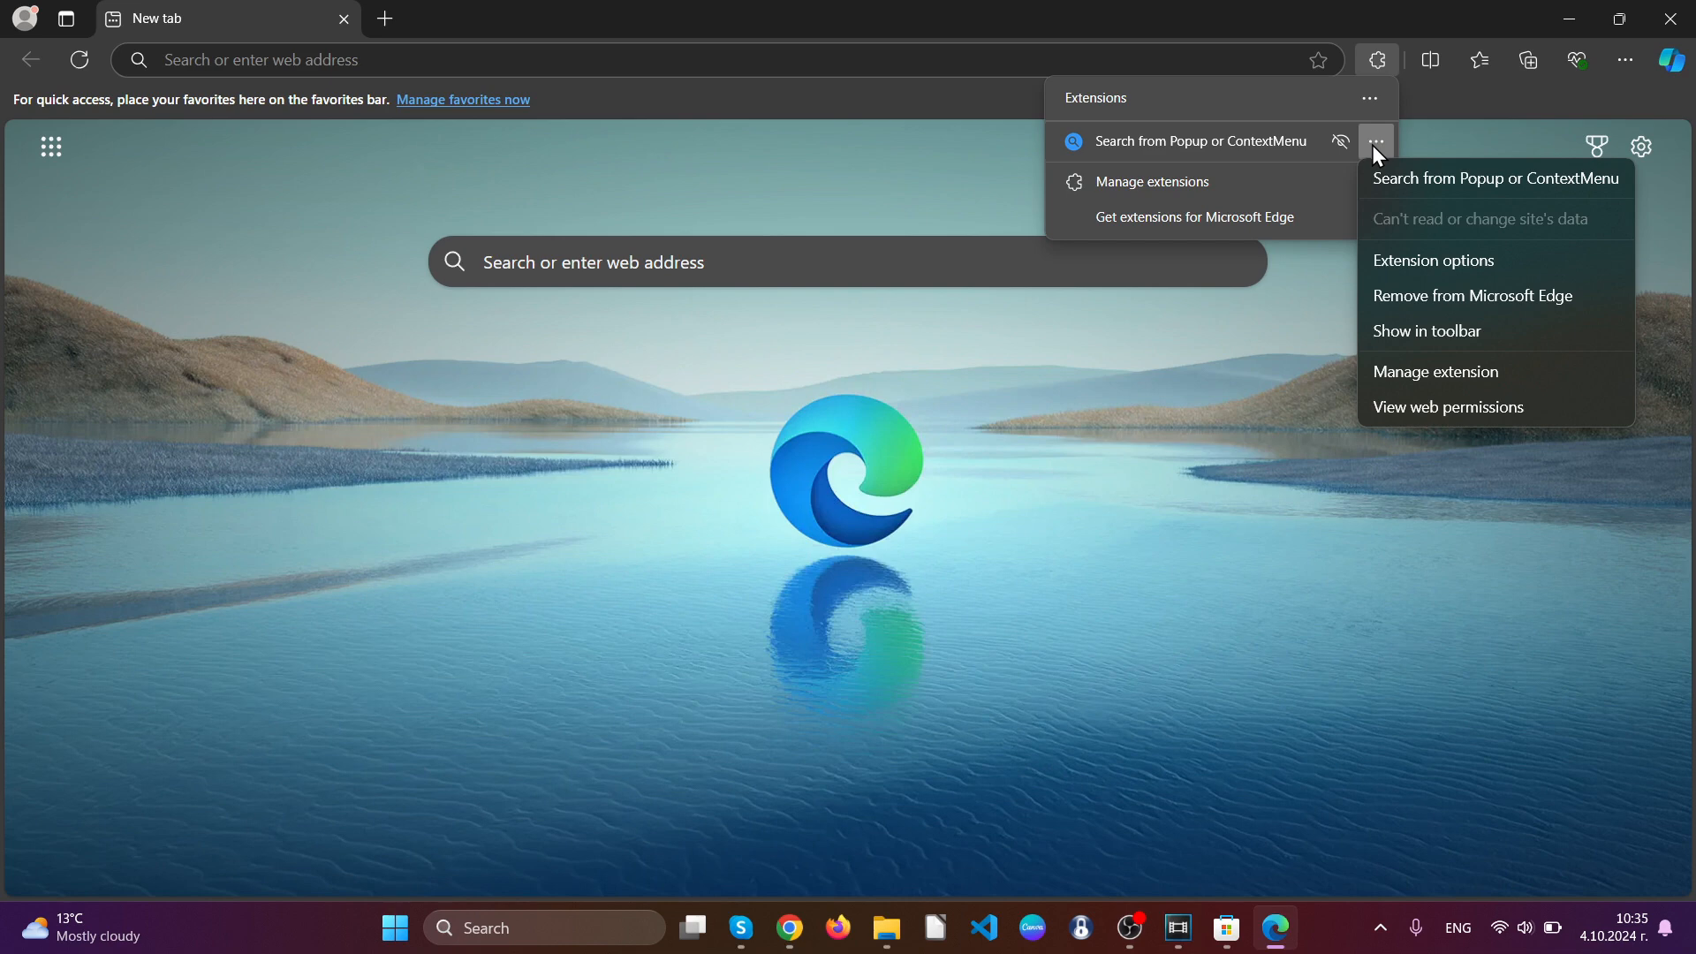
left_click(1473, 295)
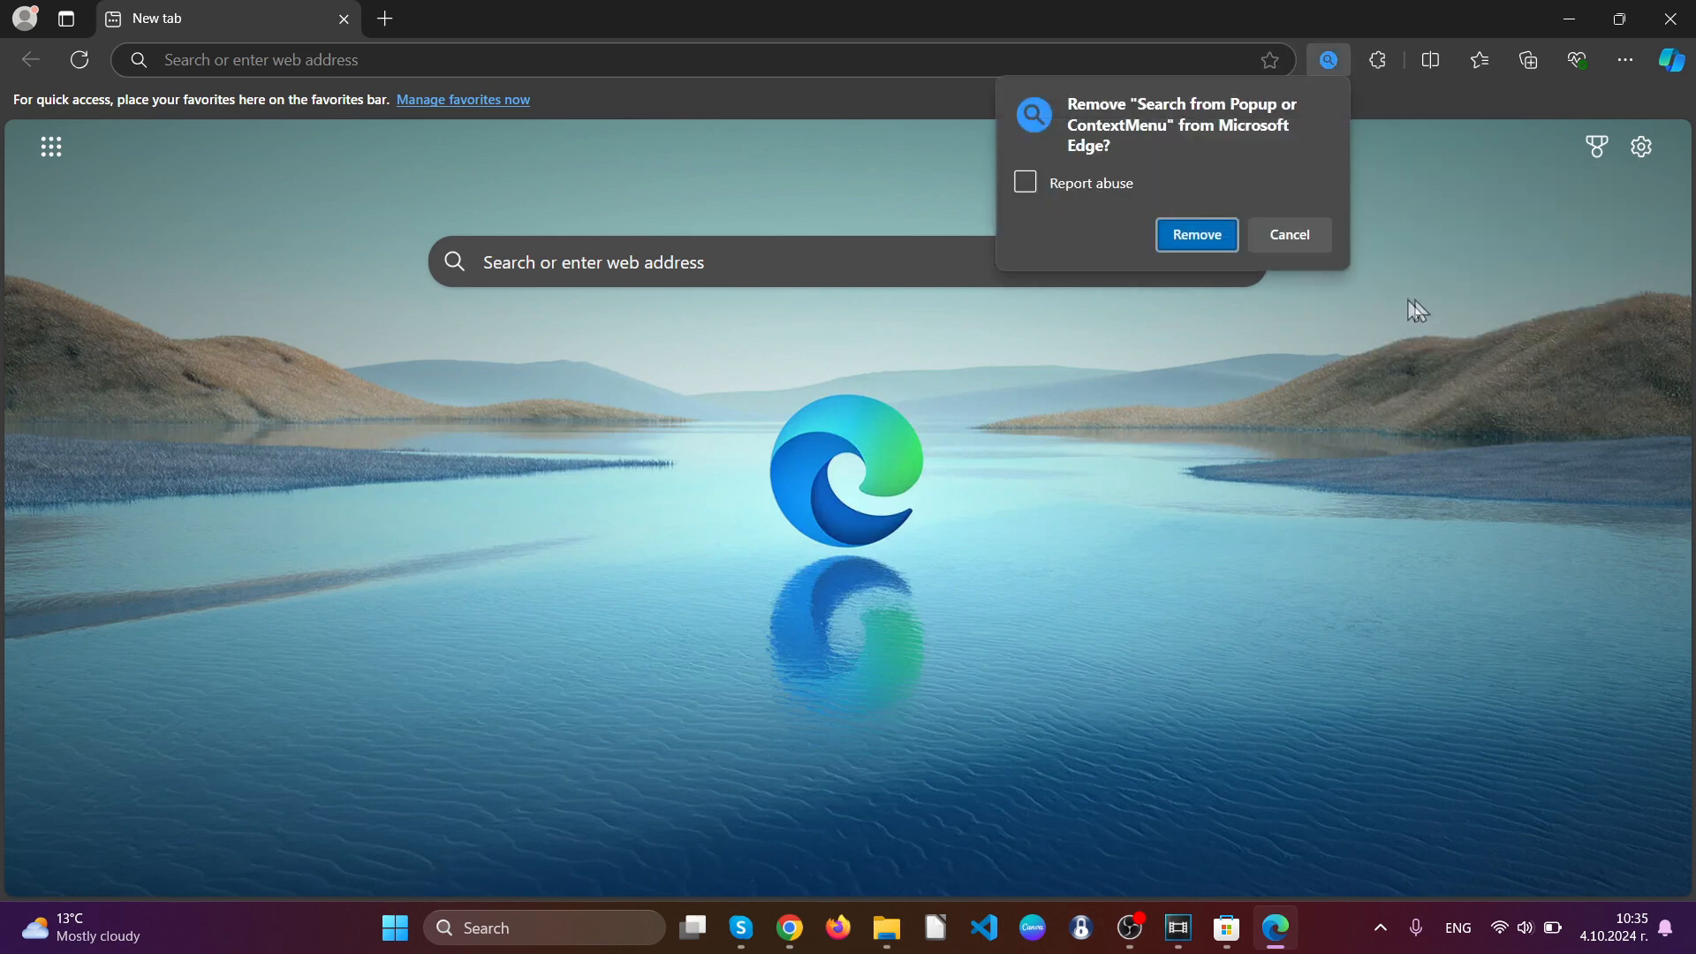
left_click(1197, 235)
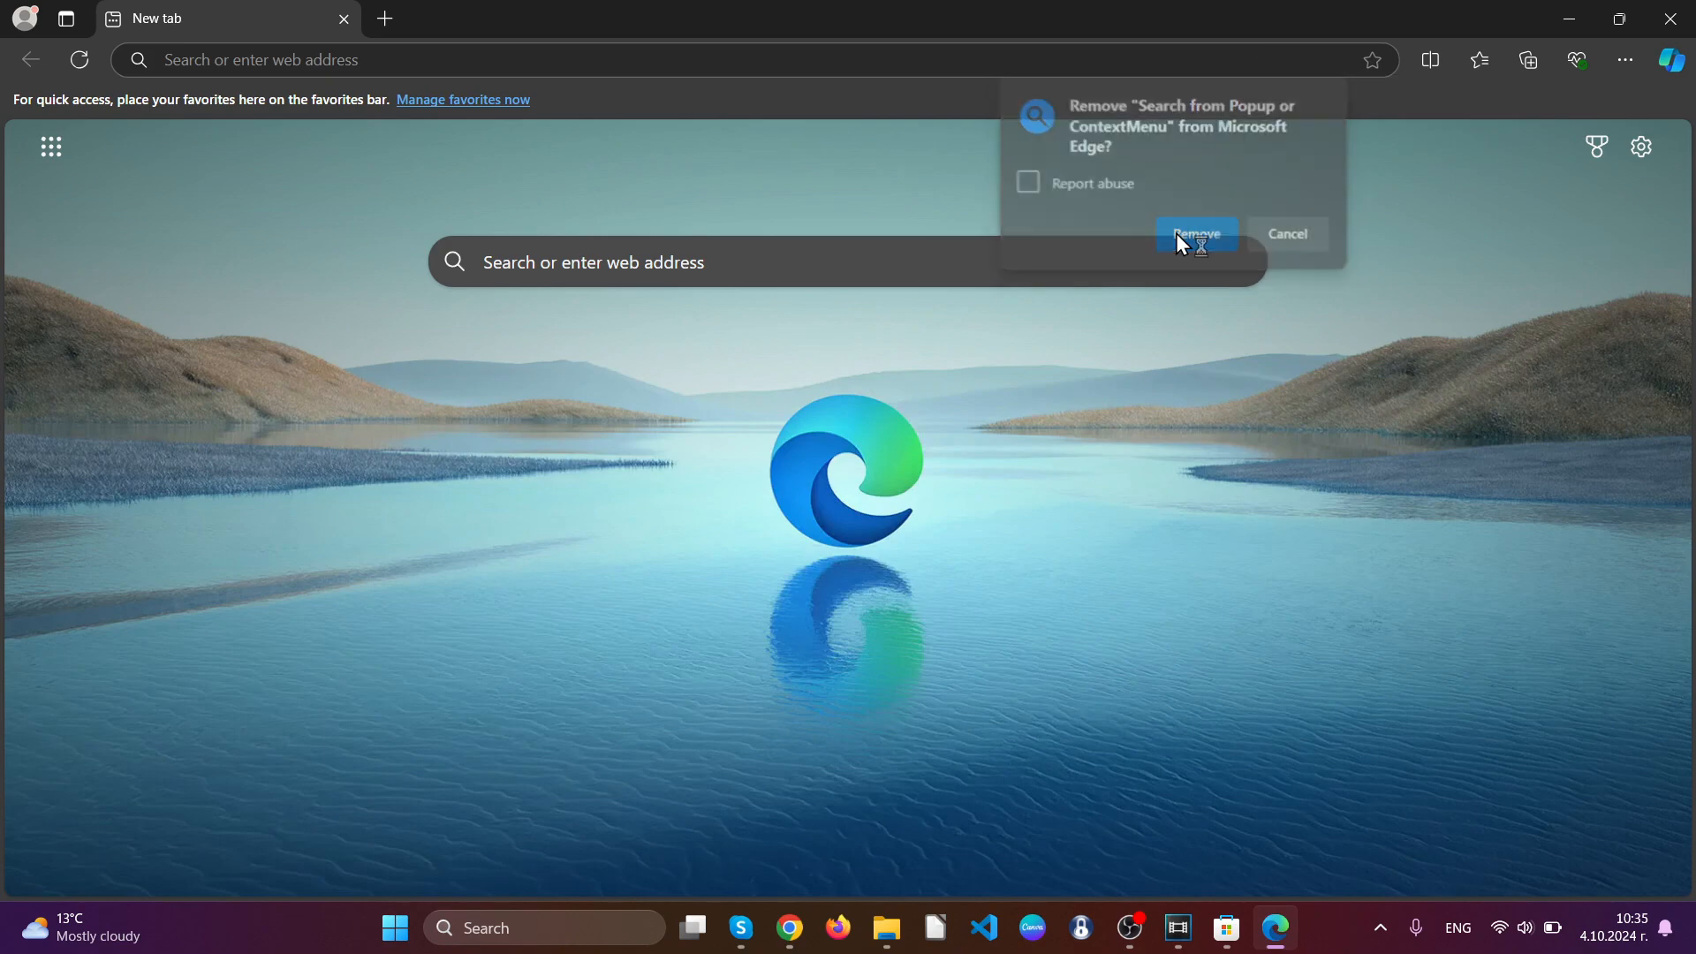
left_click(1195, 234)
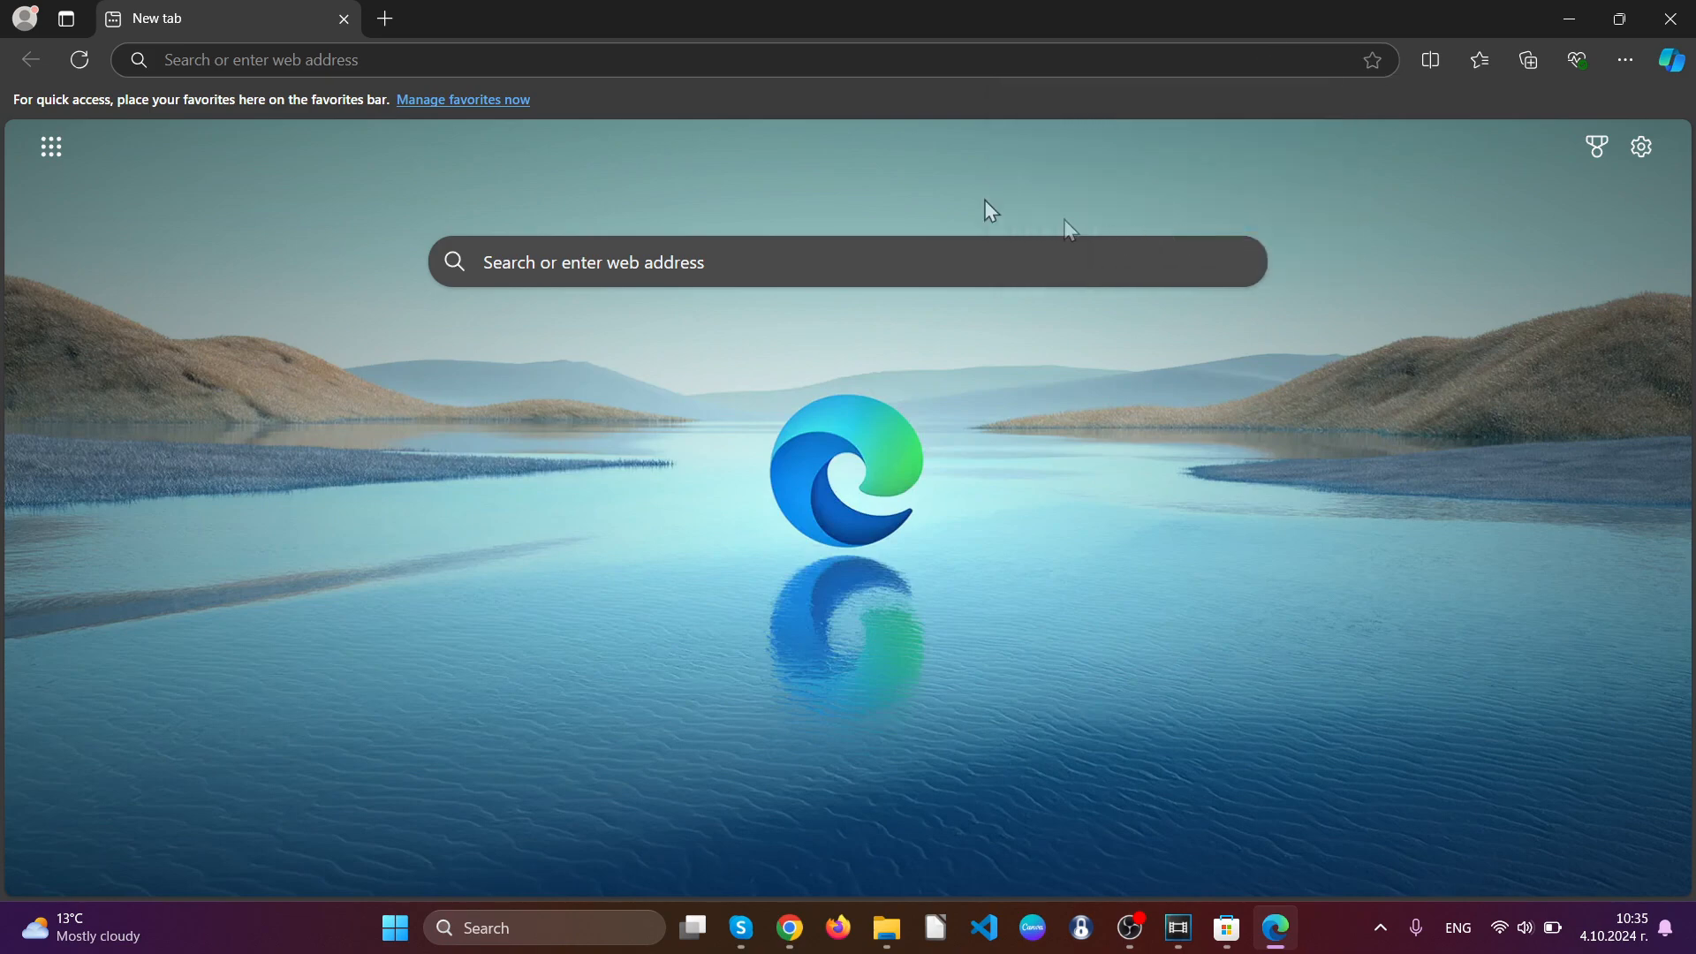
Clear Edge's all-time history, downloads, cookies, cache and site permissions from edge://settings/clearBrowserData
type("edge://settings/clearBrowserData")
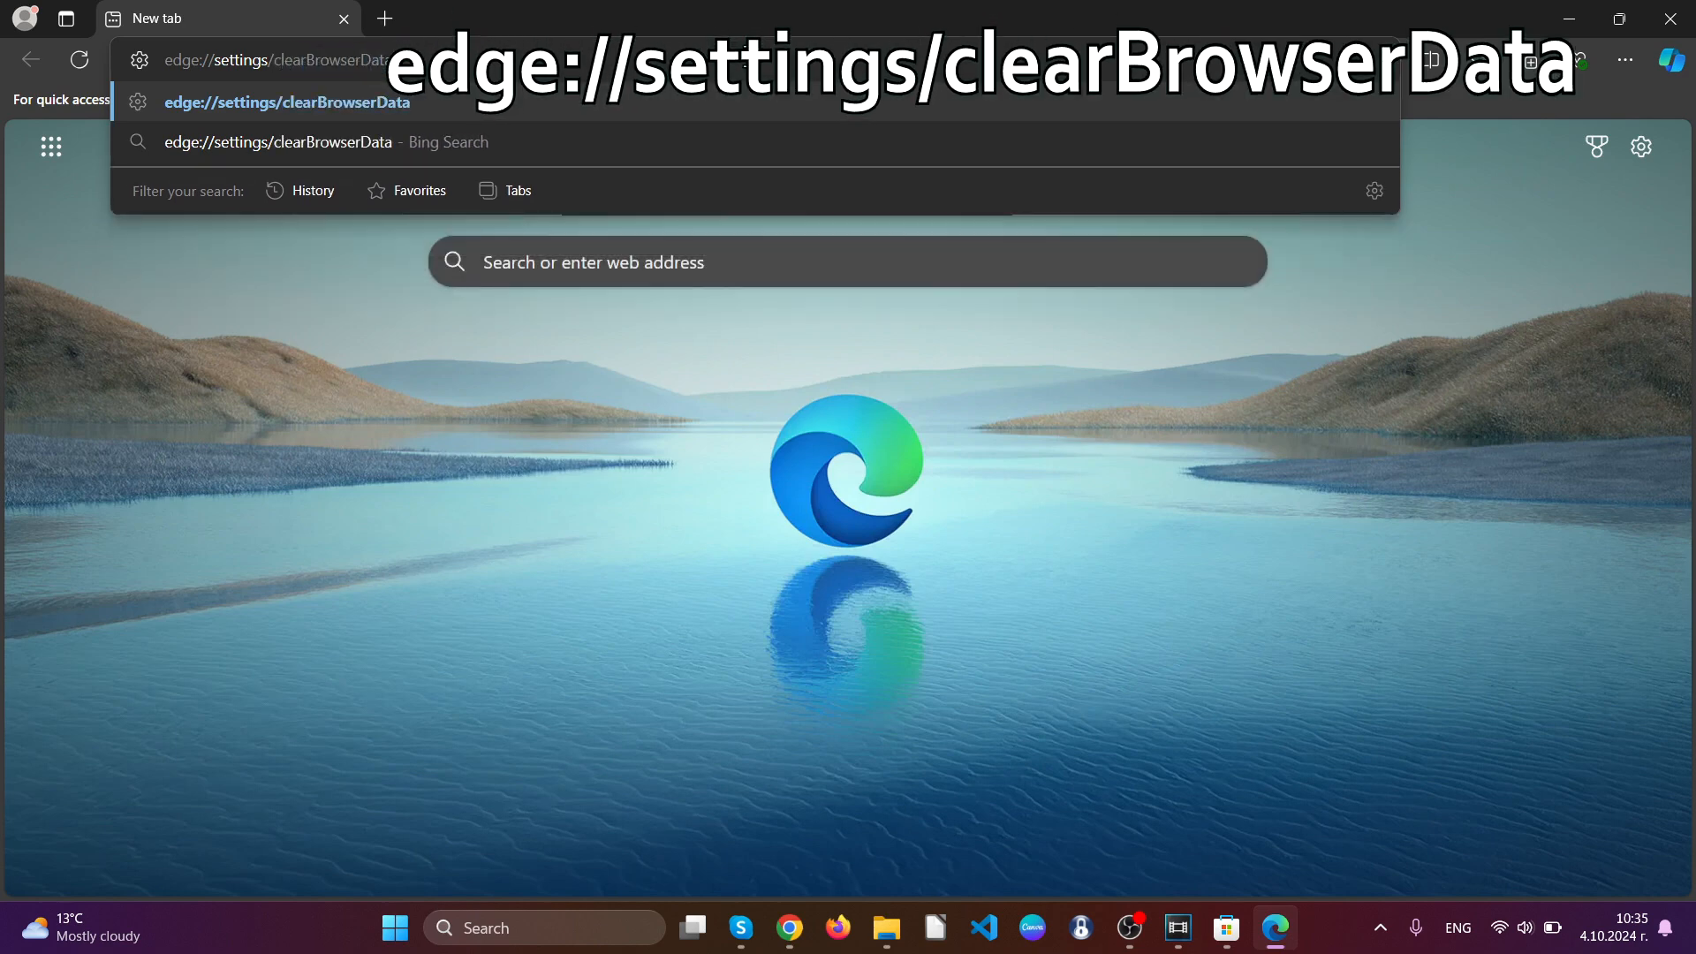
key("Enter")
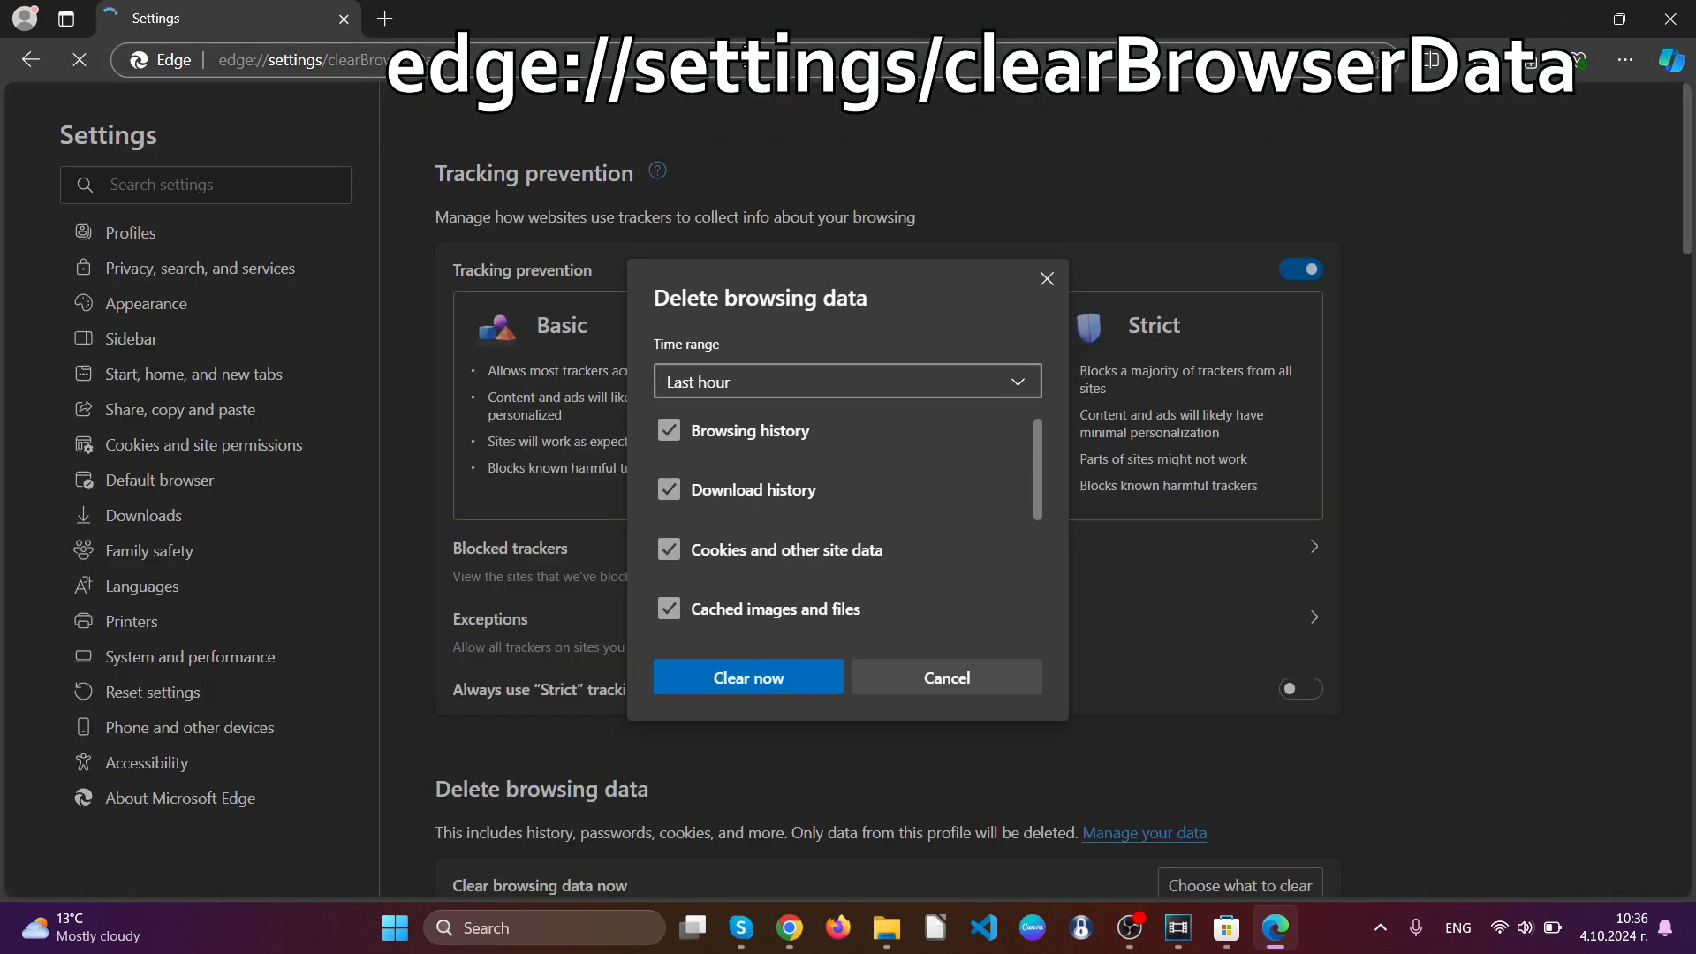
left_click(847, 381)
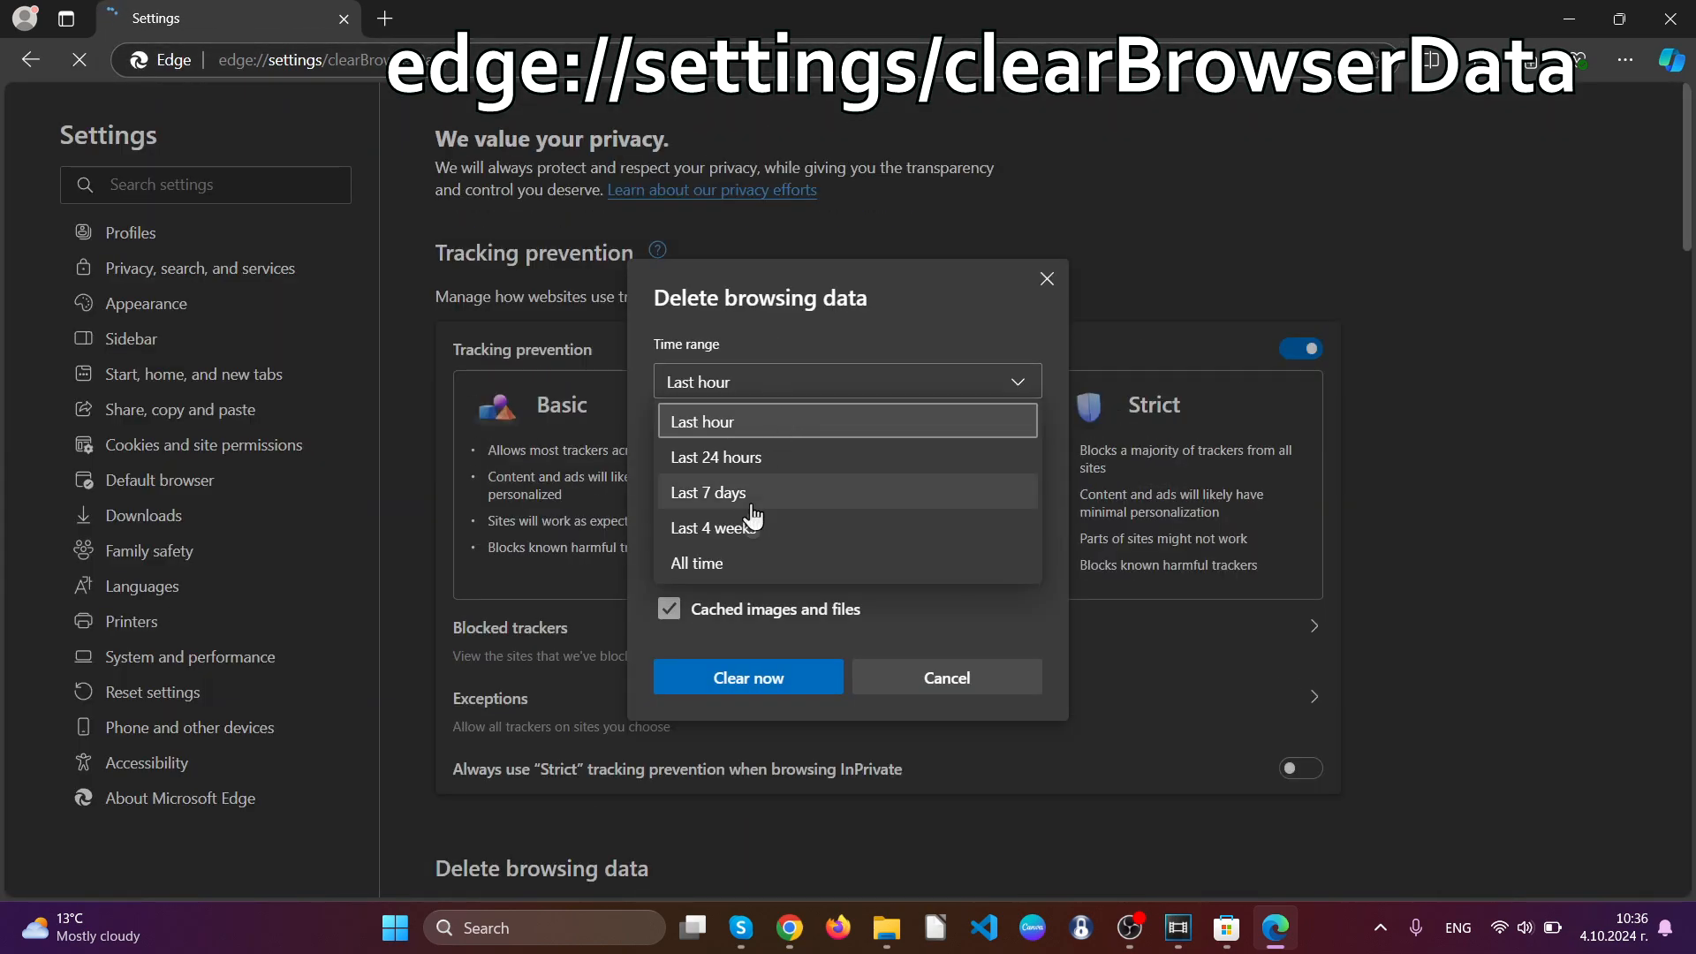
left_click(697, 563)
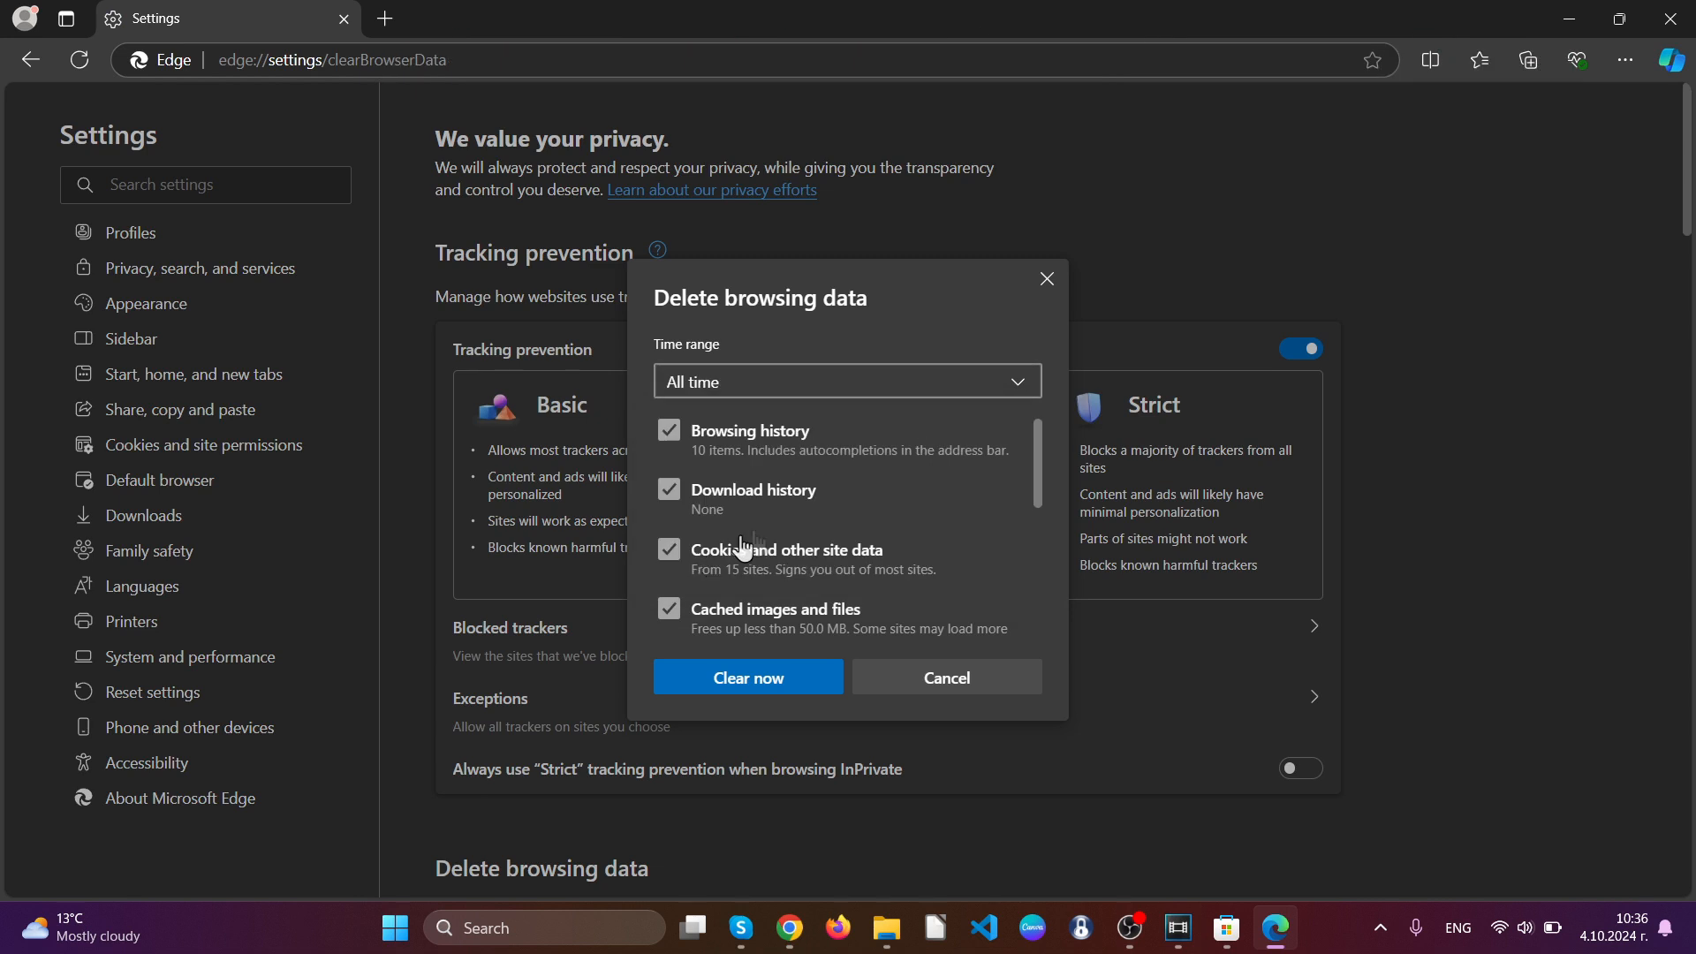
scroll("down", 3)
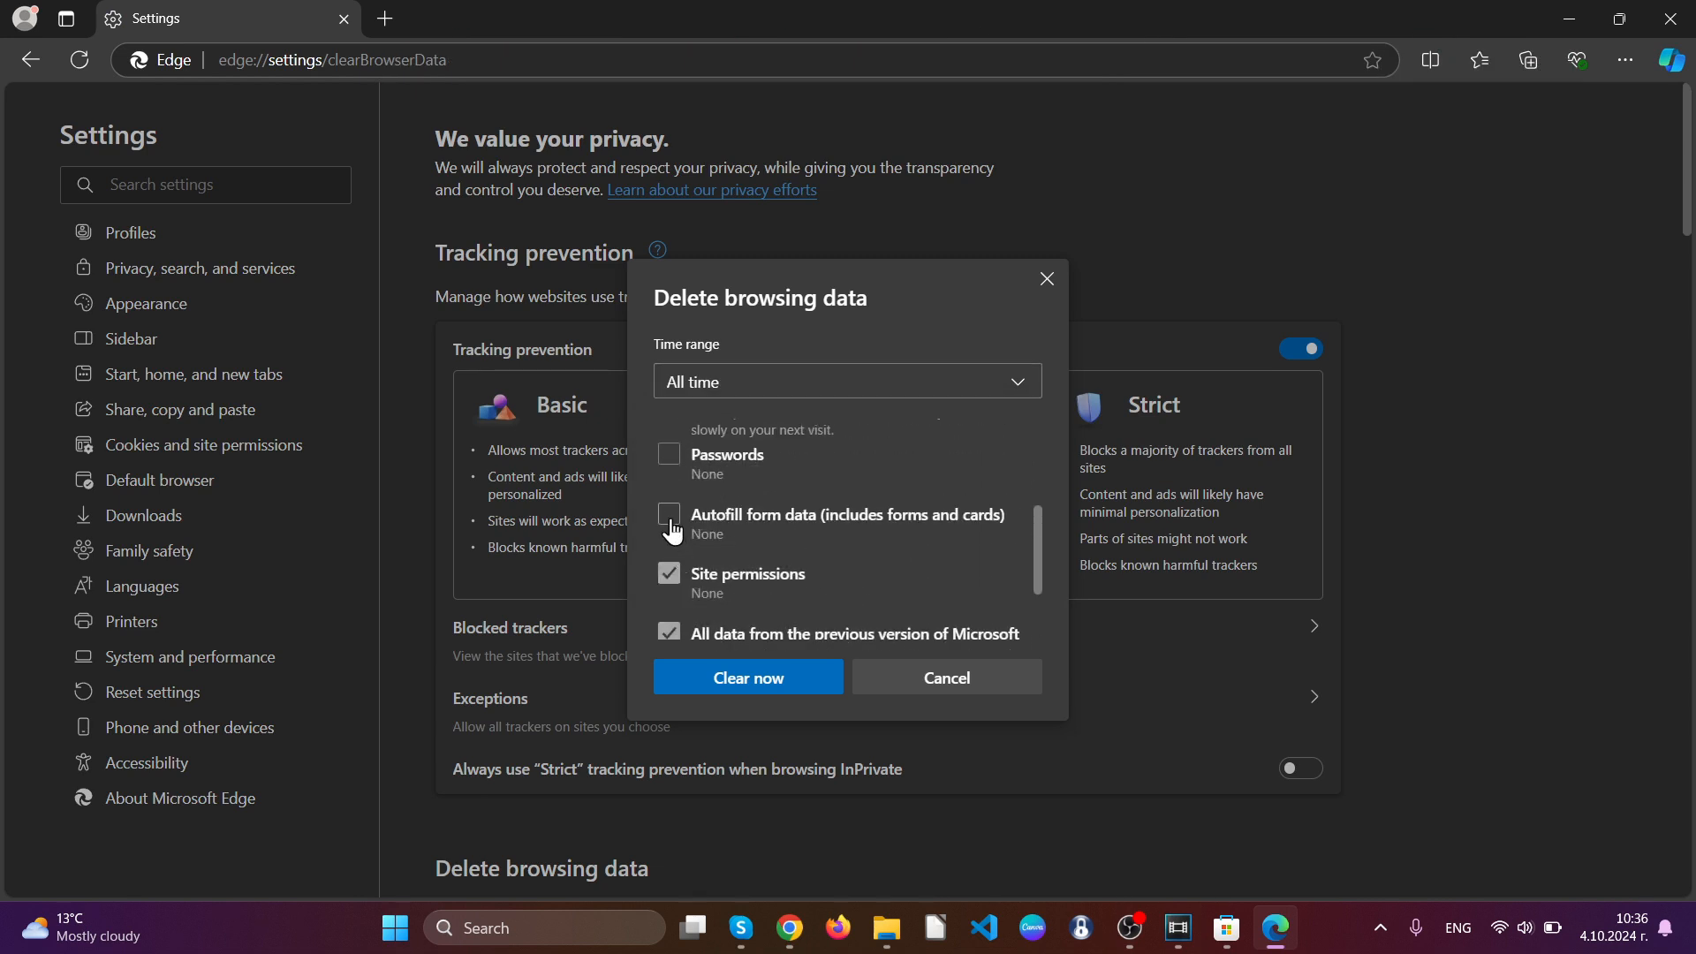
scroll("down", 3)
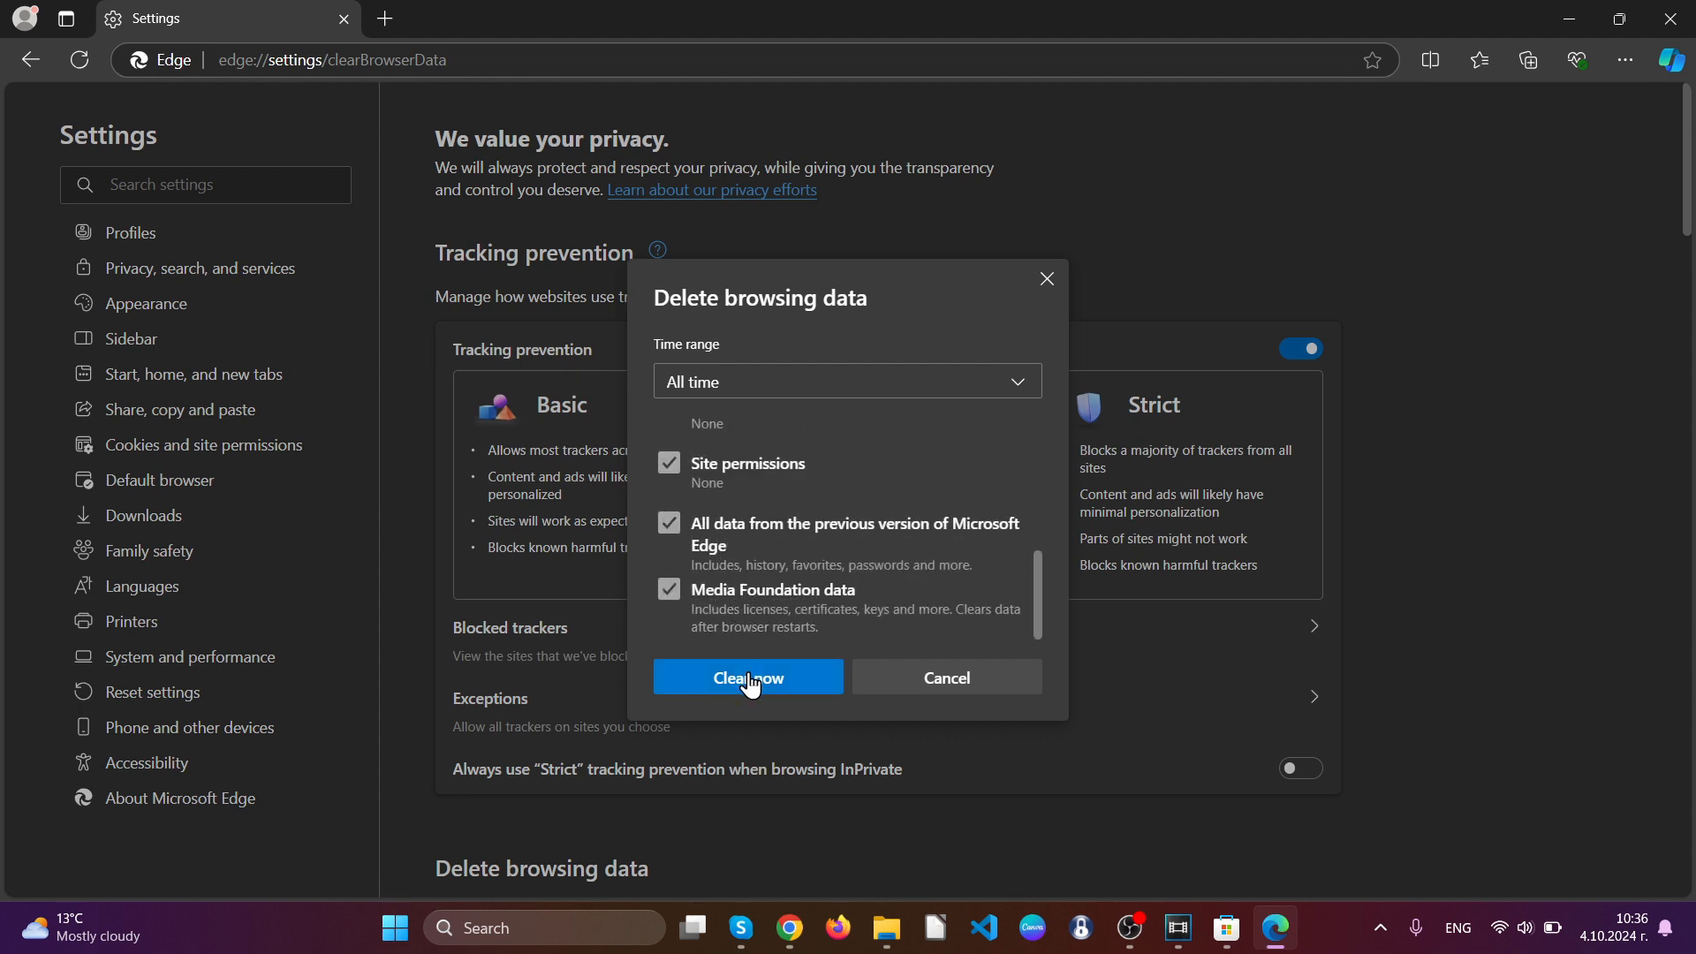
left_click(748, 678)
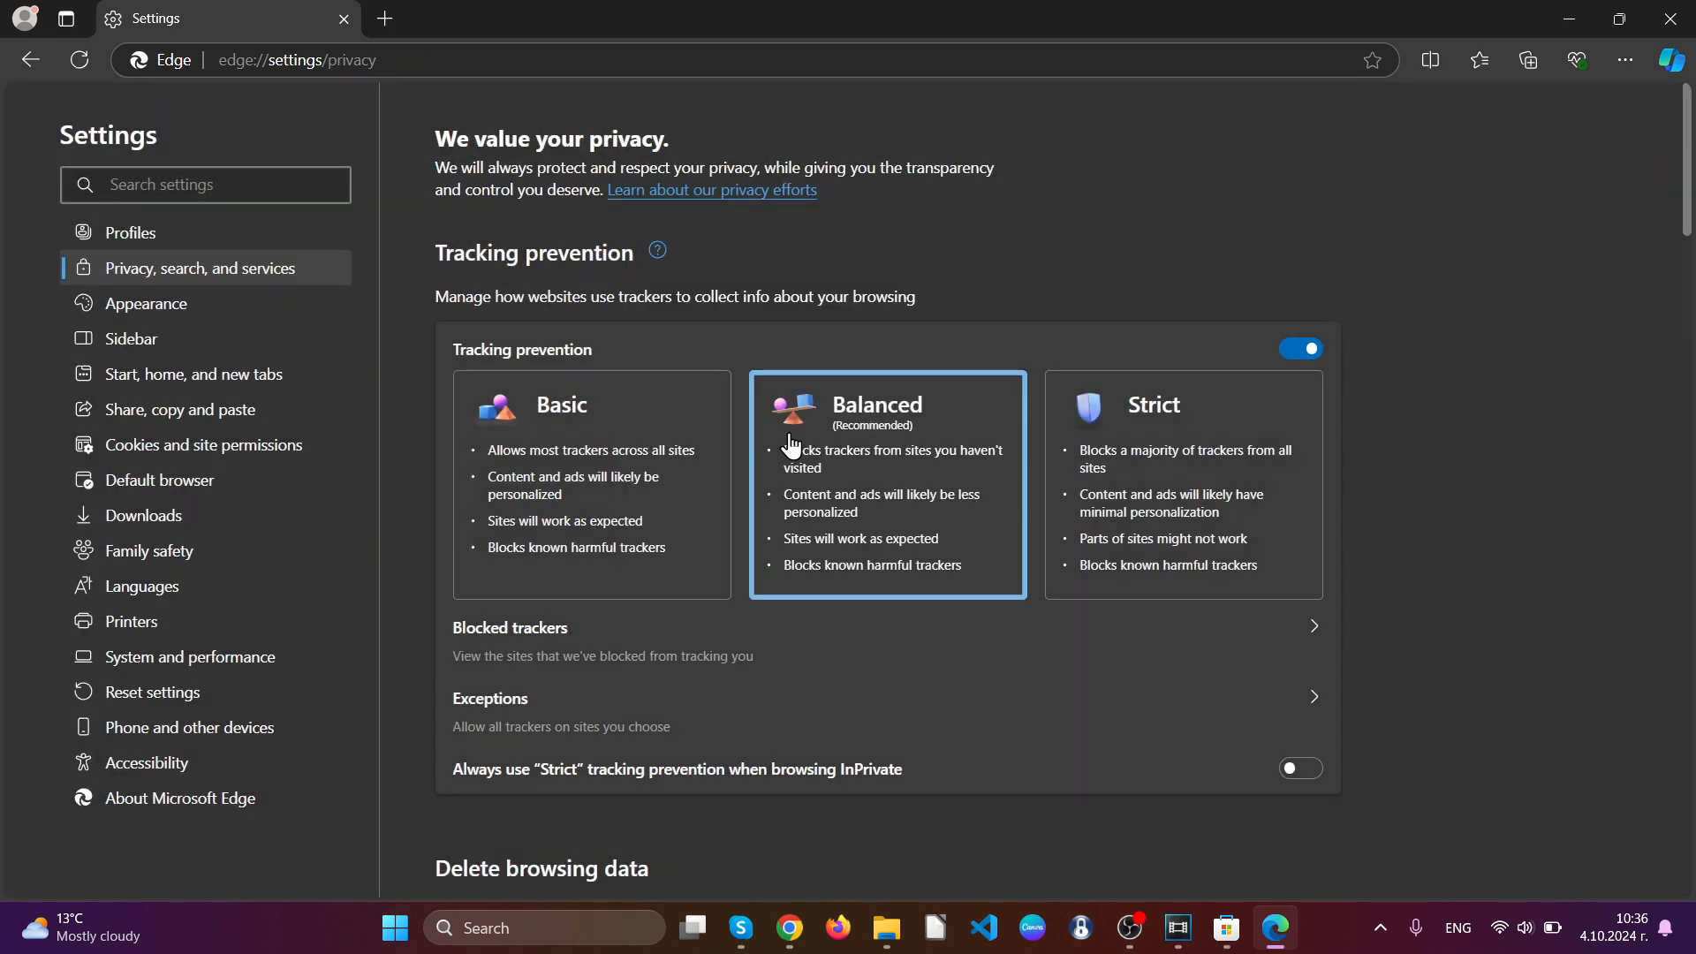
mouse_move(1644, 36)
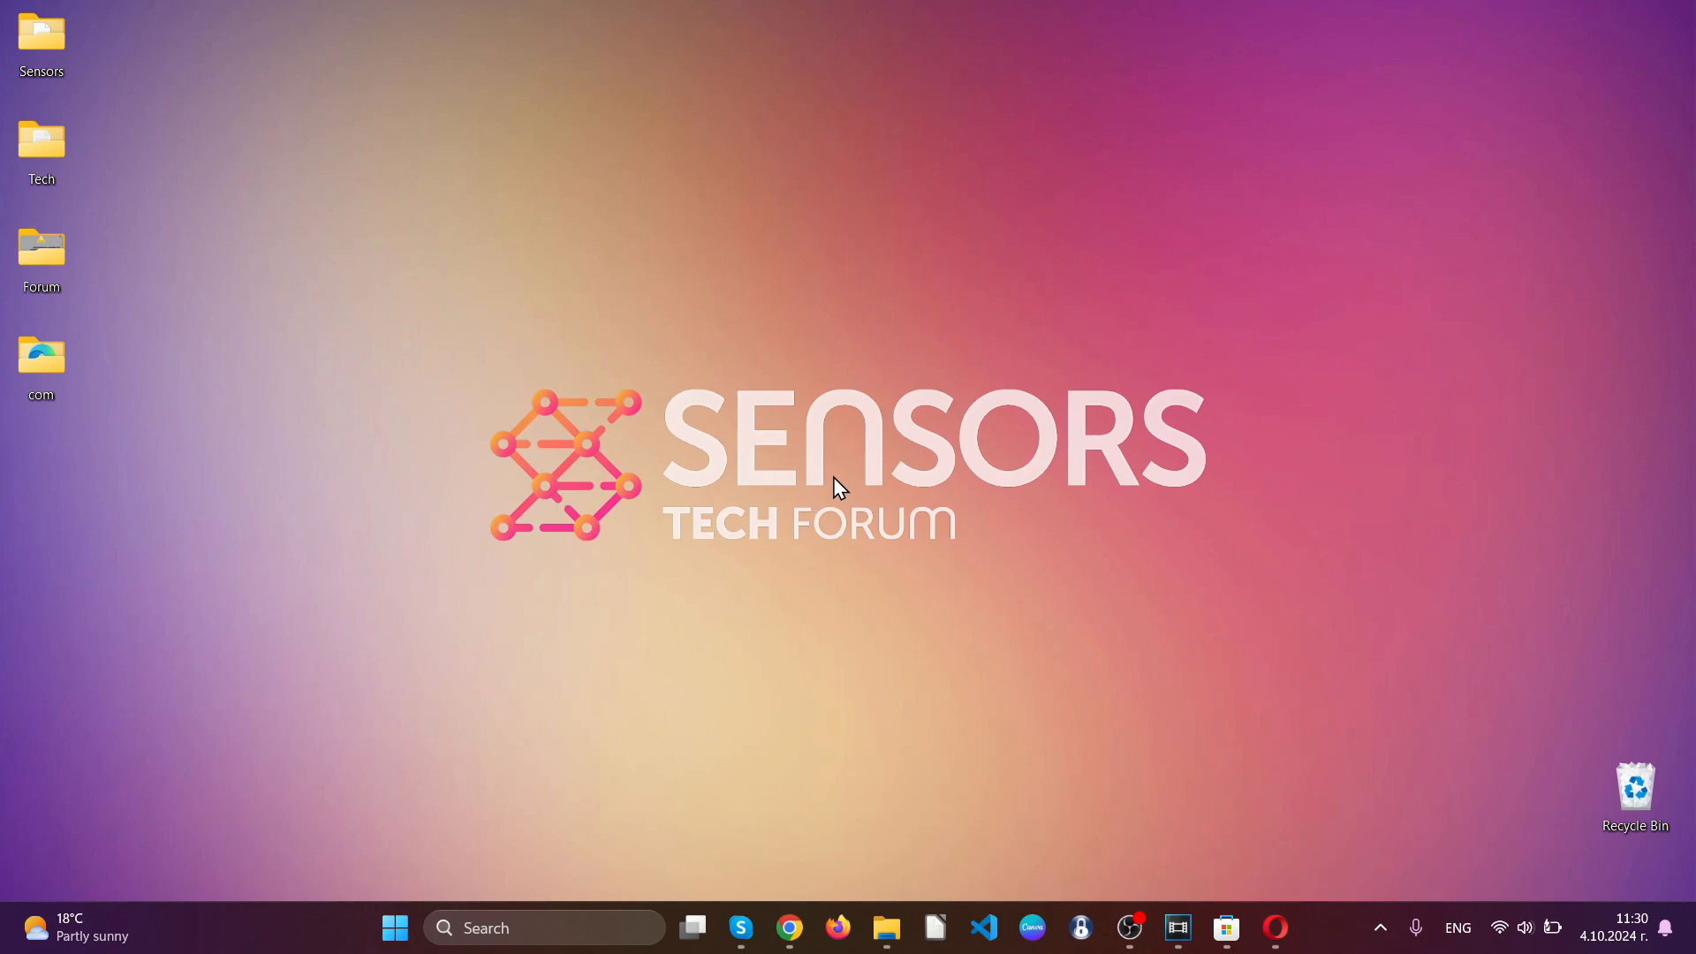
Launch Opera and bring up the Search all Tabs extension's options
left_click(1277, 926)
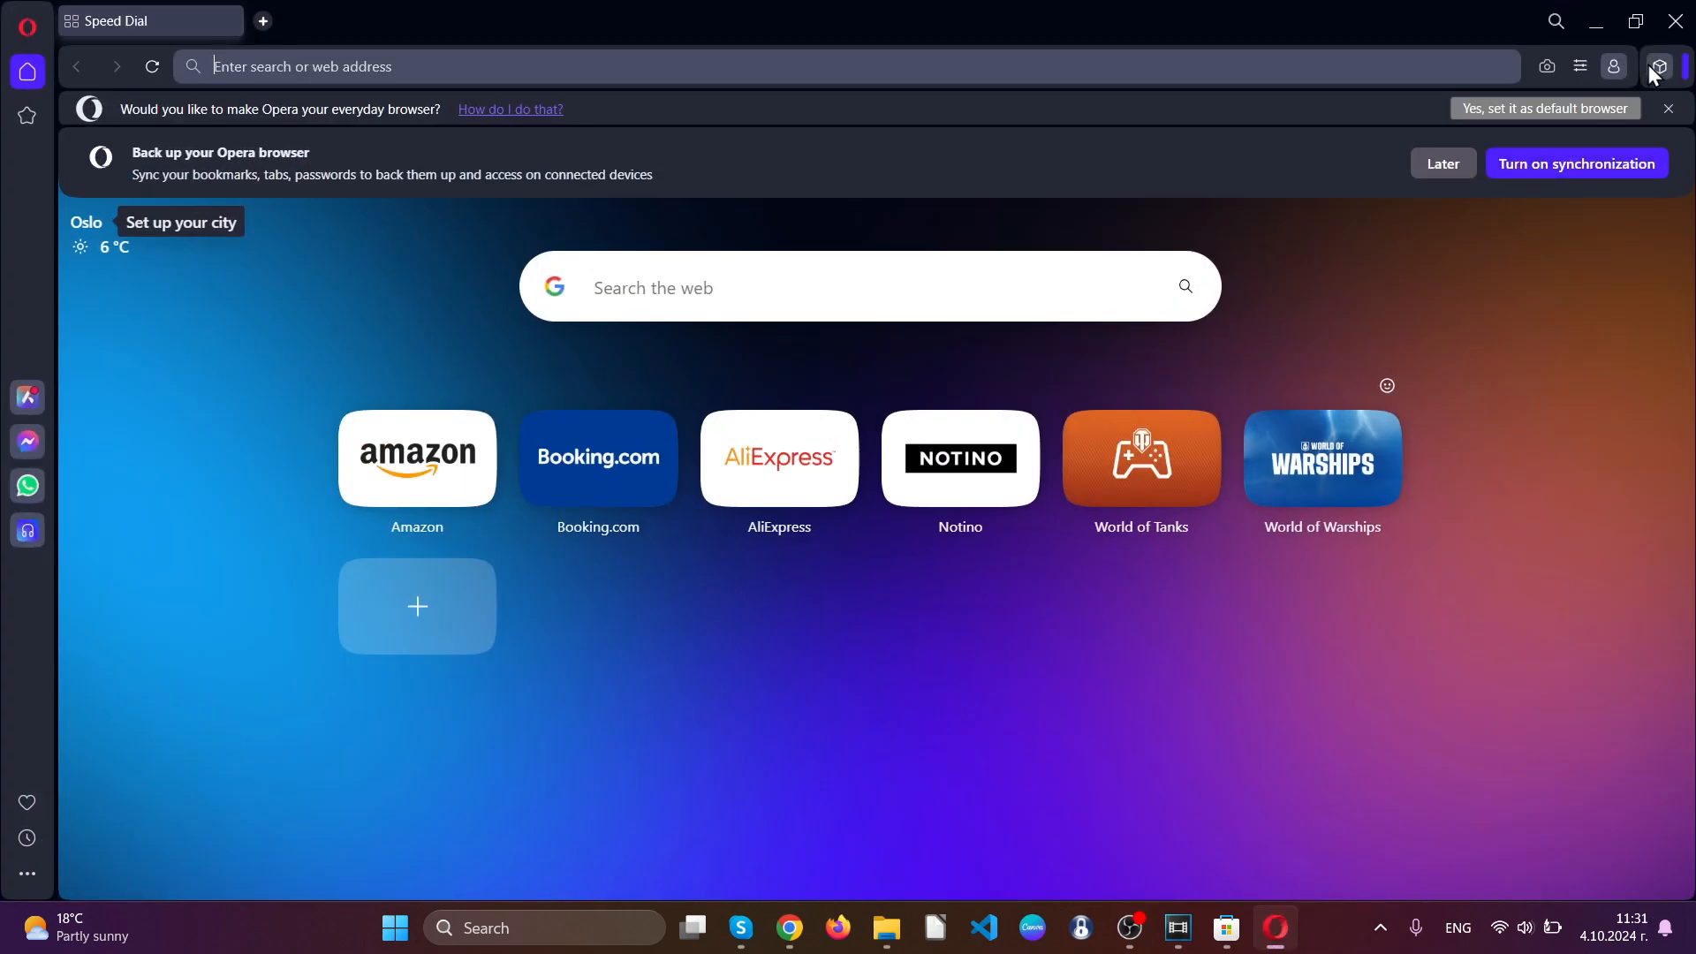
left_click(1665, 66)
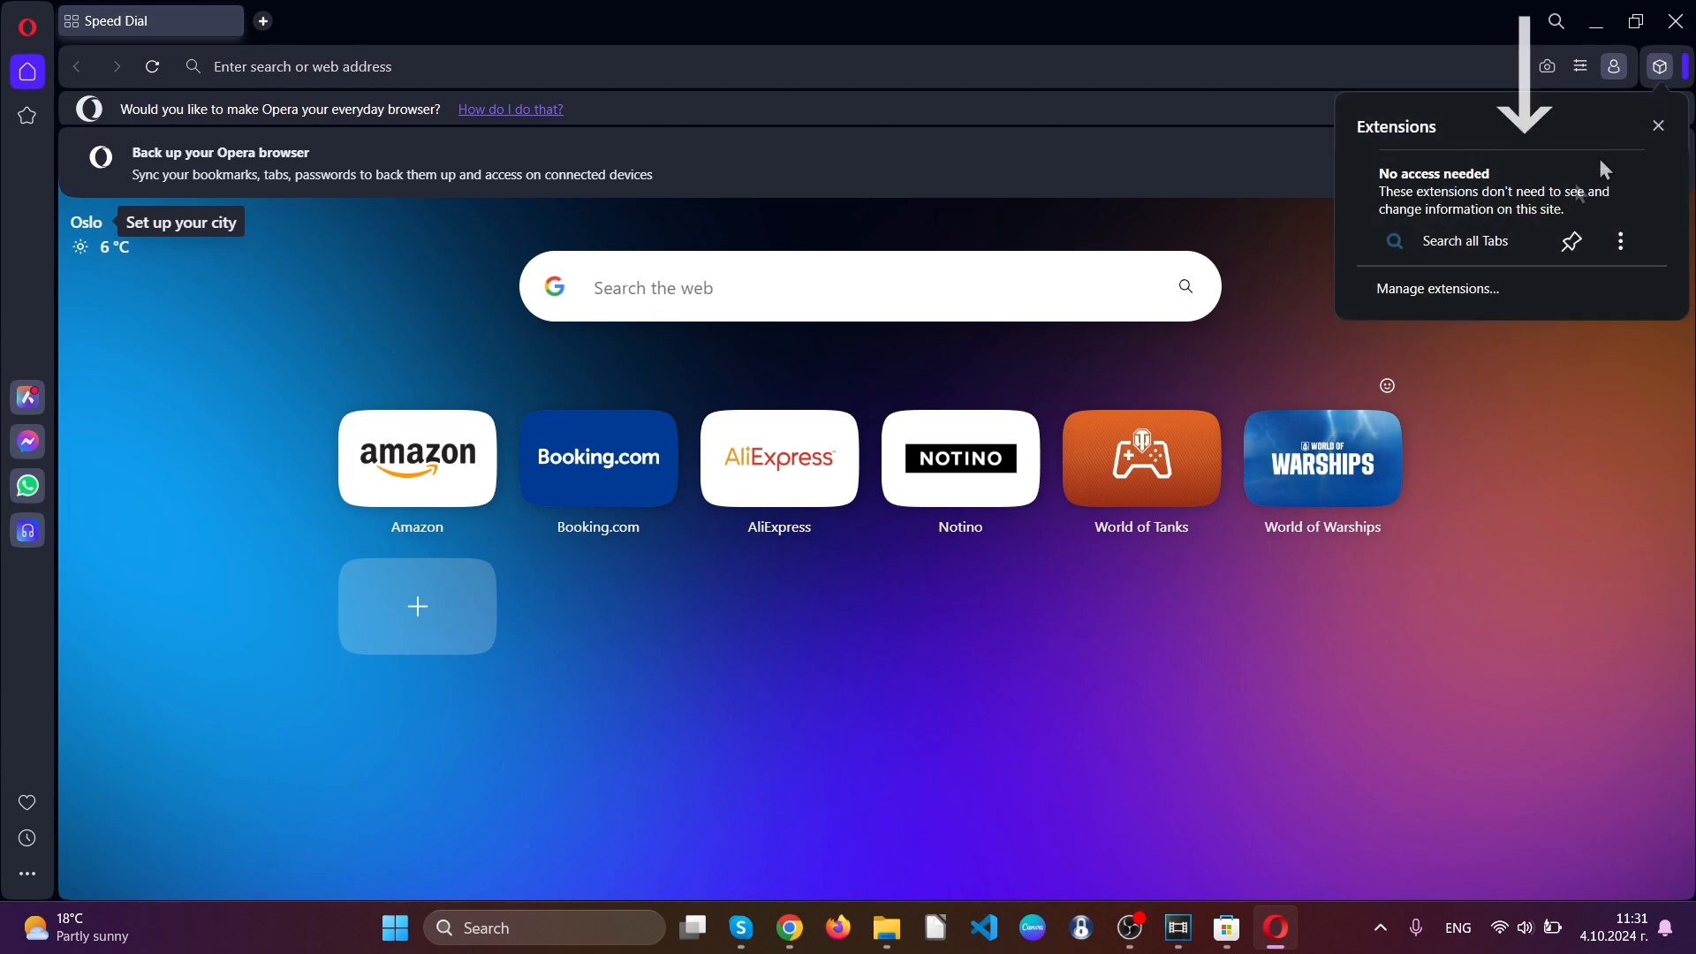
left_click(1619, 241)
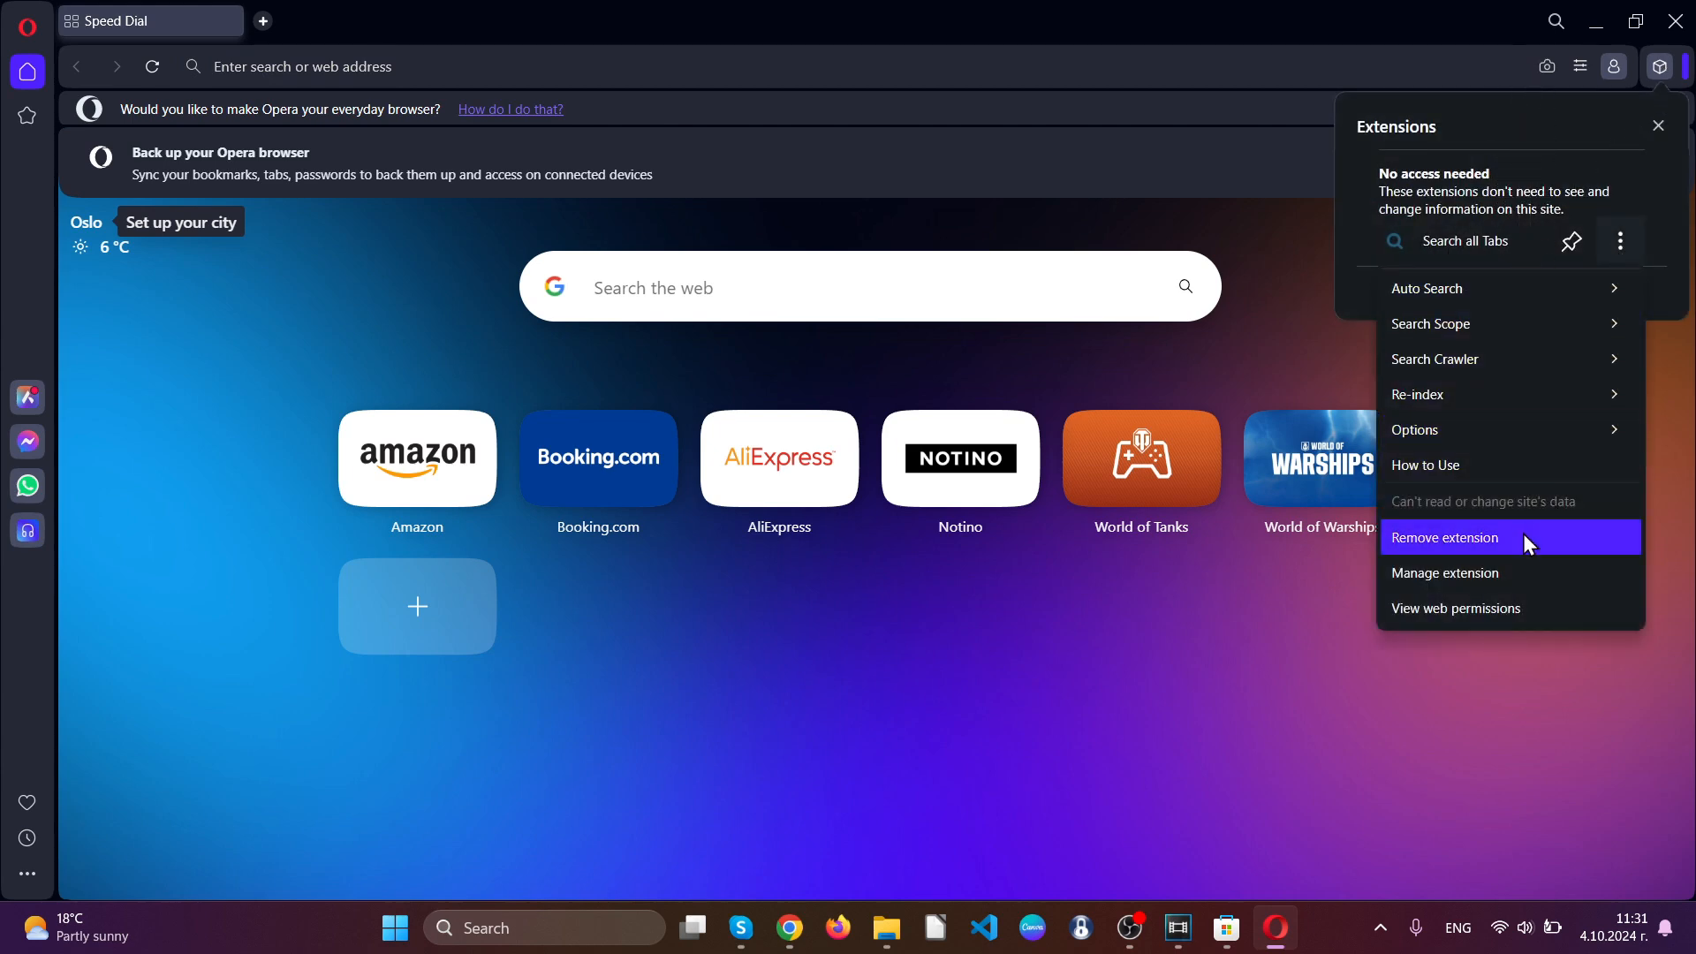
Remove the Search all Tabs extension and close the feedback tab
left_click(1443, 538)
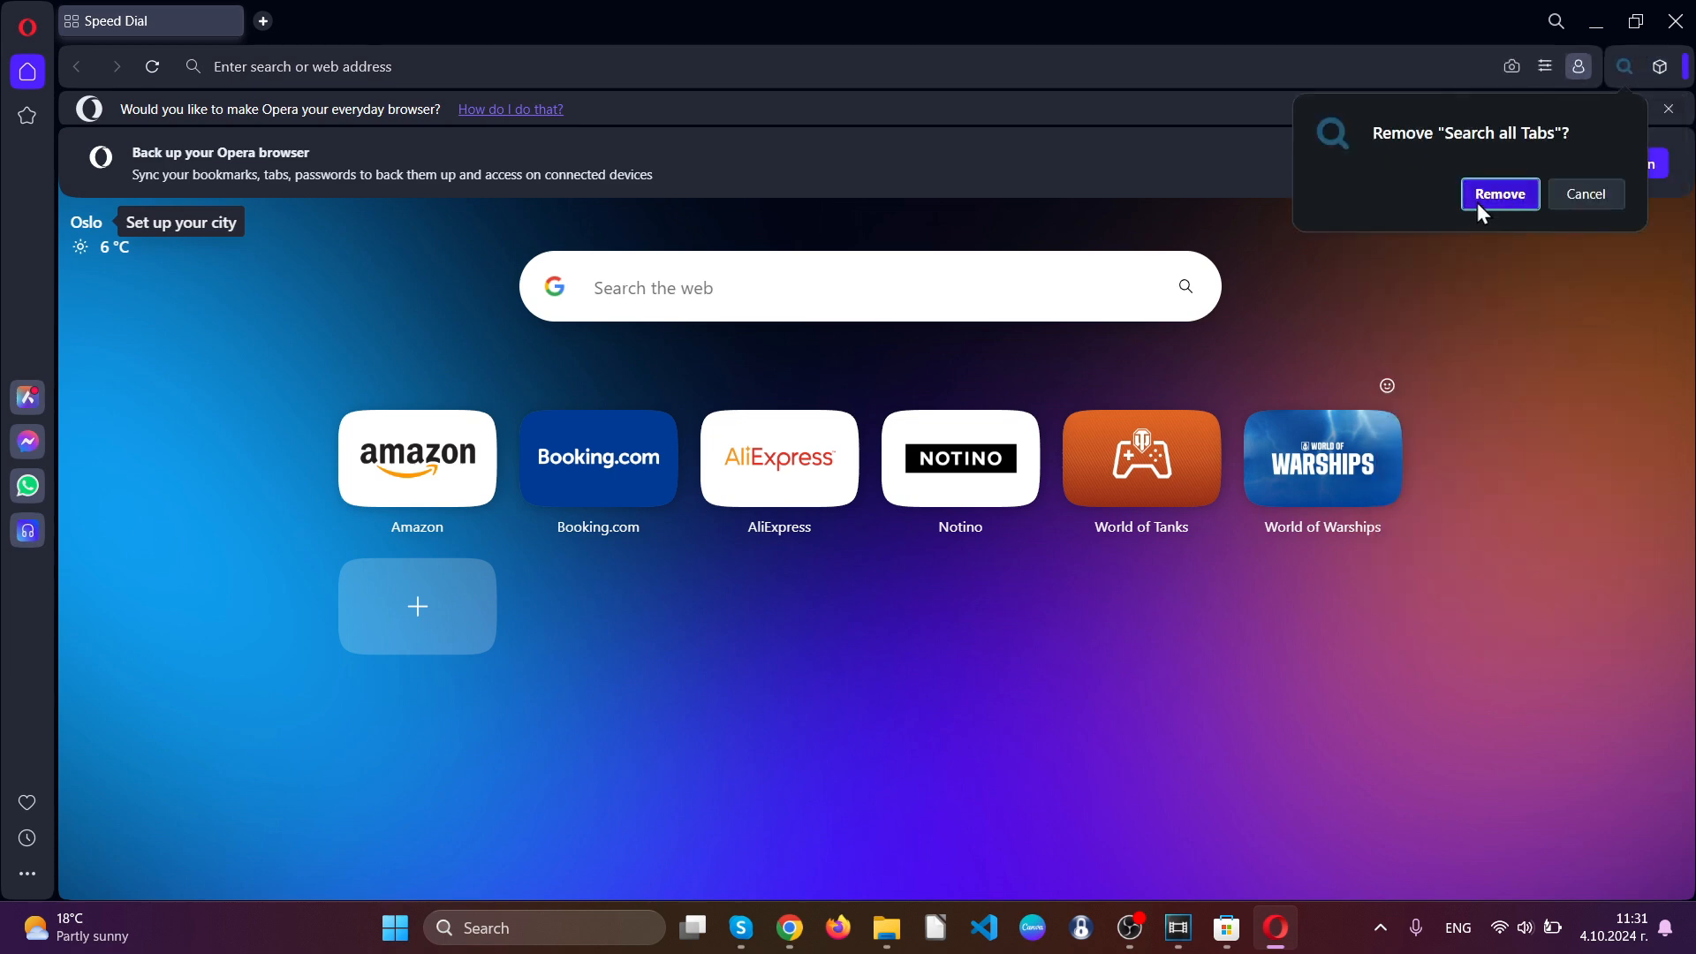
left_click(1498, 194)
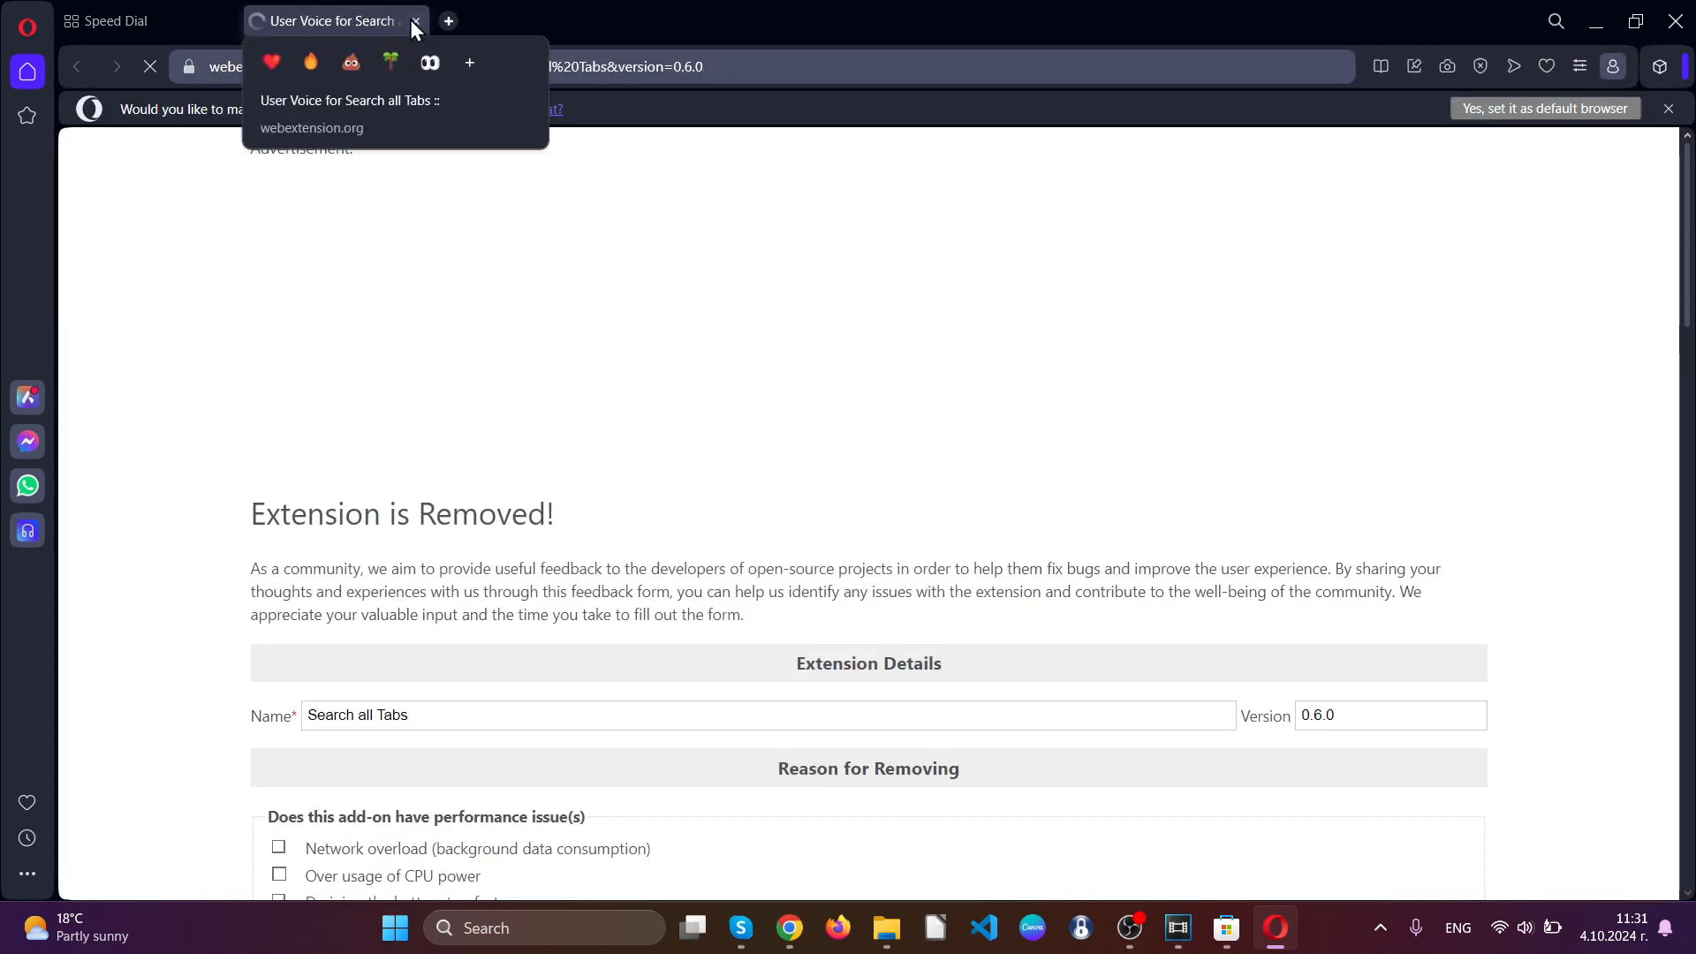
left_click(415, 20)
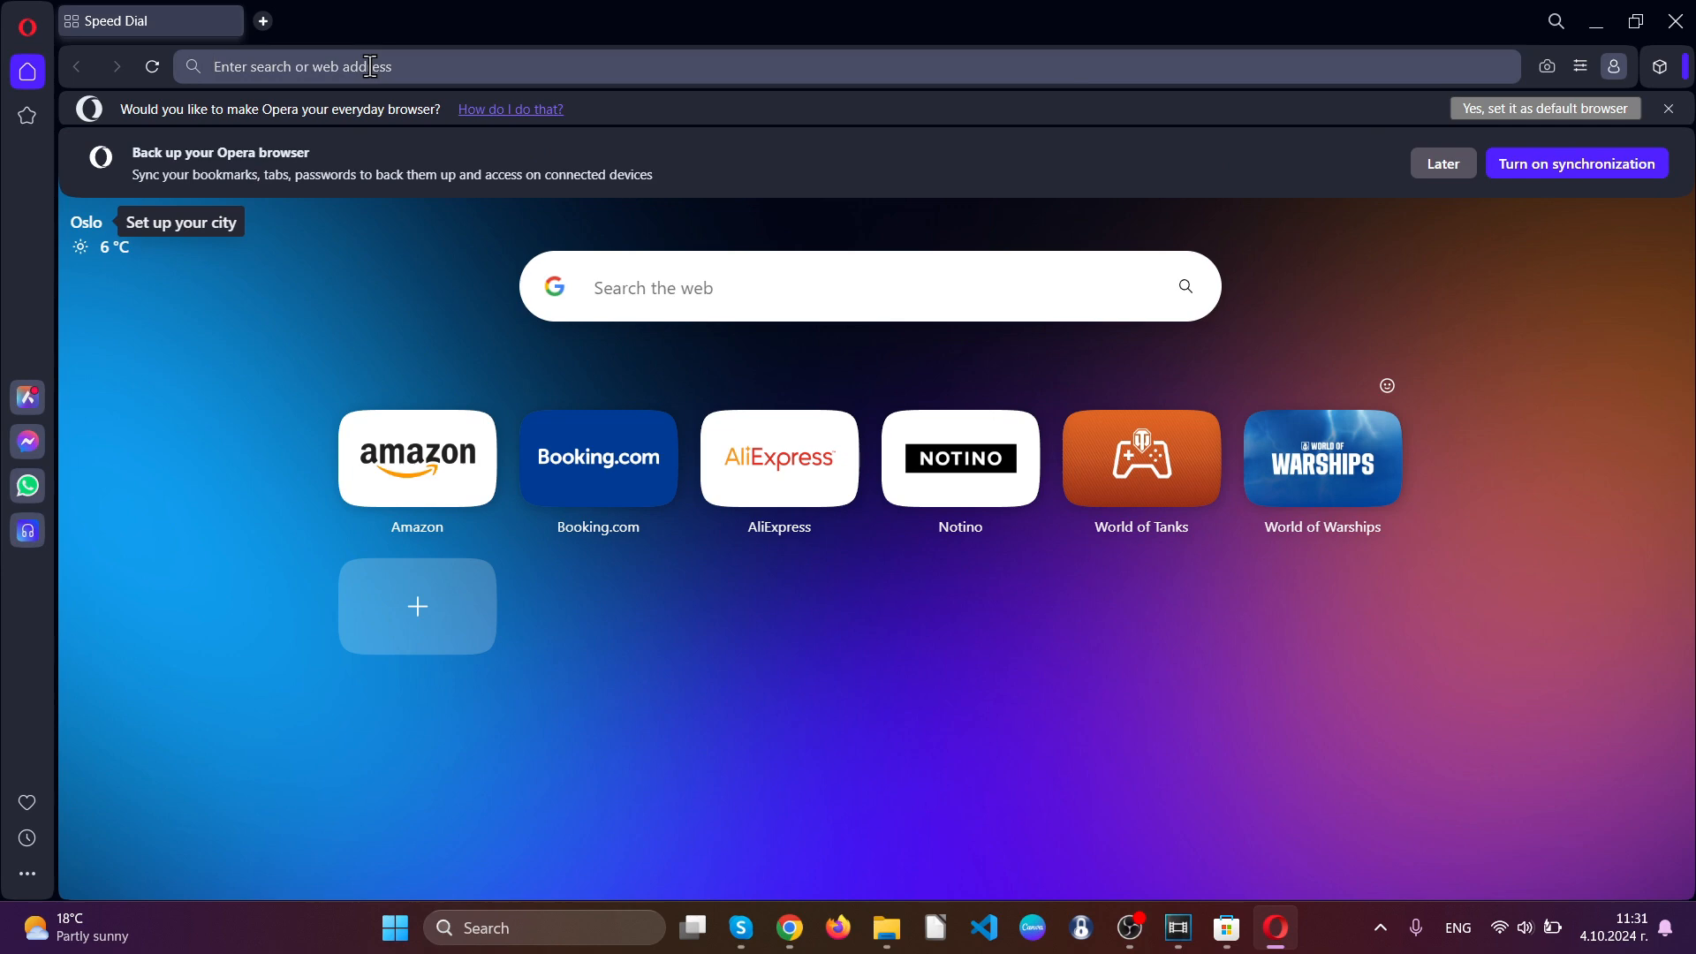
Reach Opera's Delete browsing data dialog under Privacy and security settings
type("opera/settings")
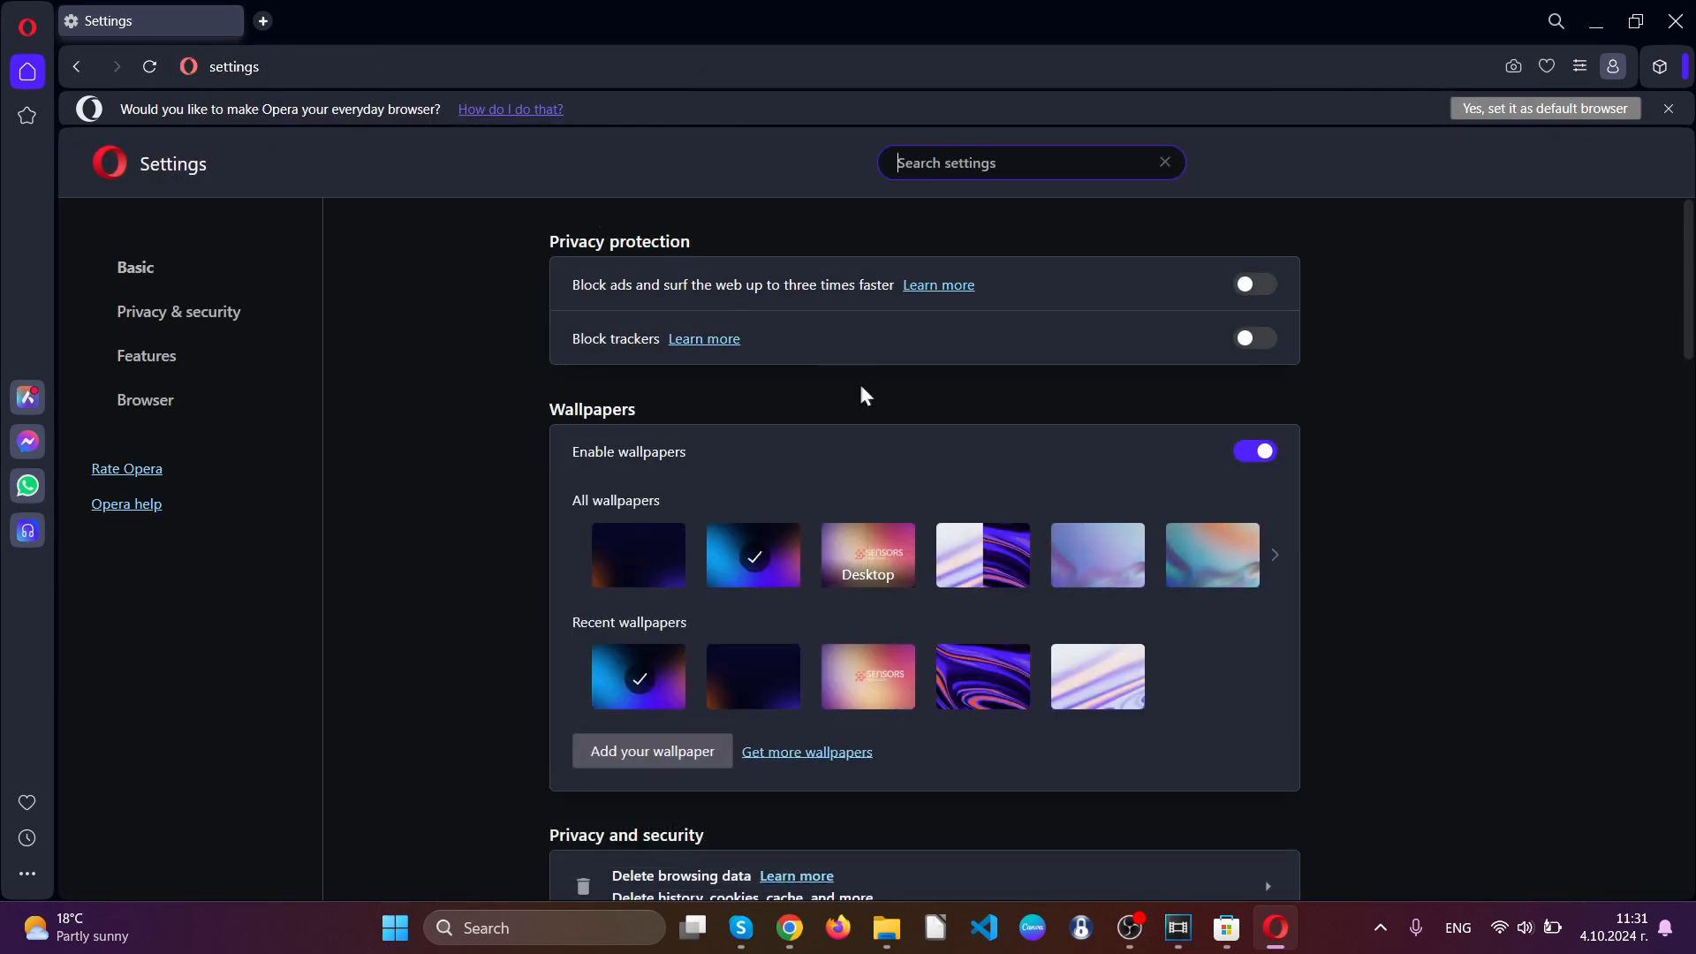
left_click(179, 311)
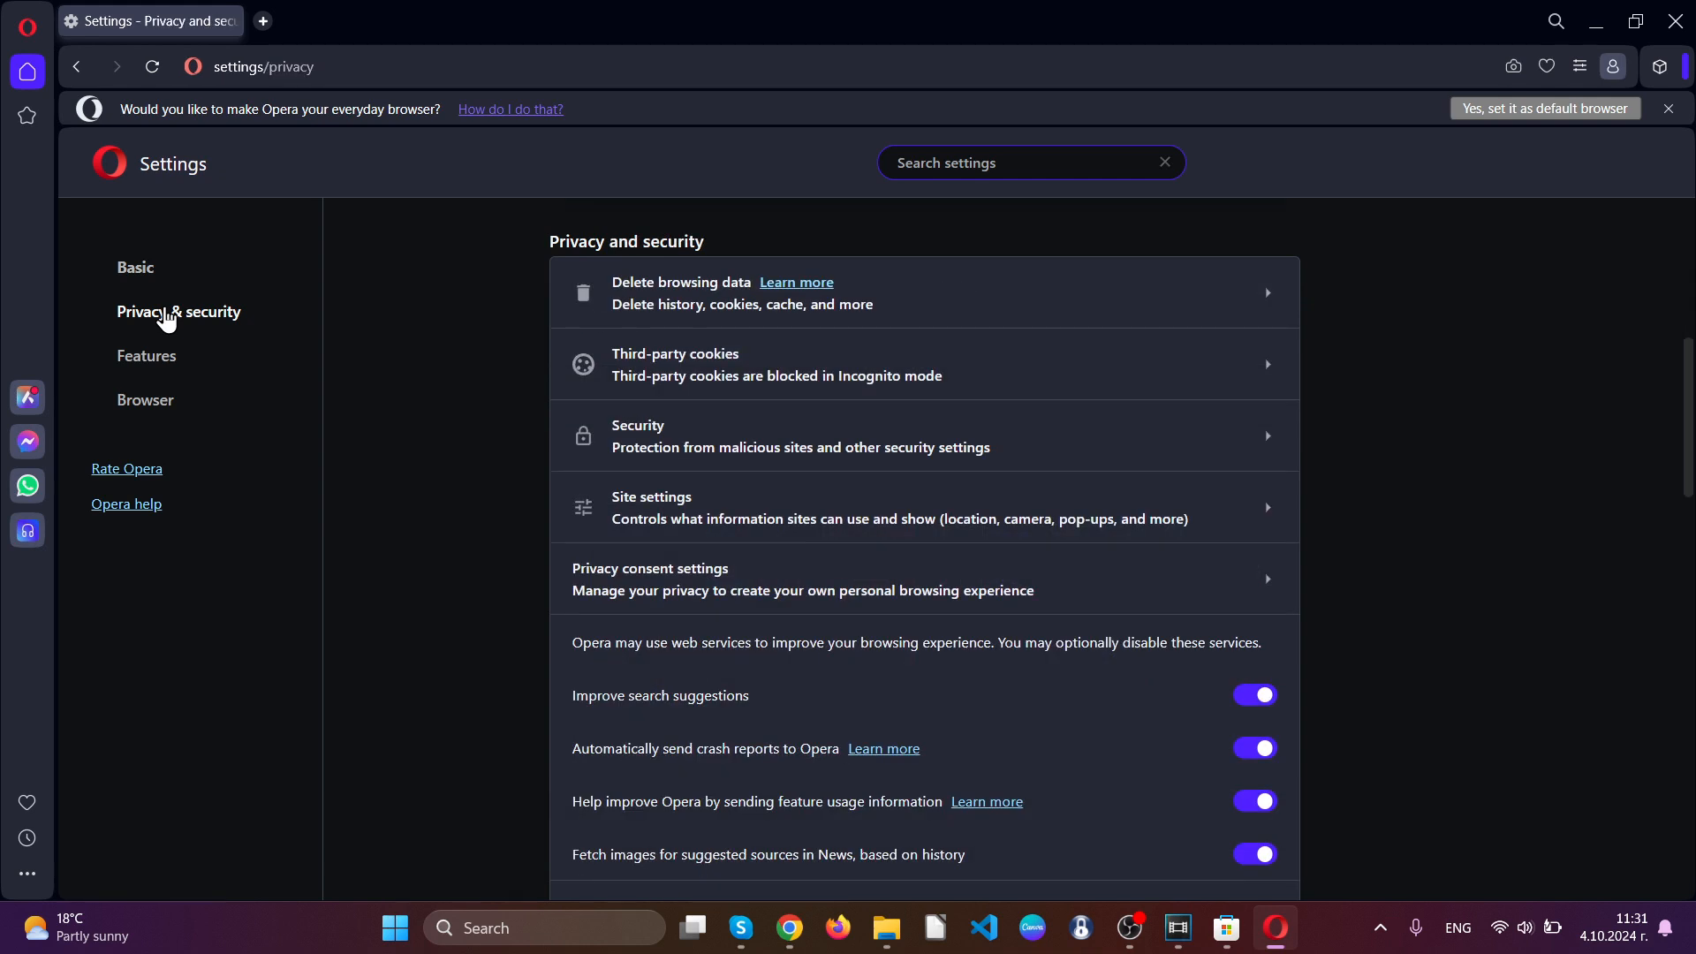
left_click(681, 293)
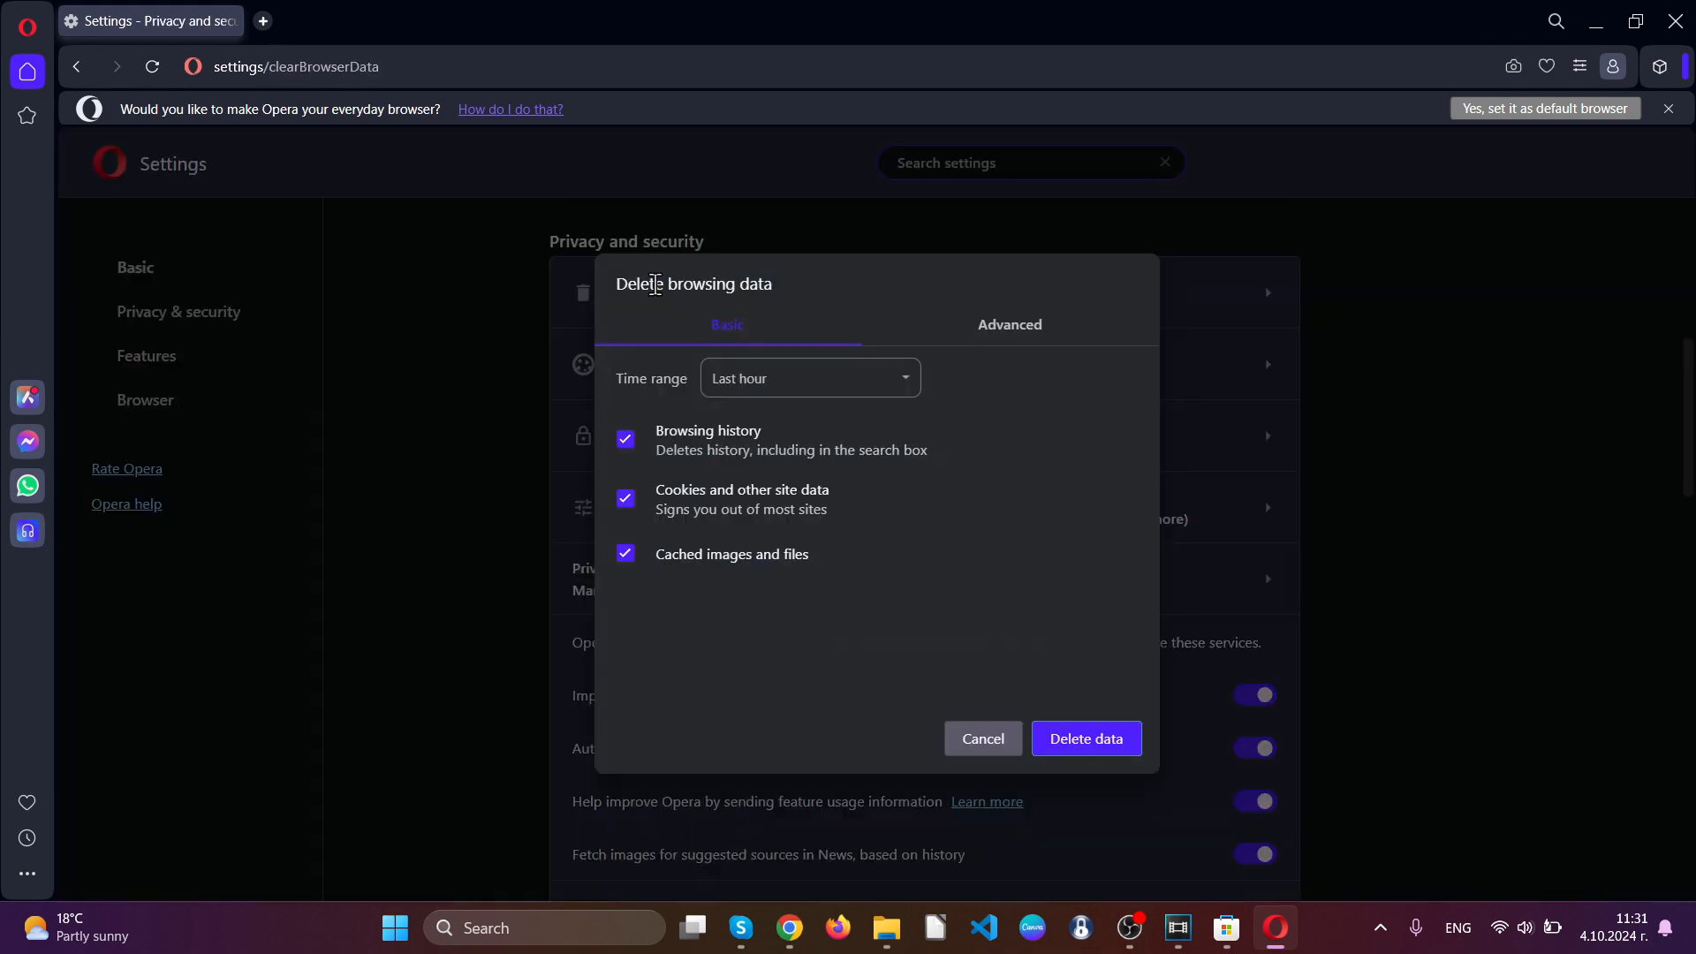
mouse_move(975, 332)
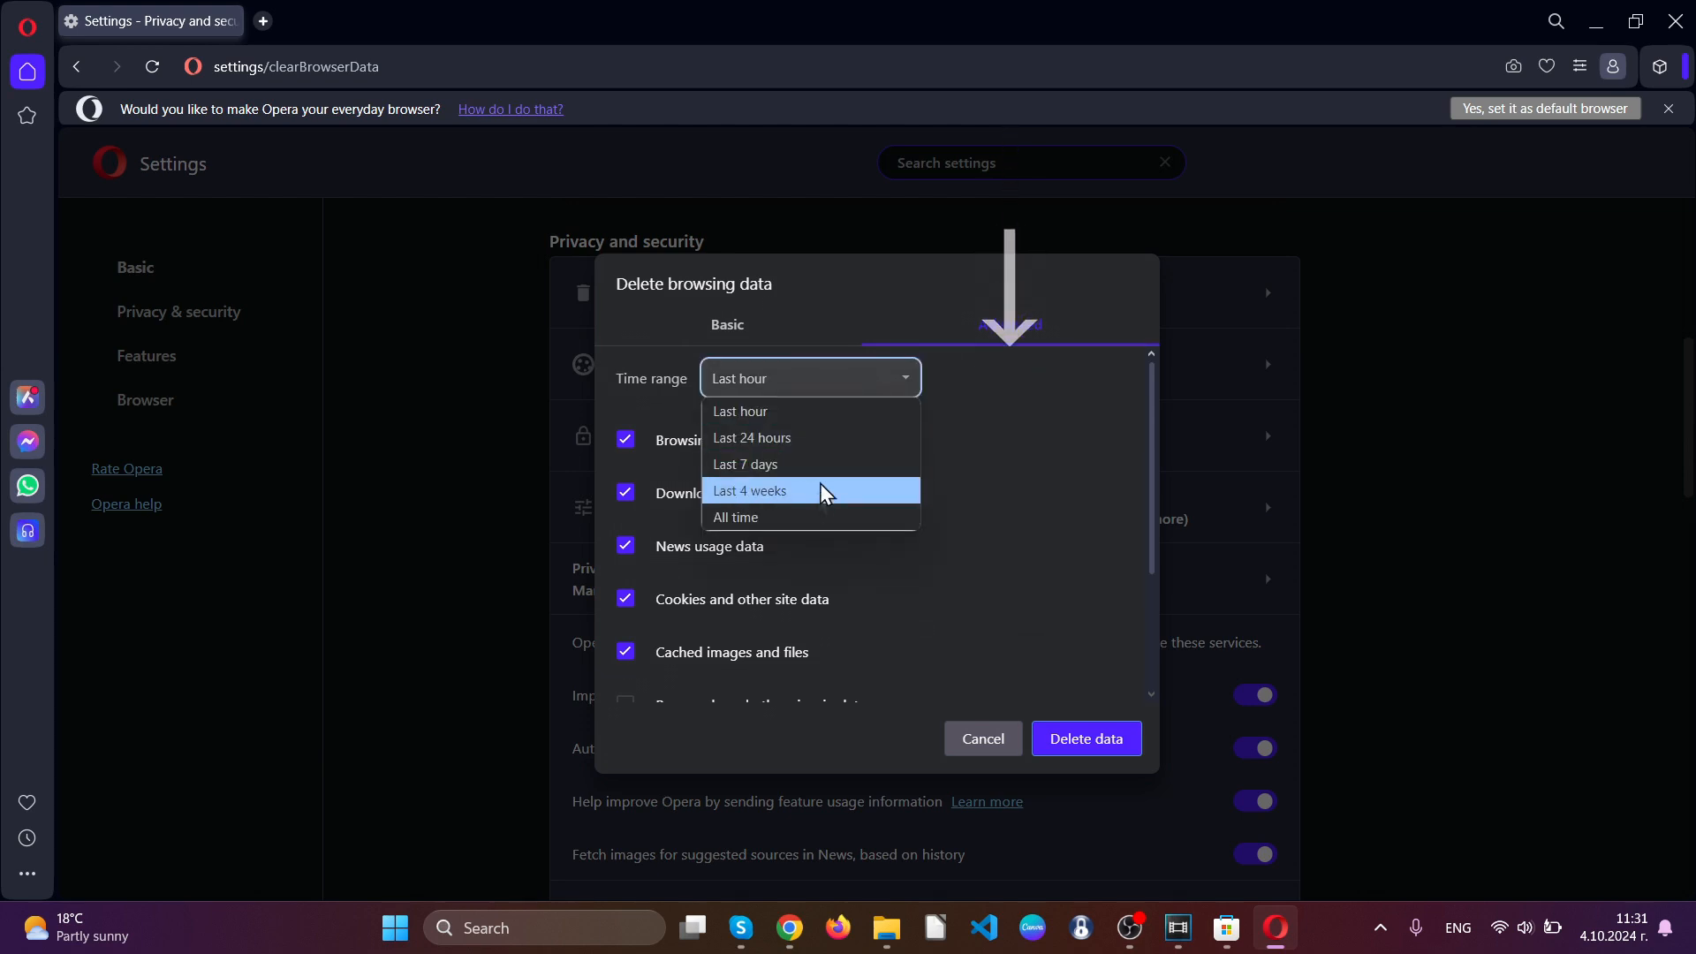
Delete history, cookies, cache, autofill, site settings and hosted app data
left_click(1007, 324)
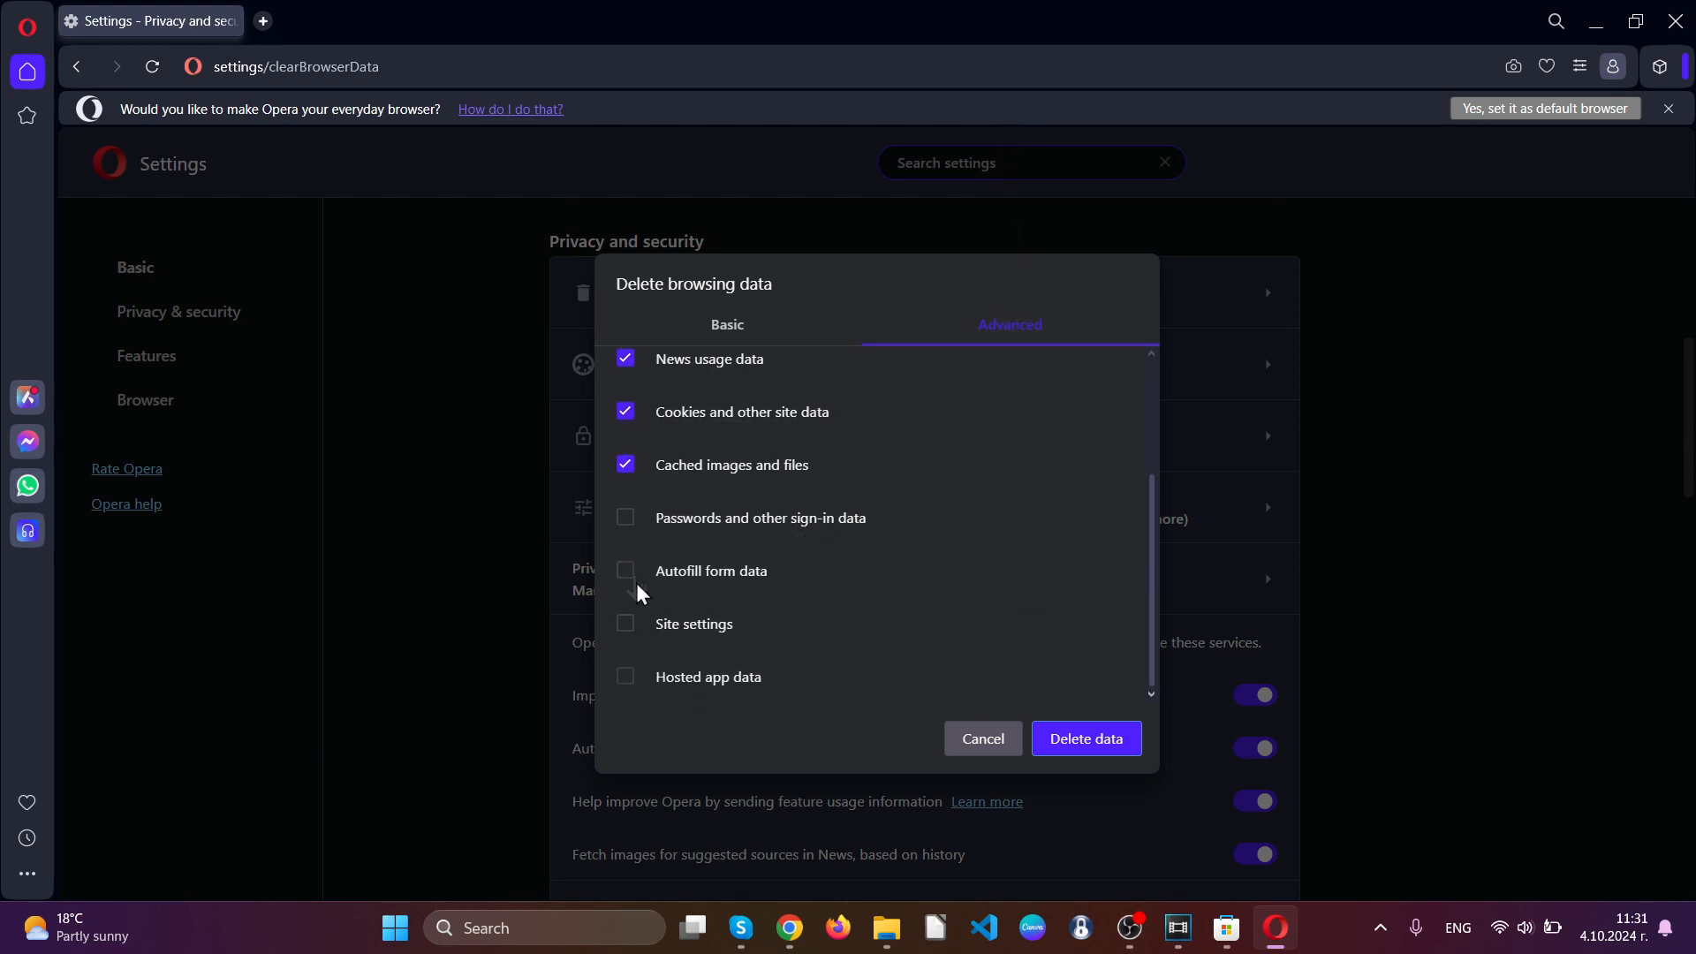
left_click(626, 569)
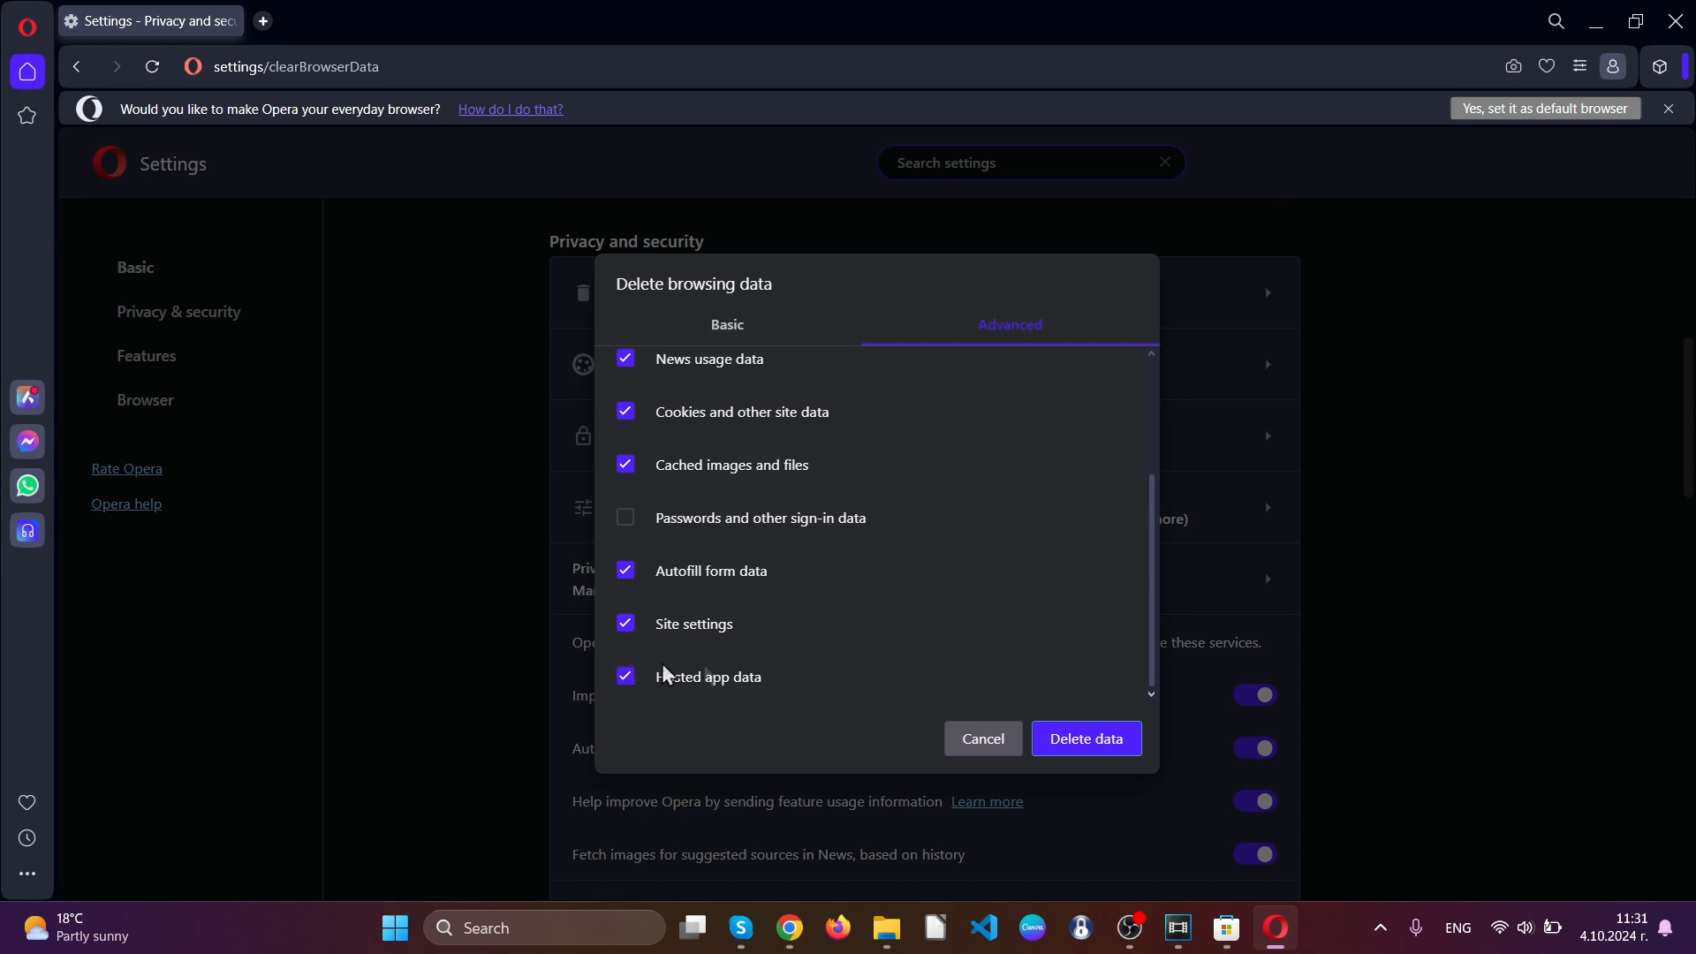
left_click(980, 738)
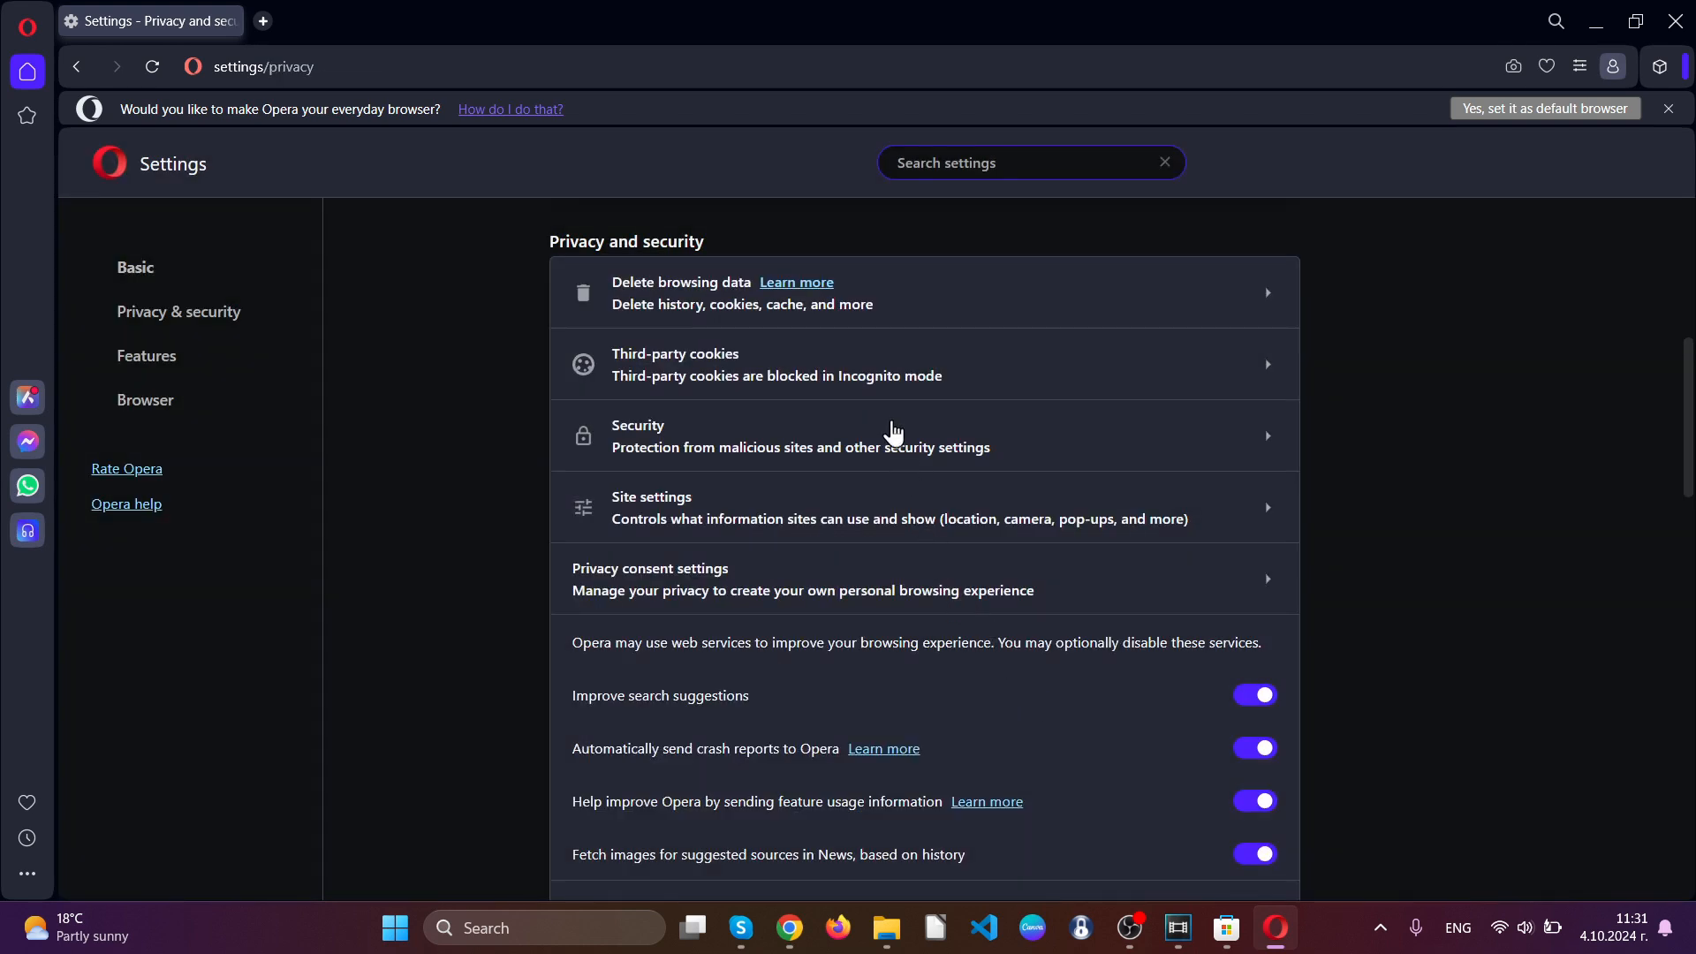
mouse_move(893, 433)
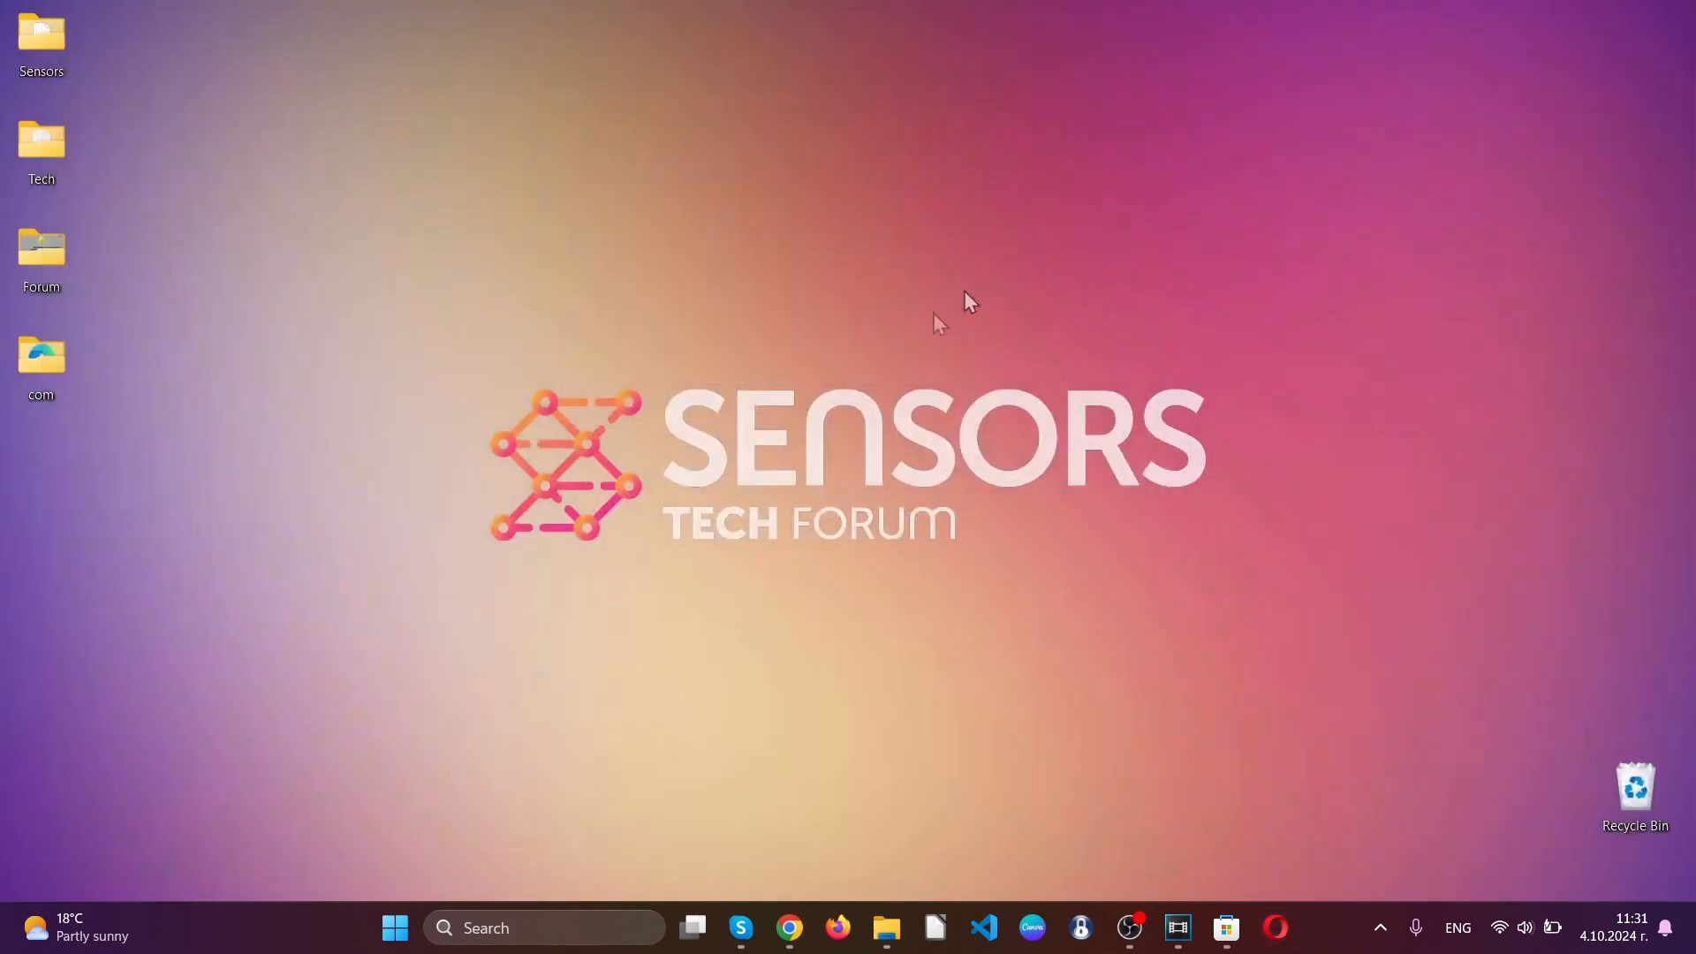
mouse_move(847, 419)
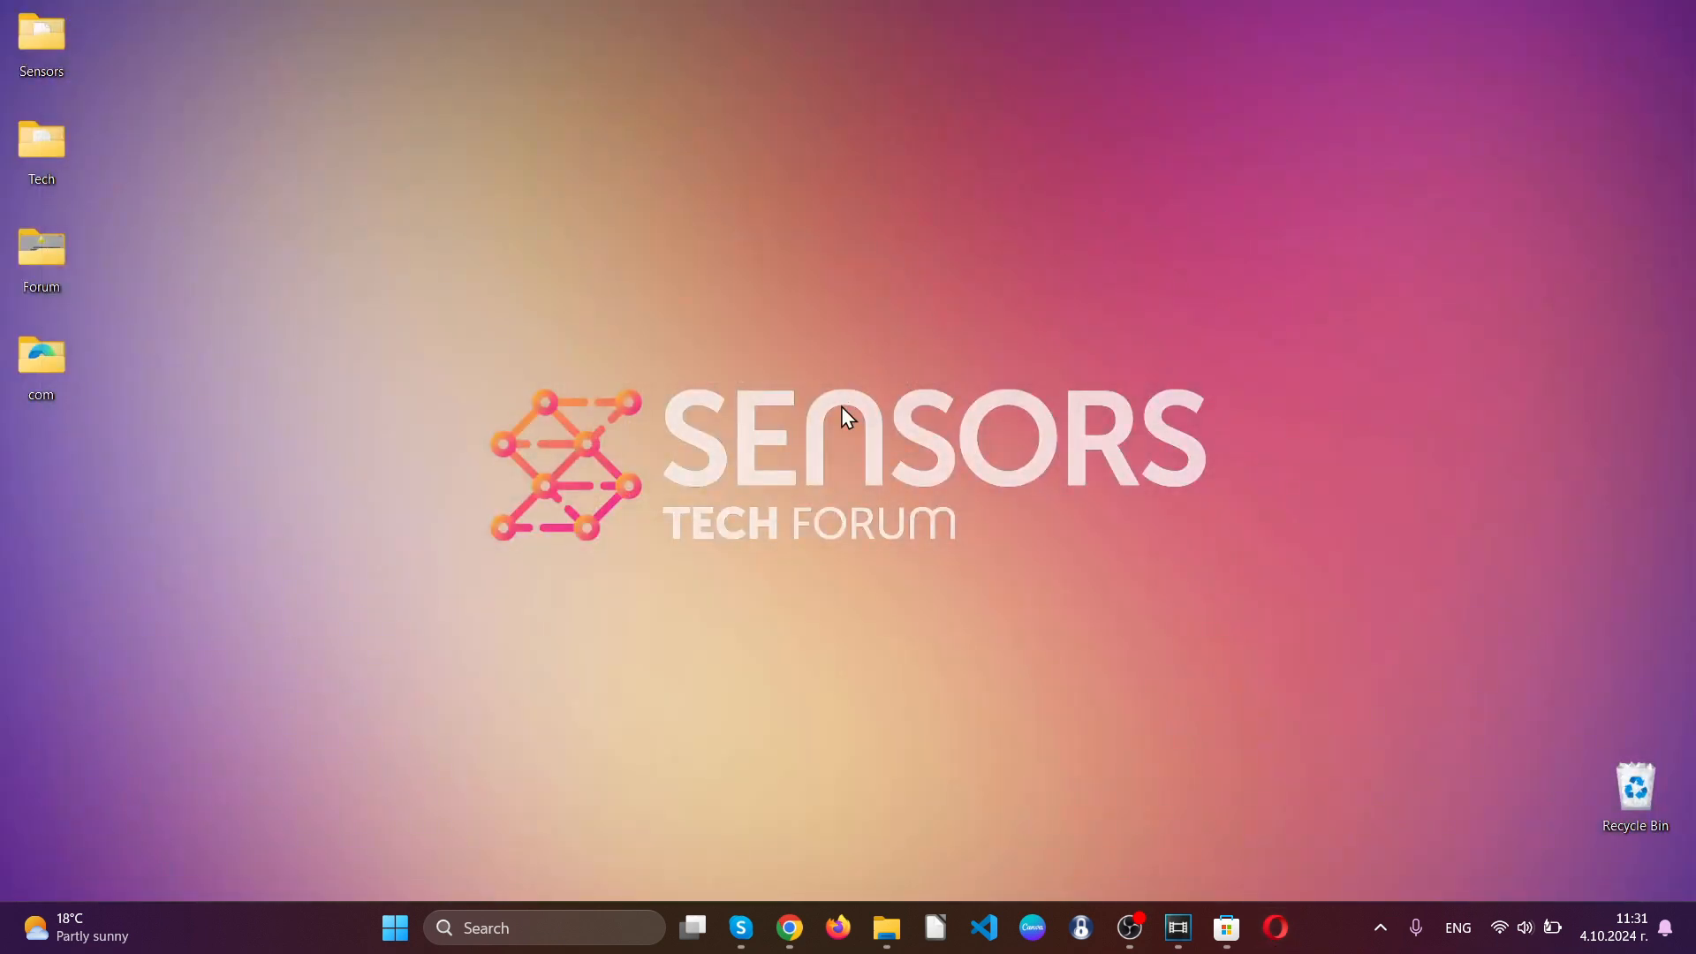